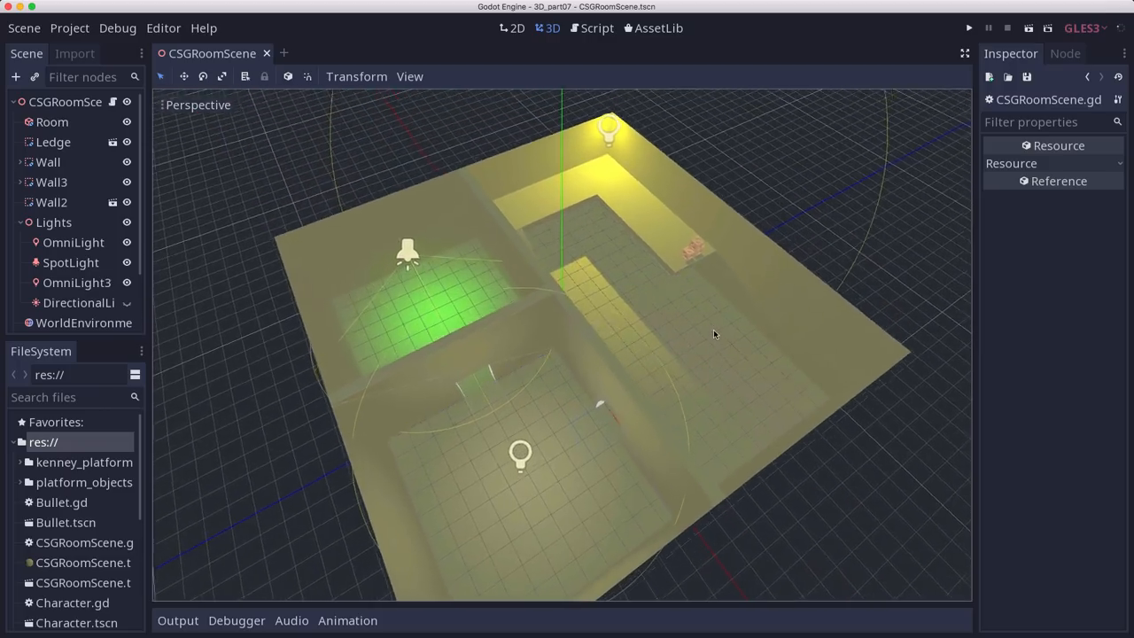
Step: Create a new scene with a KinematicBody root and add a CollisionShape child
left_click_drag(713, 334, 669, 344)
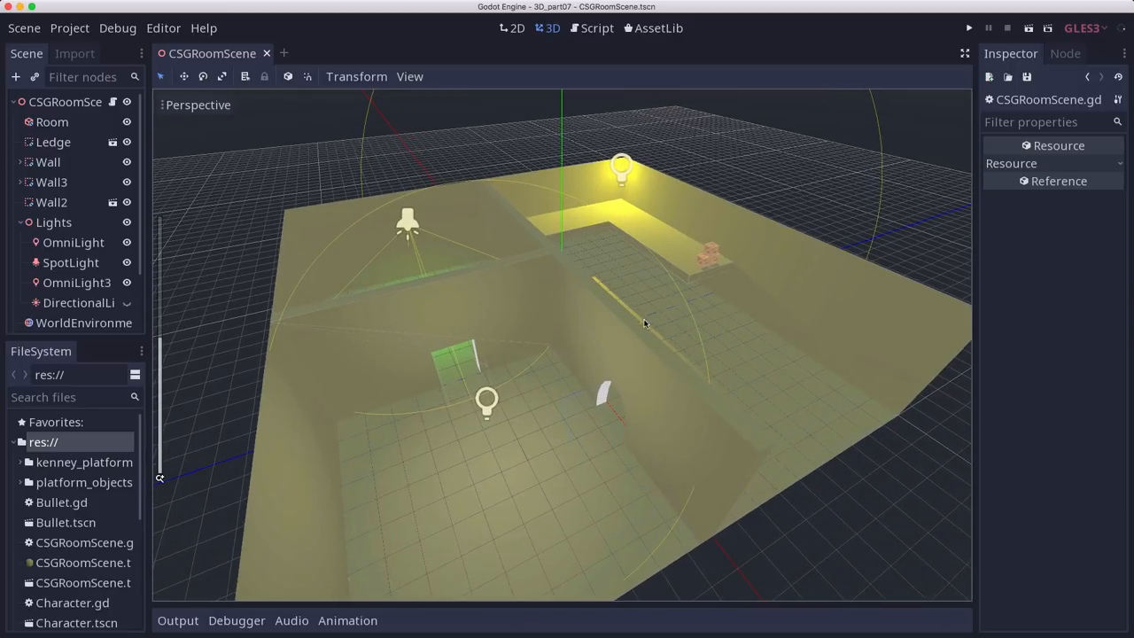
left_click_drag(645, 323, 568, 366)
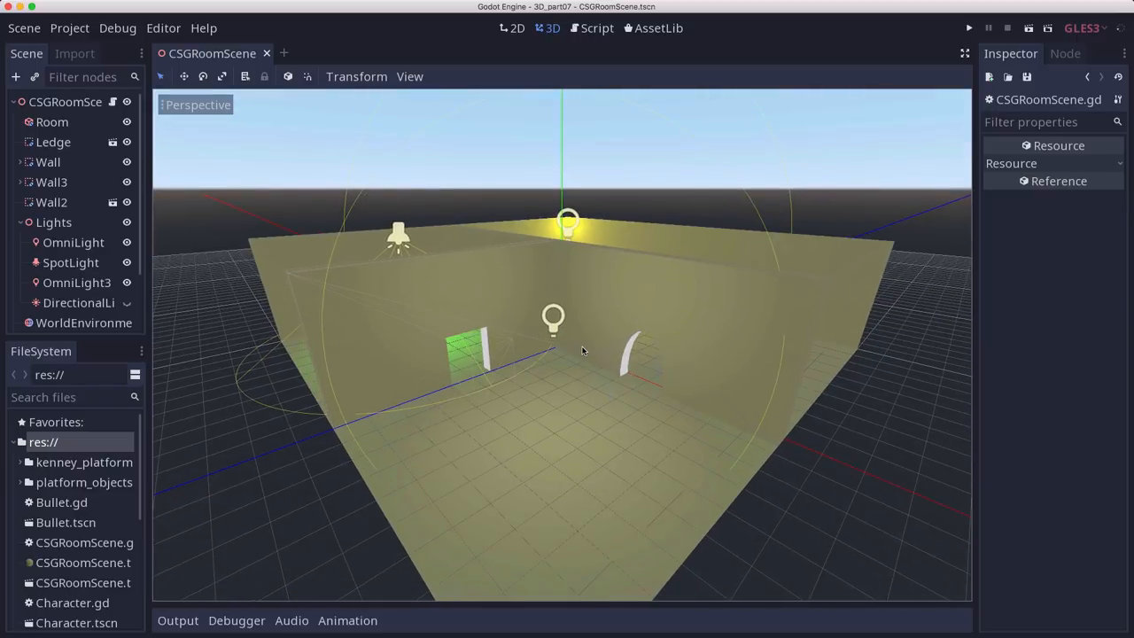
mouse_move(492, 396)
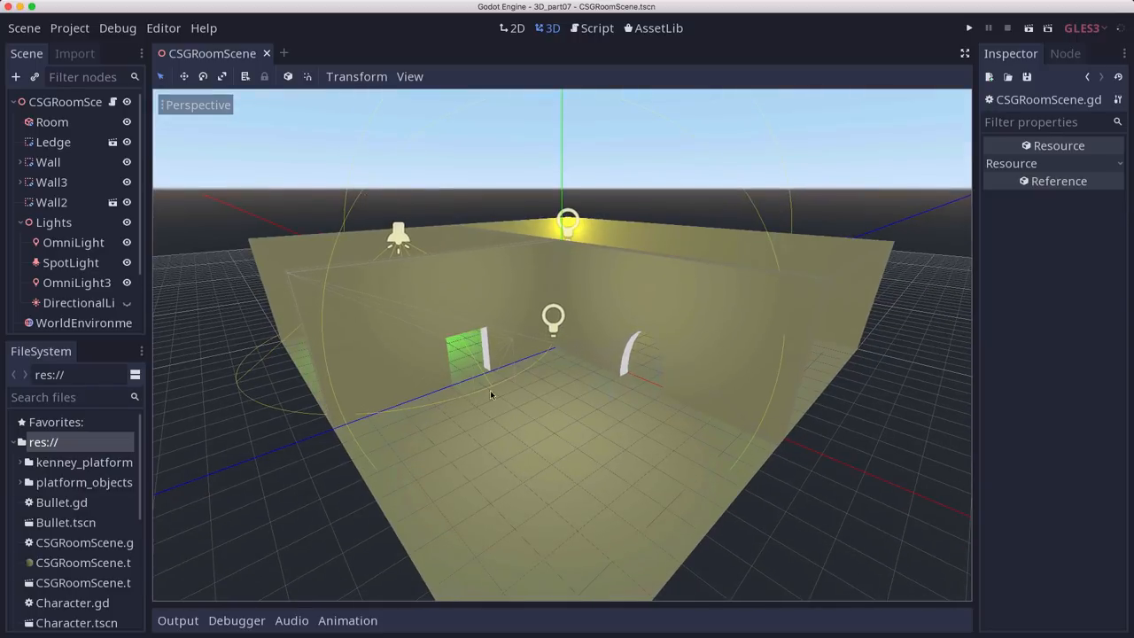
mouse_move(551, 368)
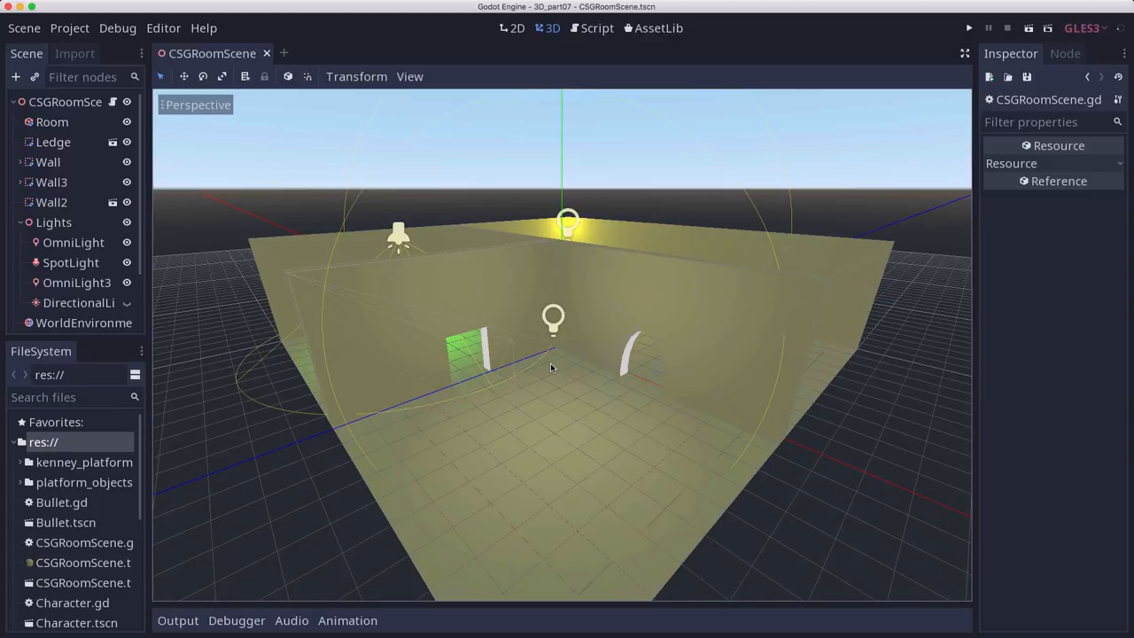
mouse_move(468, 389)
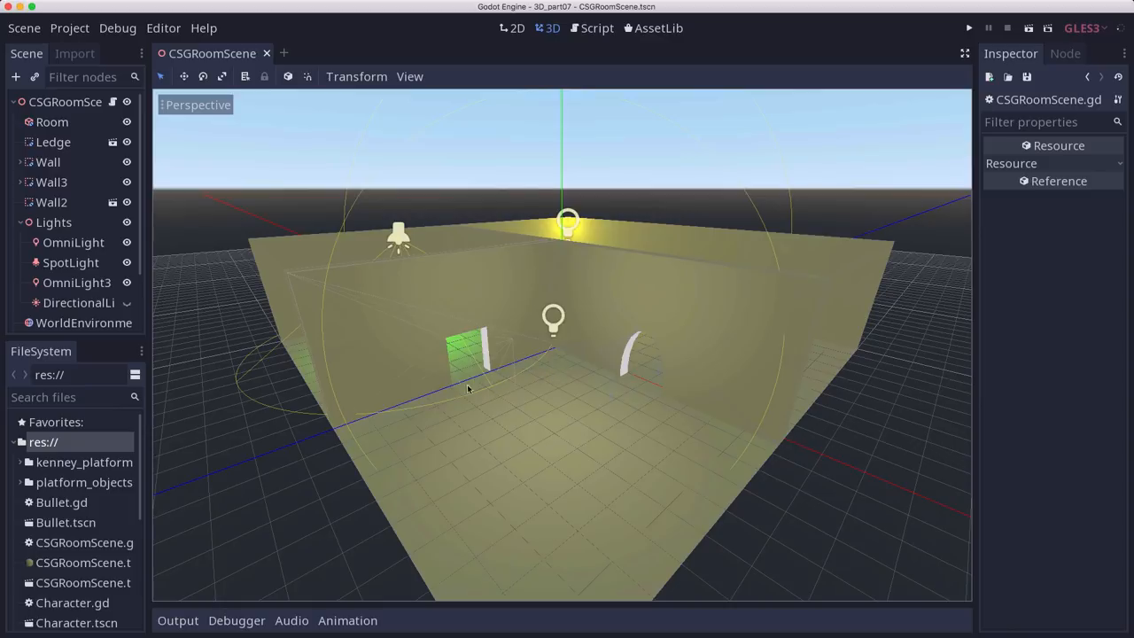
mouse_move(399, 337)
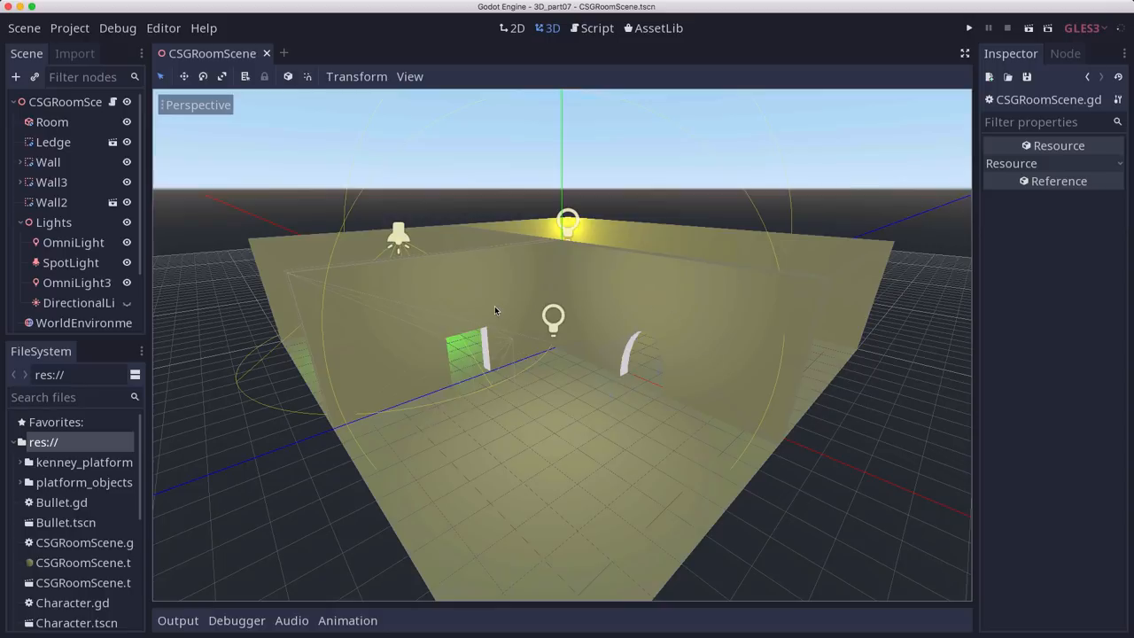
mouse_move(600, 396)
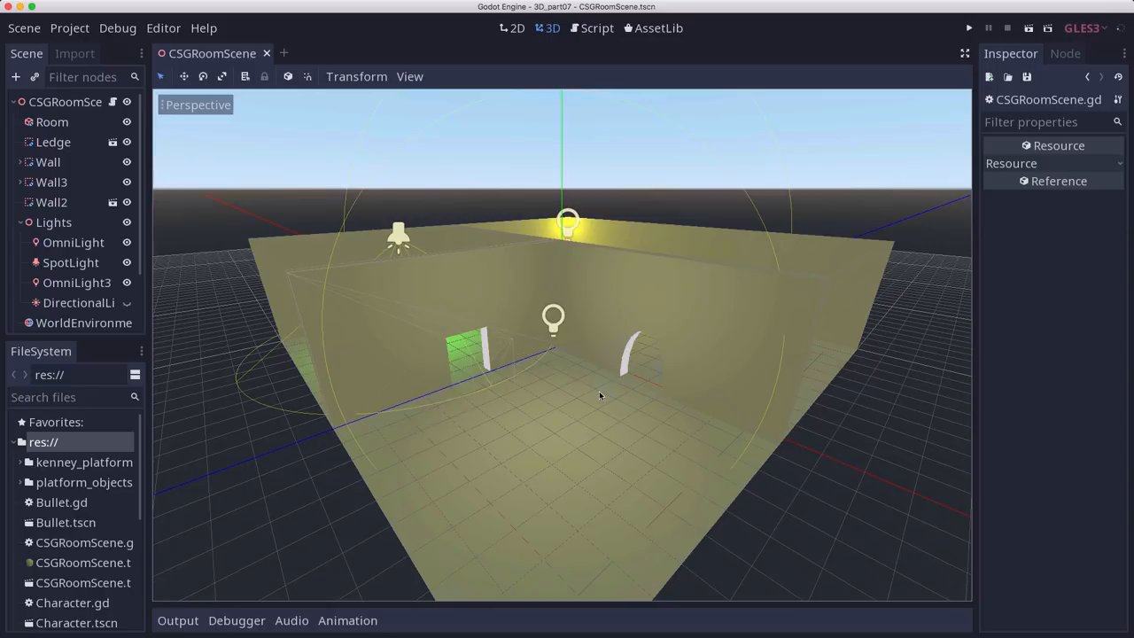
mouse_move(573, 410)
type("kin")
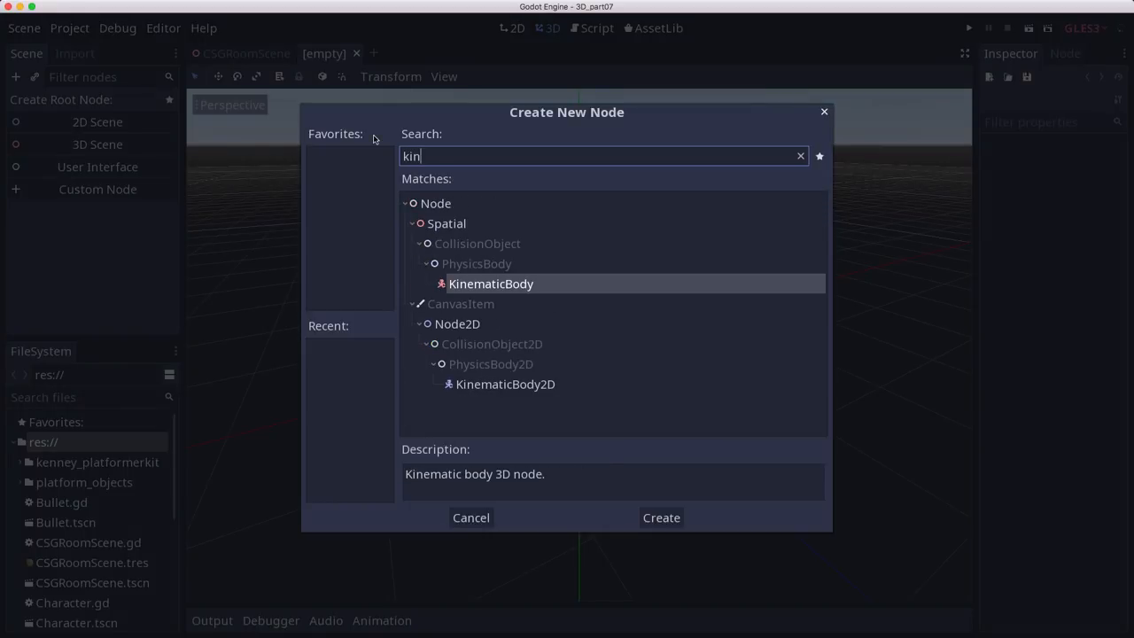
left_click(661, 517)
type("FPSChara")
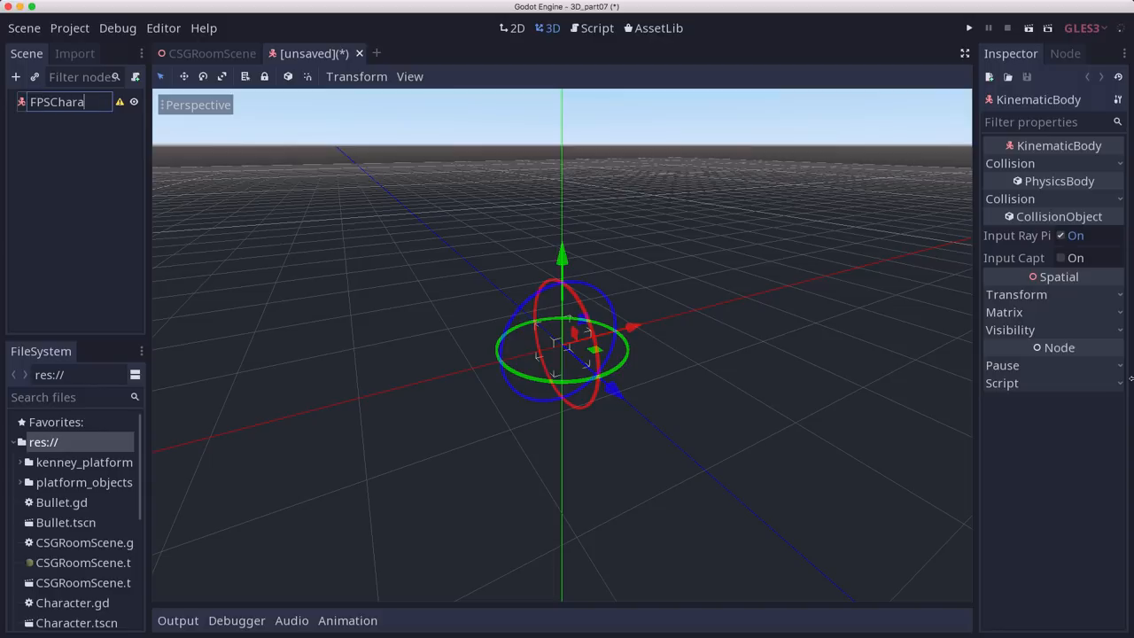
left_click(16, 77)
type("colsh")
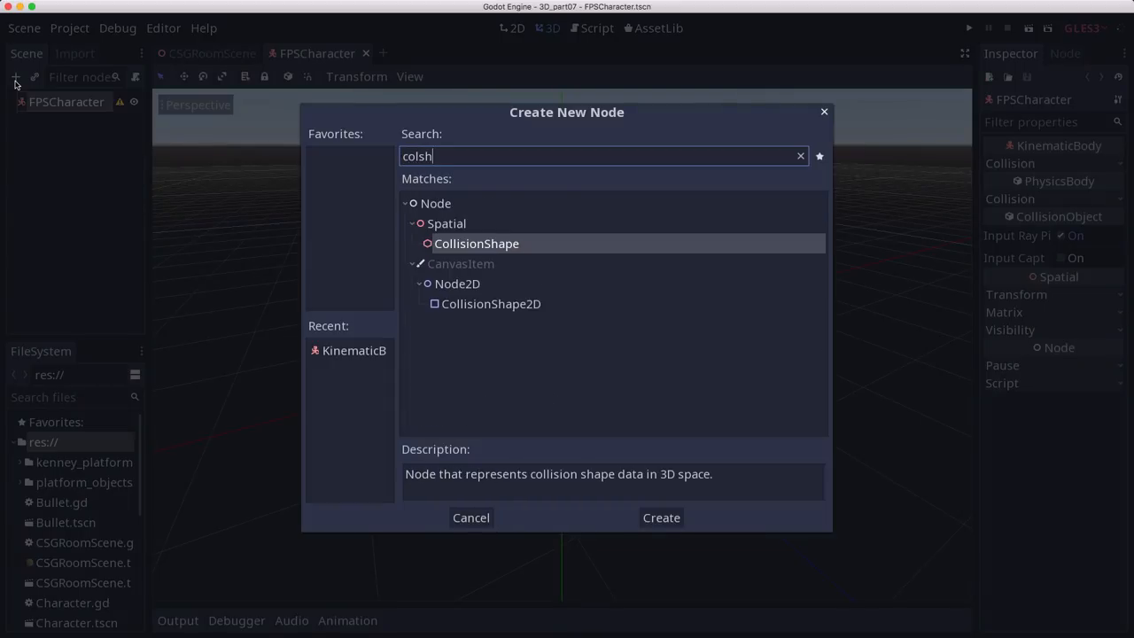
left_click(660, 517)
type("Feet")
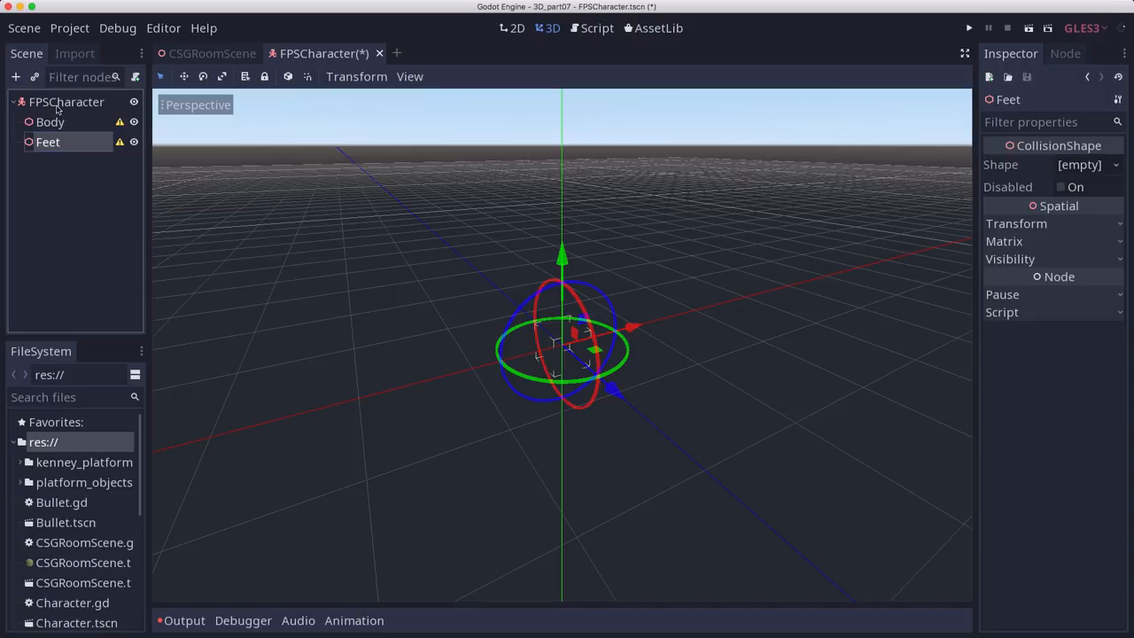
left_click(66, 101)
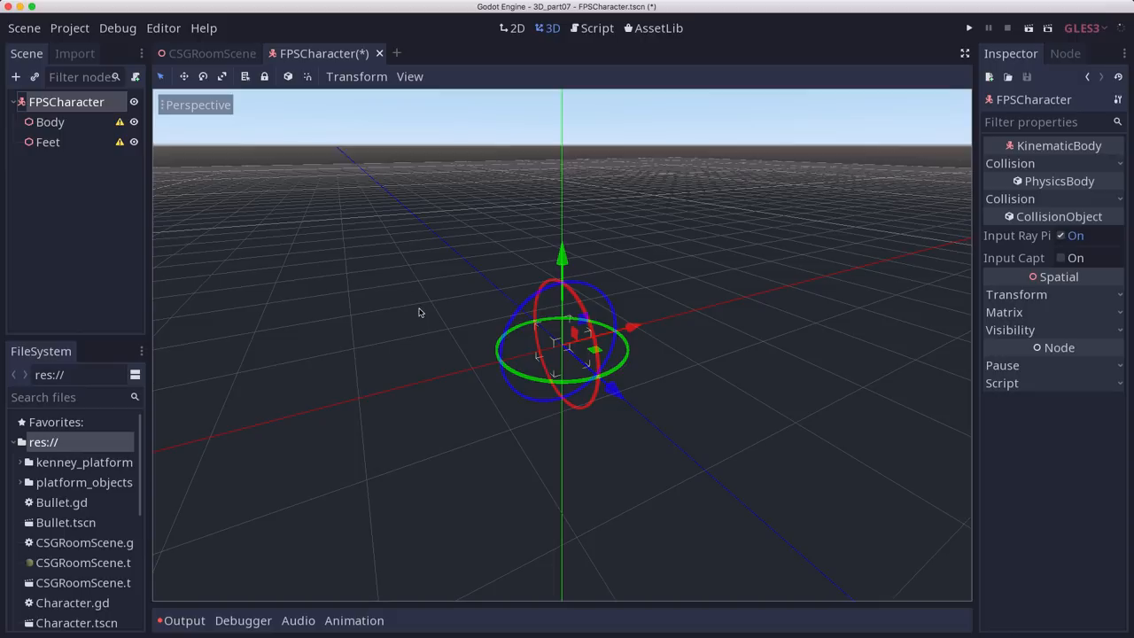
mouse_move(272, 340)
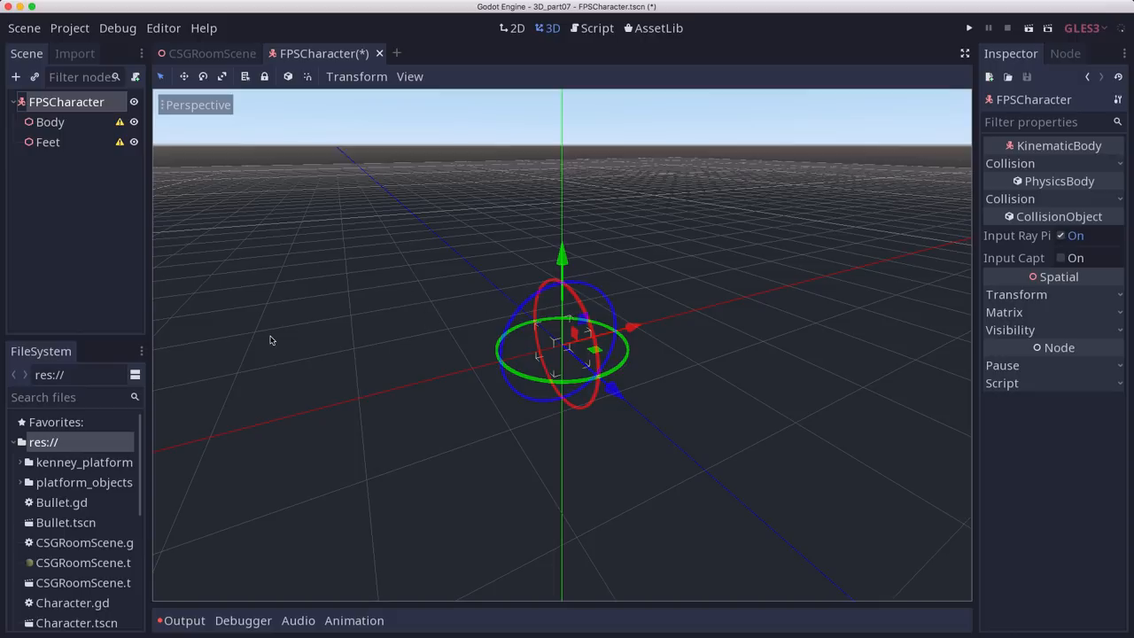
mouse_move(525, 328)
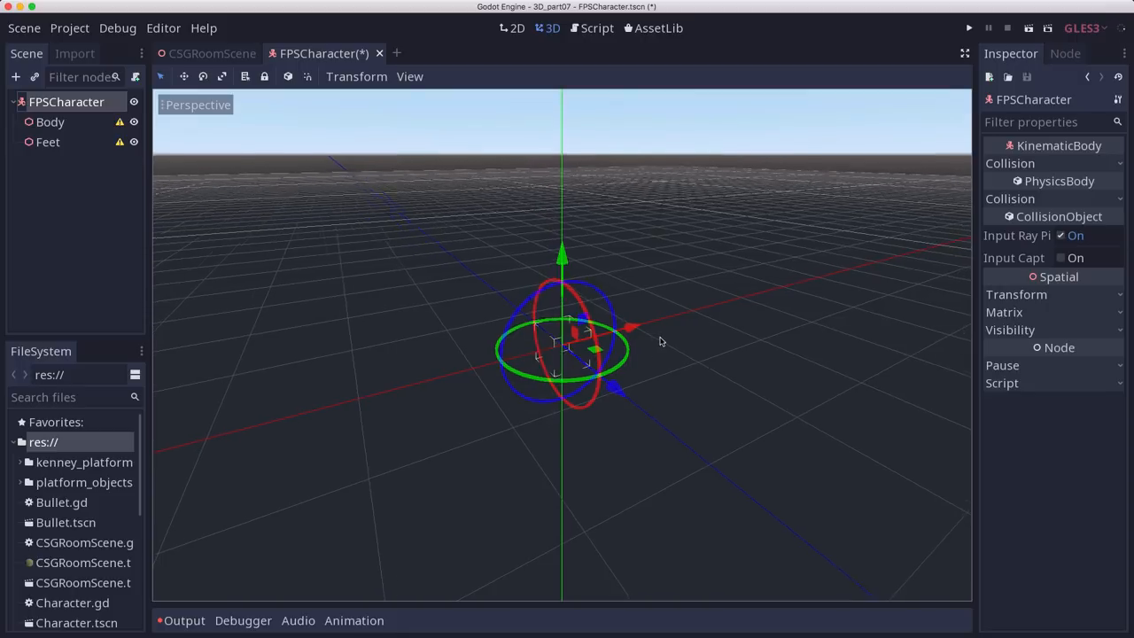
left_click_drag(660, 341, 647, 377)
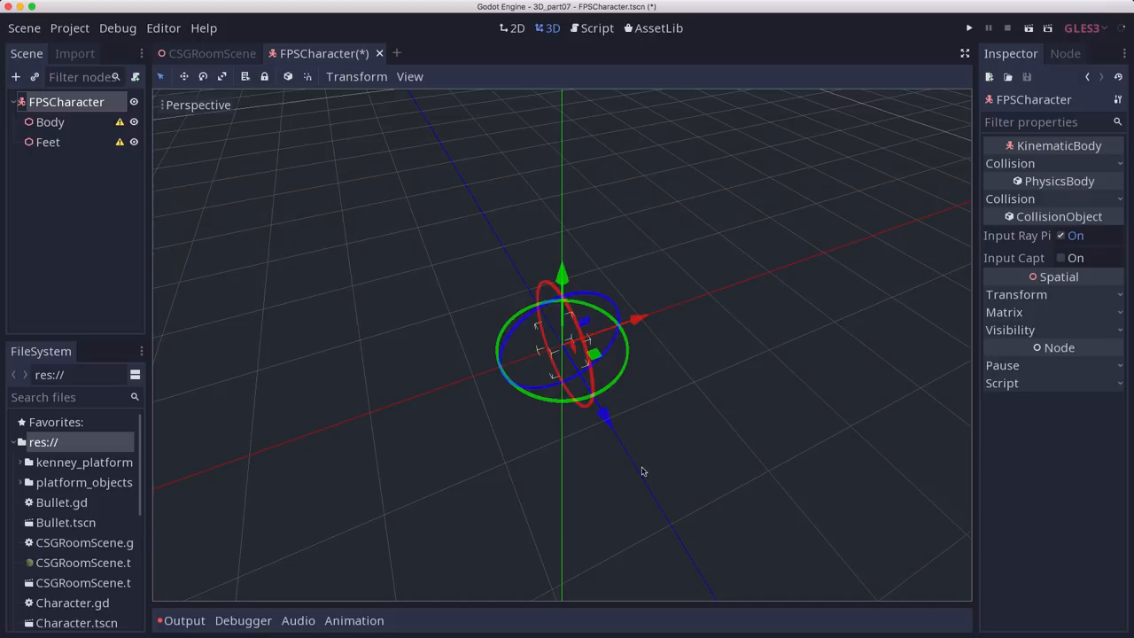
mouse_move(604, 440)
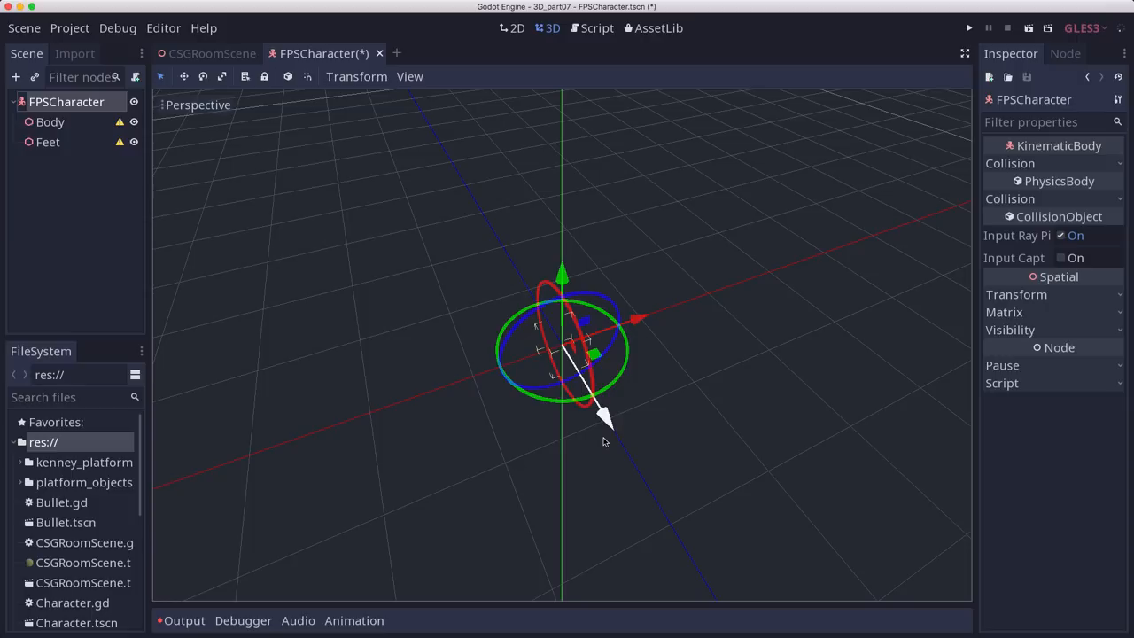
mouse_move(603, 396)
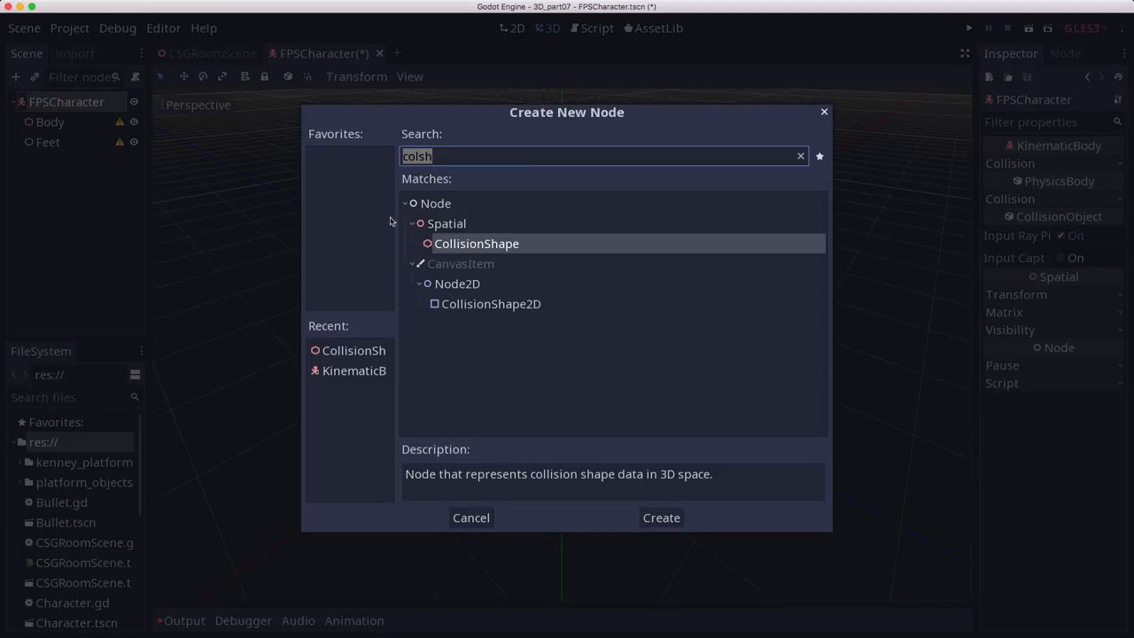
Step: Add a Spatial node under FPSCharacter and rename it Pivot
left_click(661, 518)
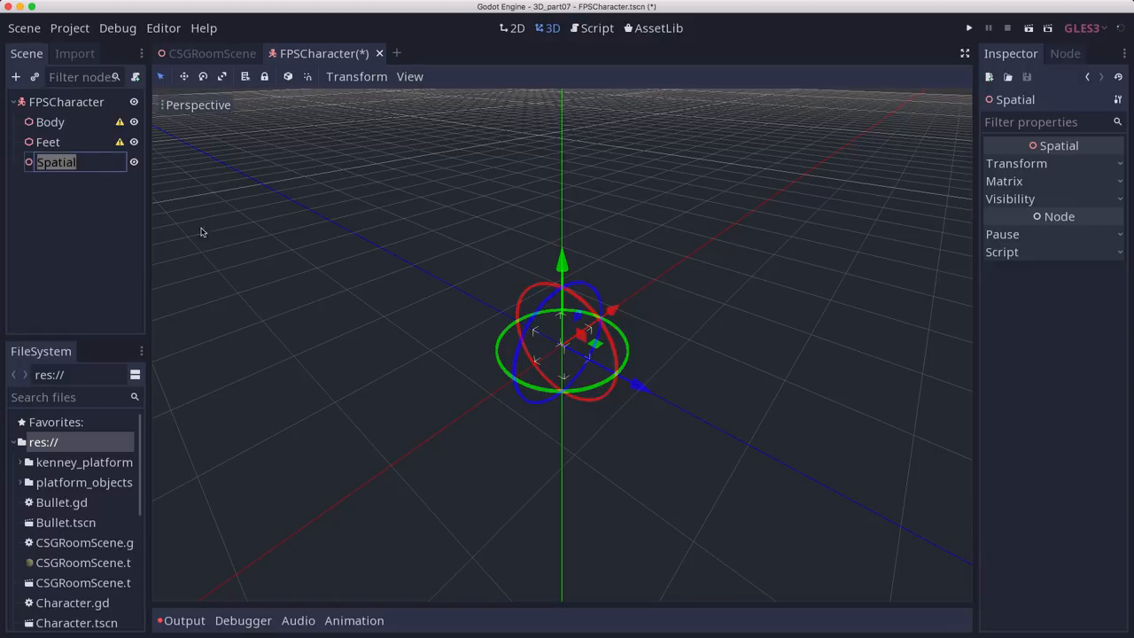
type("Rotation")
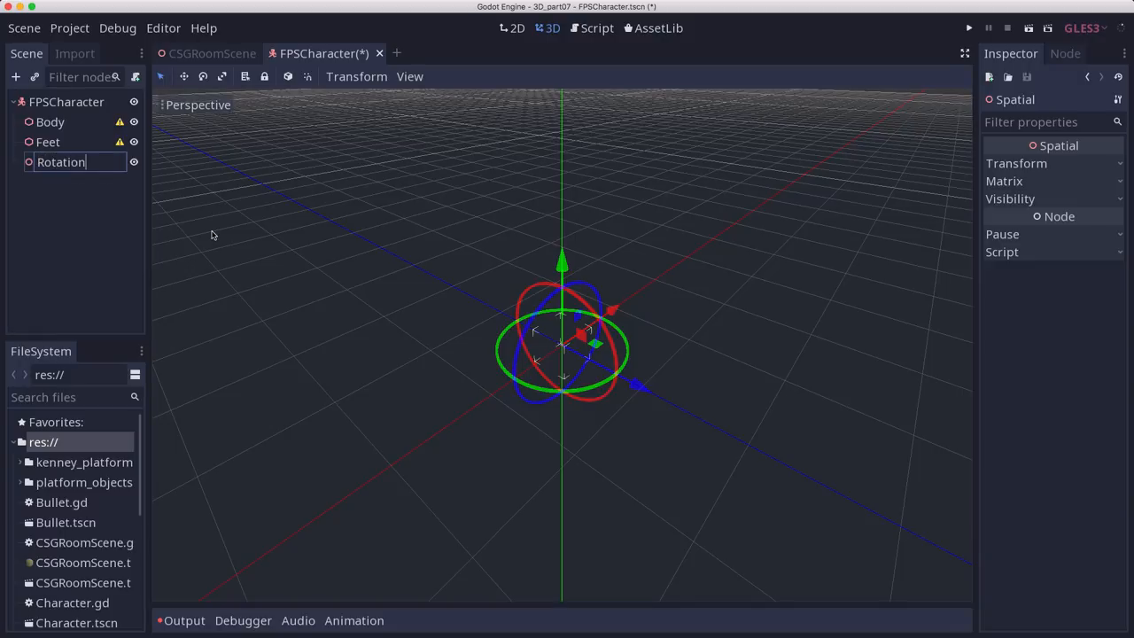
type("Piv")
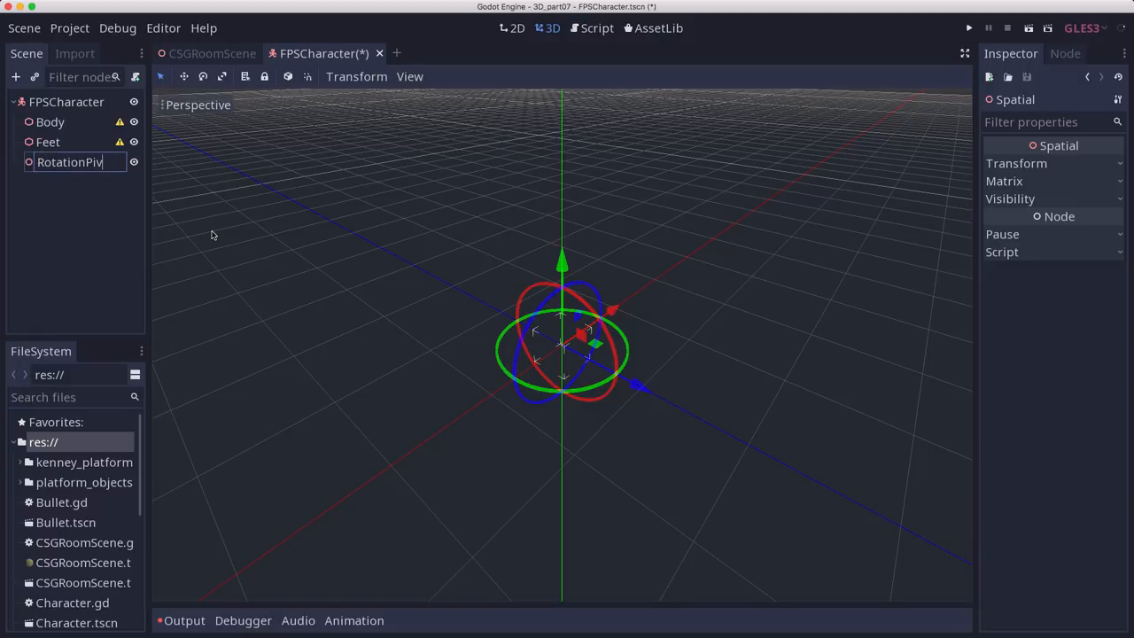
type("ot")
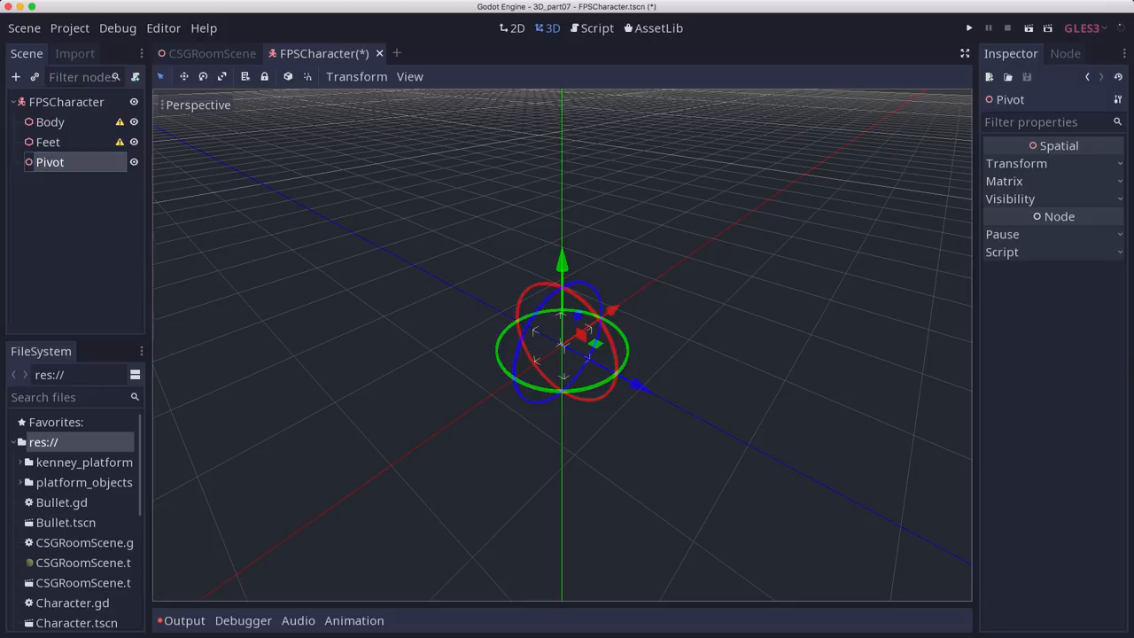
Step: Add a Camera inside Pivot, then reselect the FPSCharacter root
left_click(16, 77)
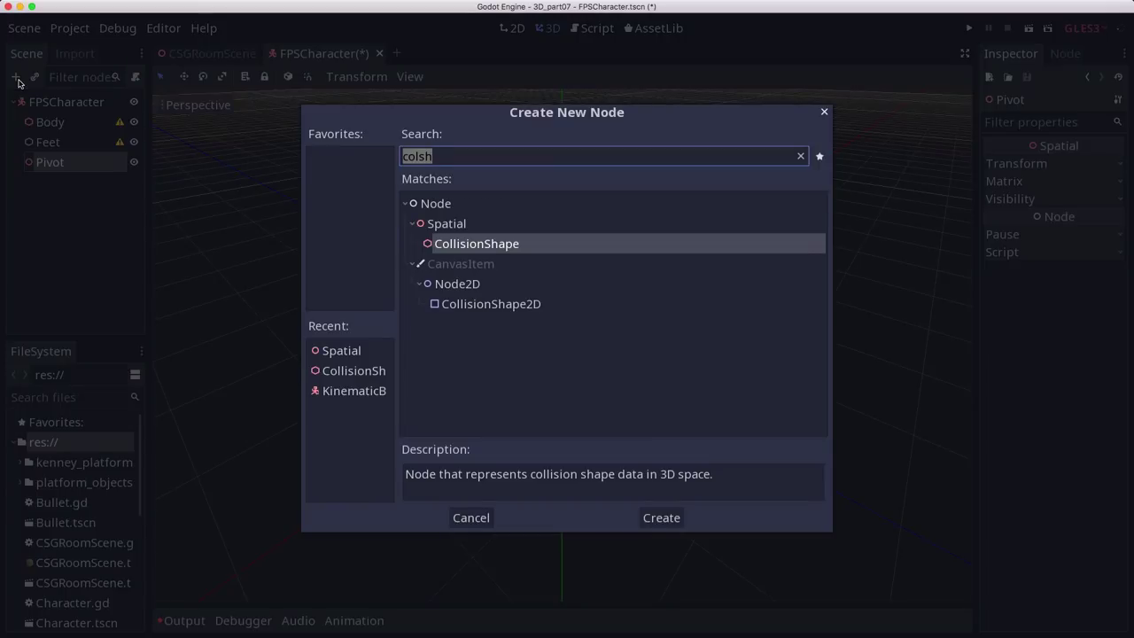
left_click(660, 517)
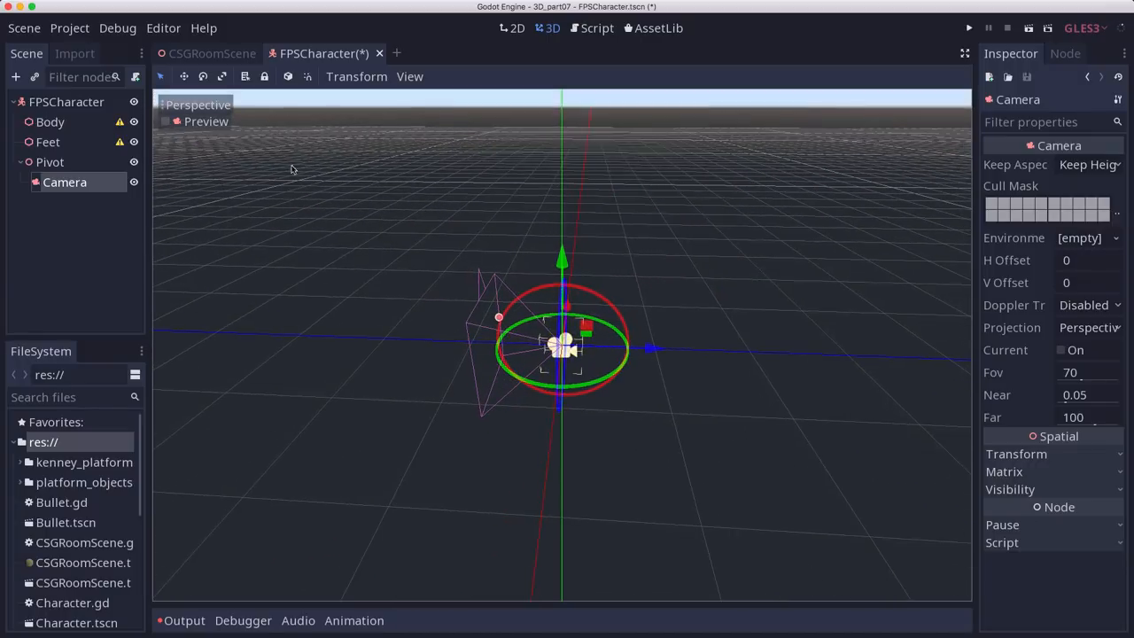
mouse_move(676, 319)
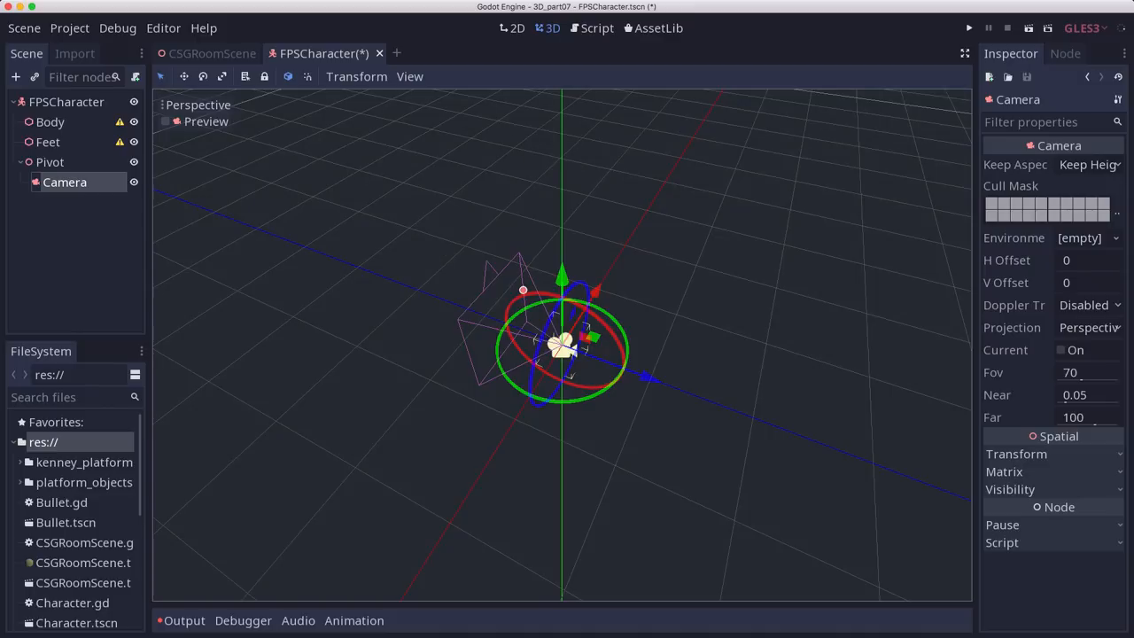
left_click(66, 101)
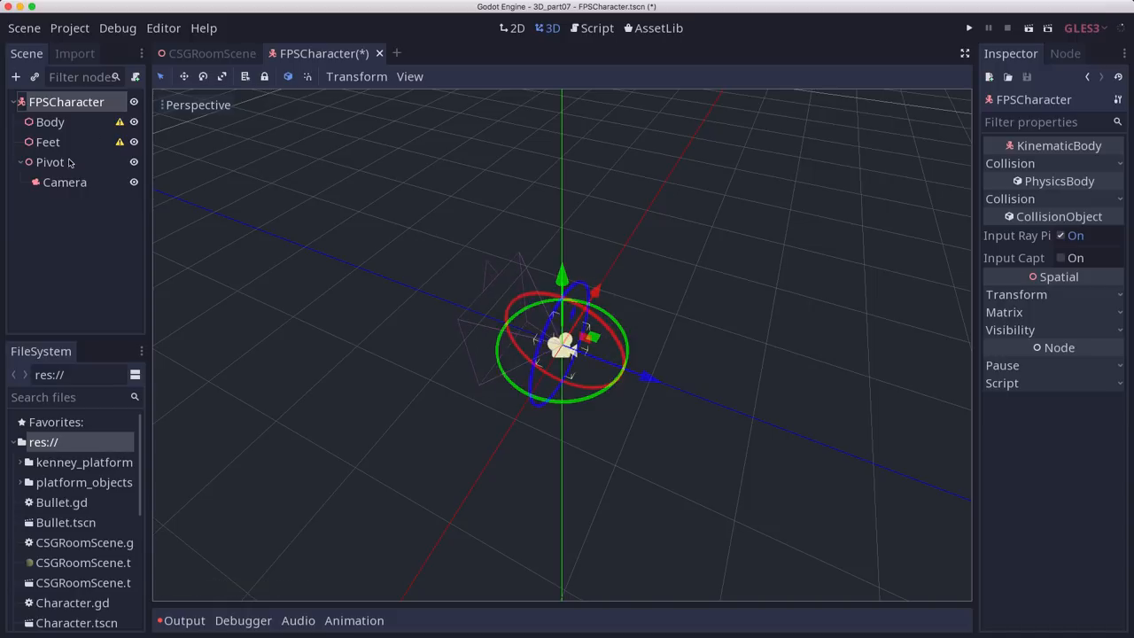
Step: Save the FPSCharacter scene and select the Body collision shape
left_click(51, 162)
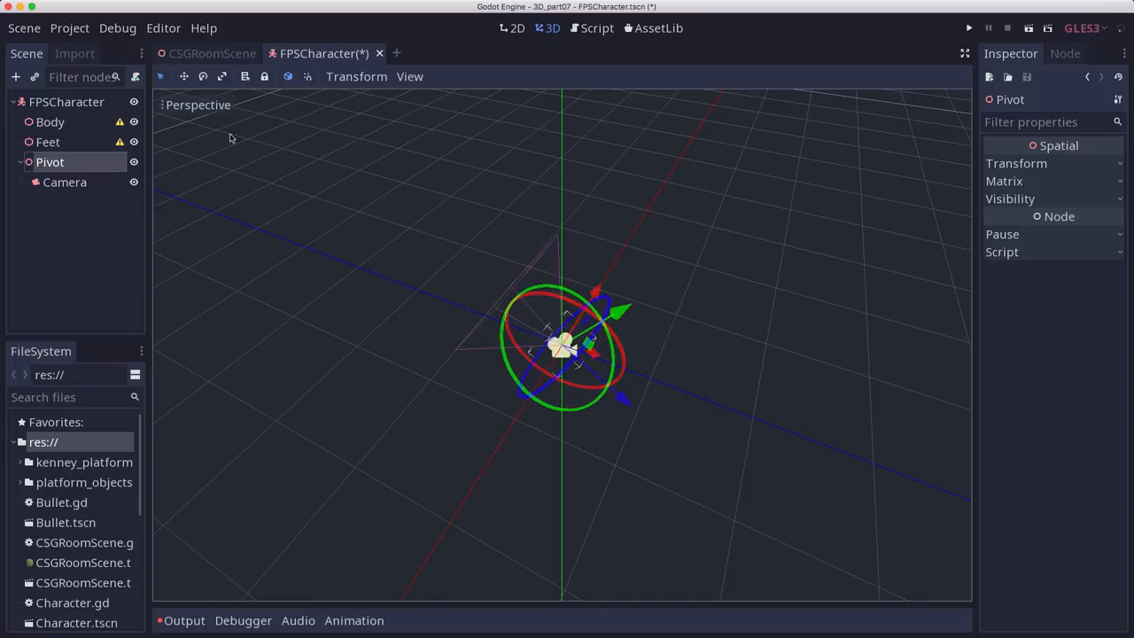
left_click(67, 101)
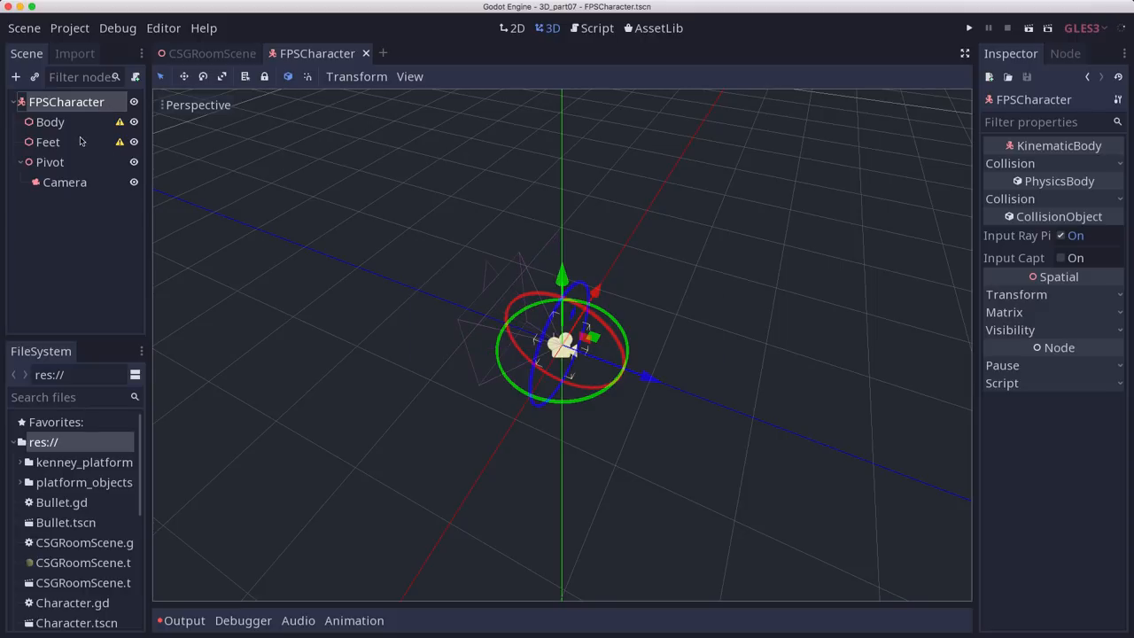
left_click(50, 121)
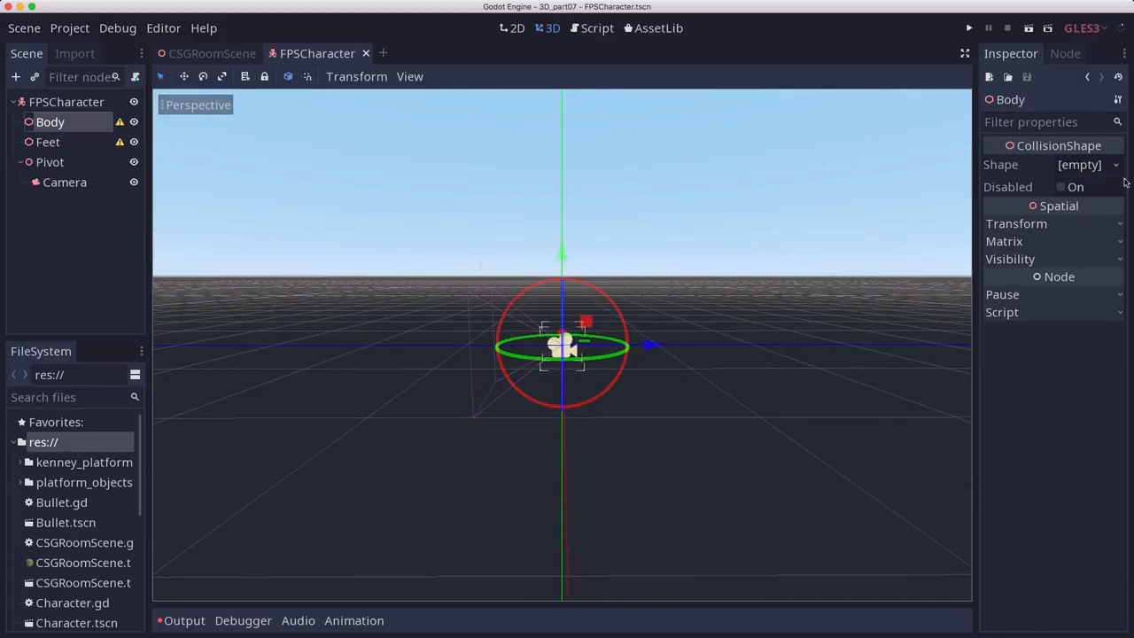
Step: Give Body a capsule collision shape with radius 0.5
left_click(1079, 164)
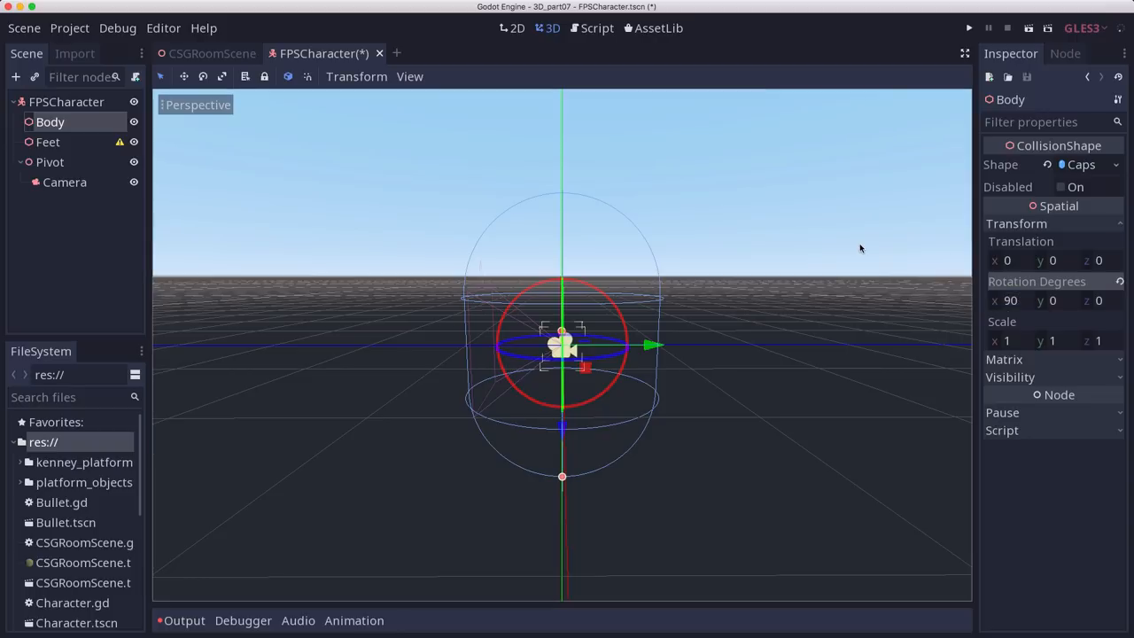
mouse_move(1059, 211)
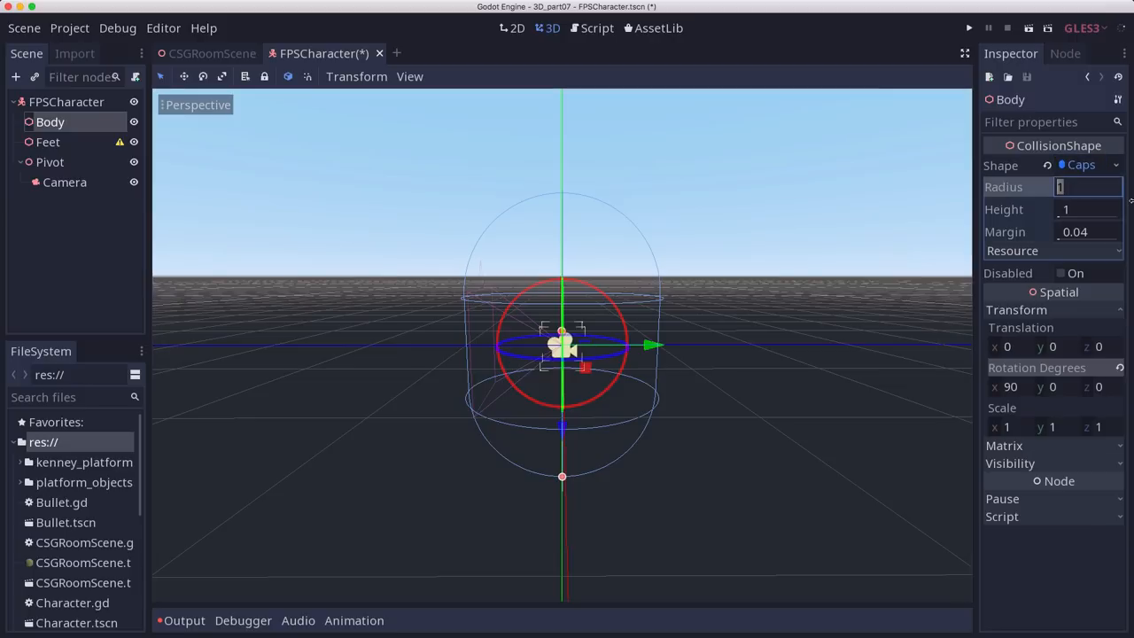
type("0.5")
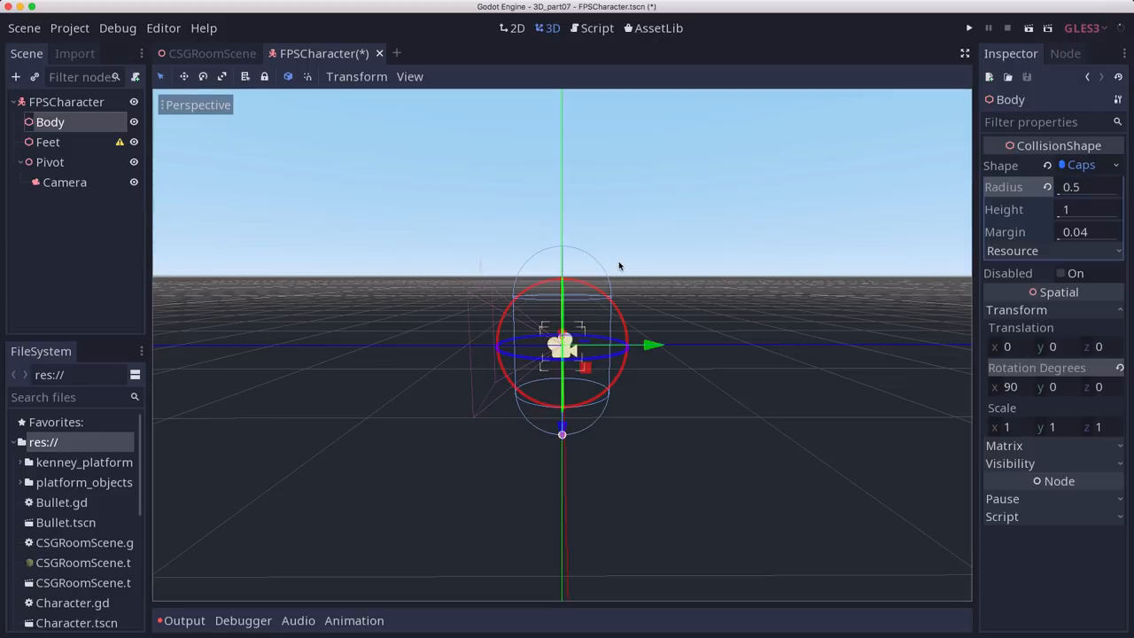
mouse_move(560, 310)
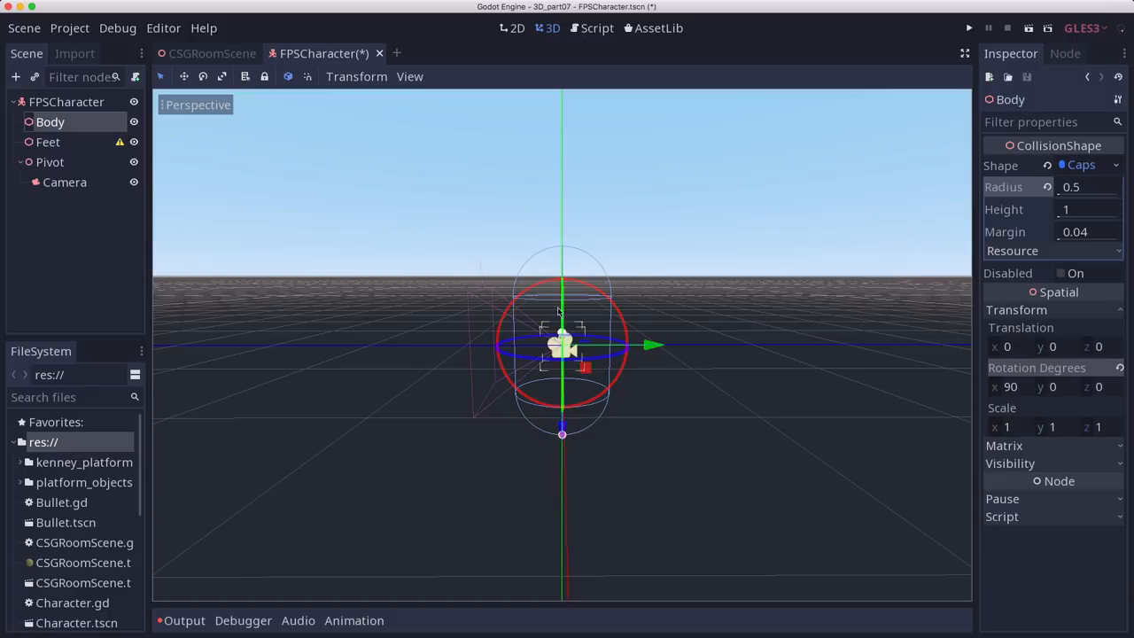
left_click(728, 330)
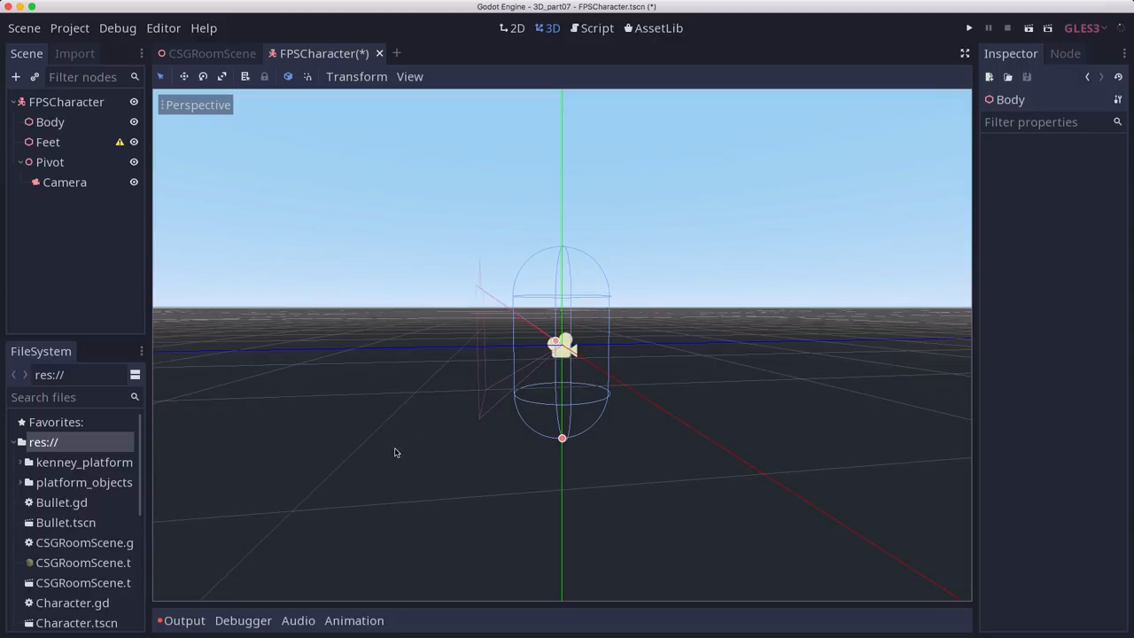
mouse_move(500, 446)
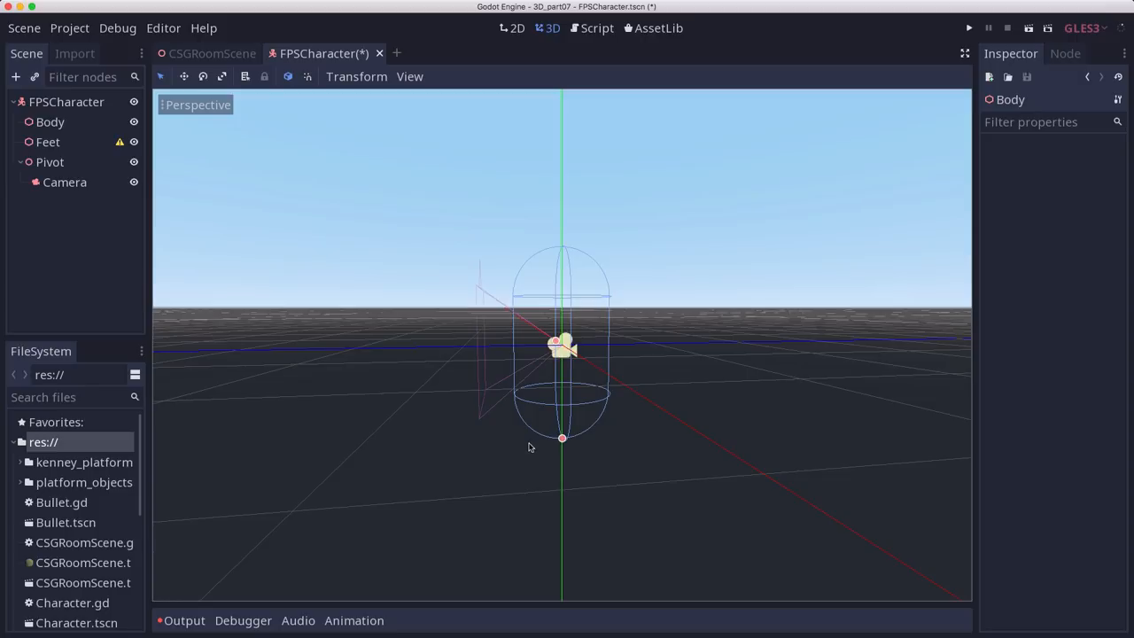
mouse_move(549, 441)
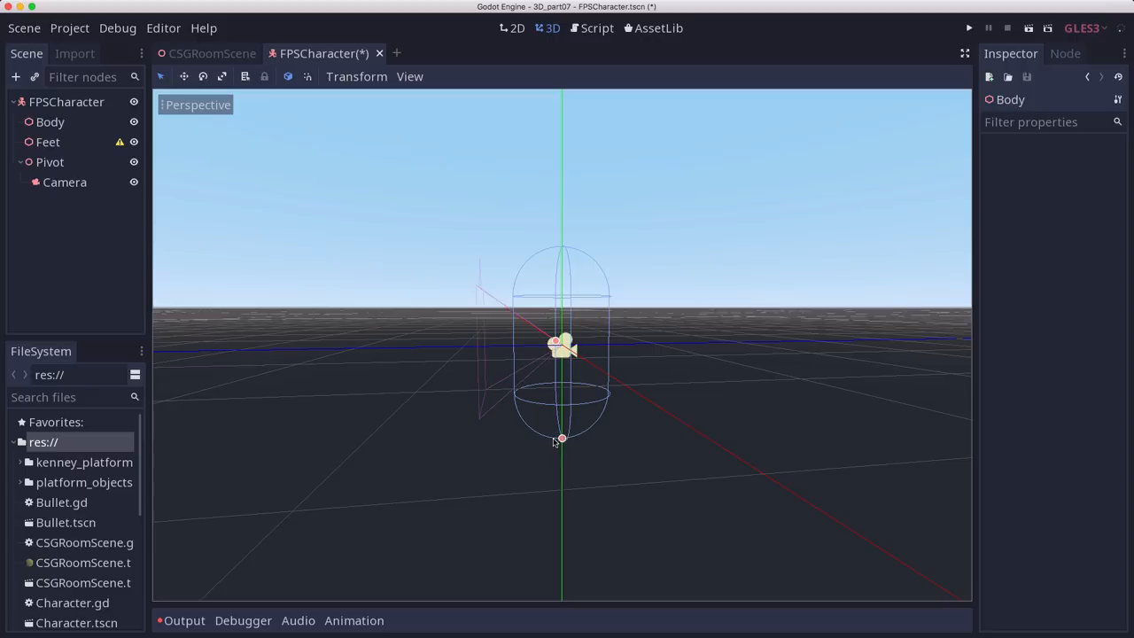
mouse_move(640, 421)
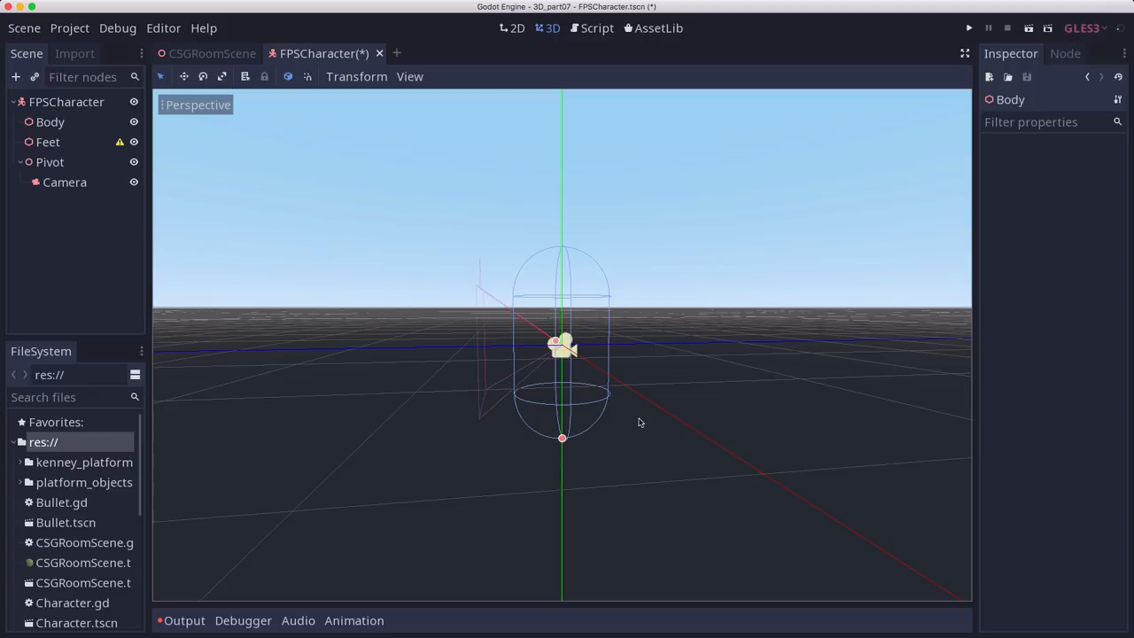
mouse_move(566, 444)
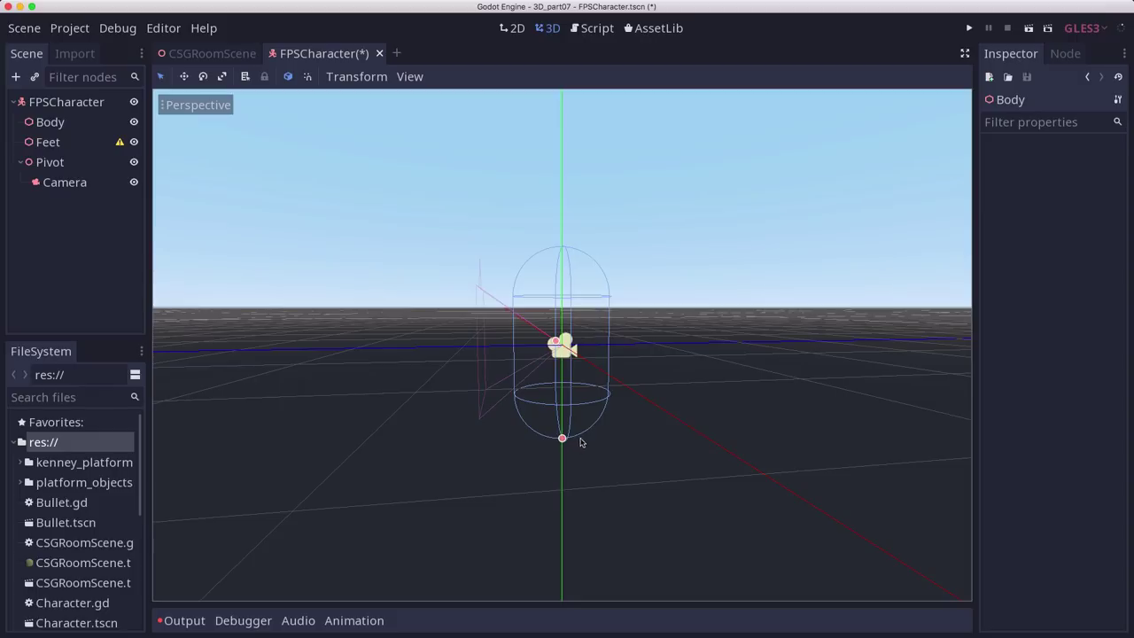
mouse_move(597, 431)
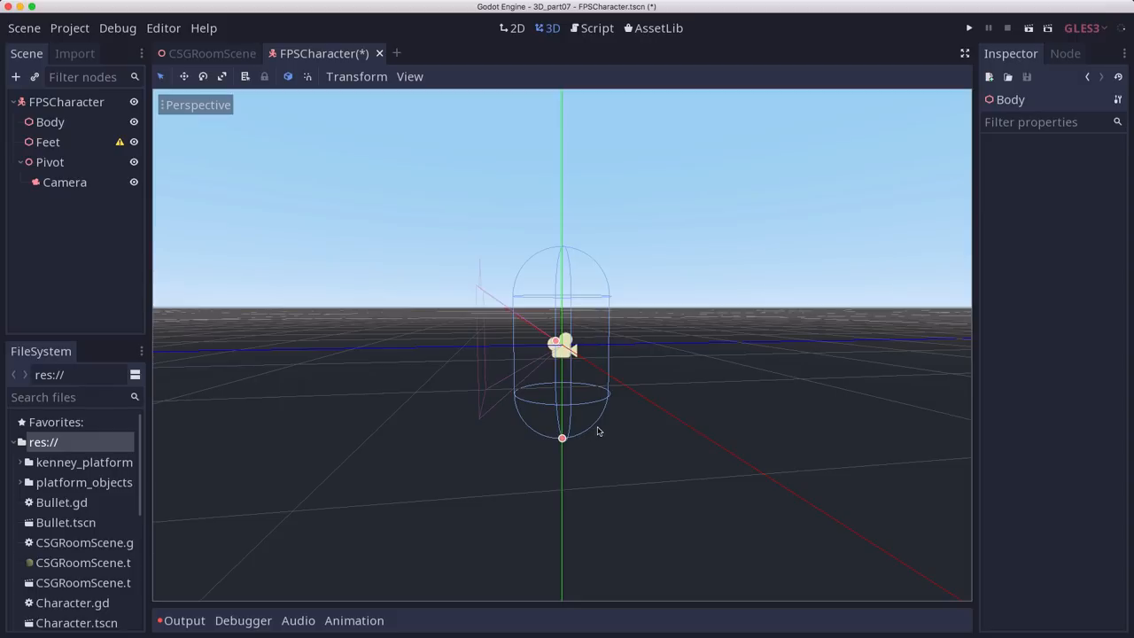
mouse_move(618, 402)
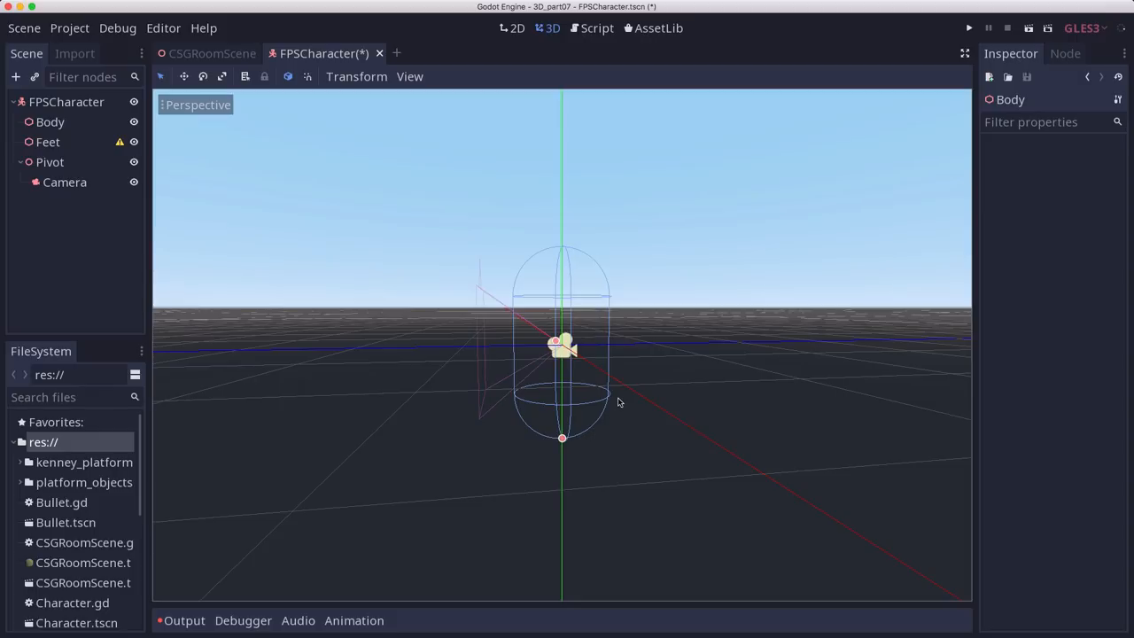
left_click(48, 142)
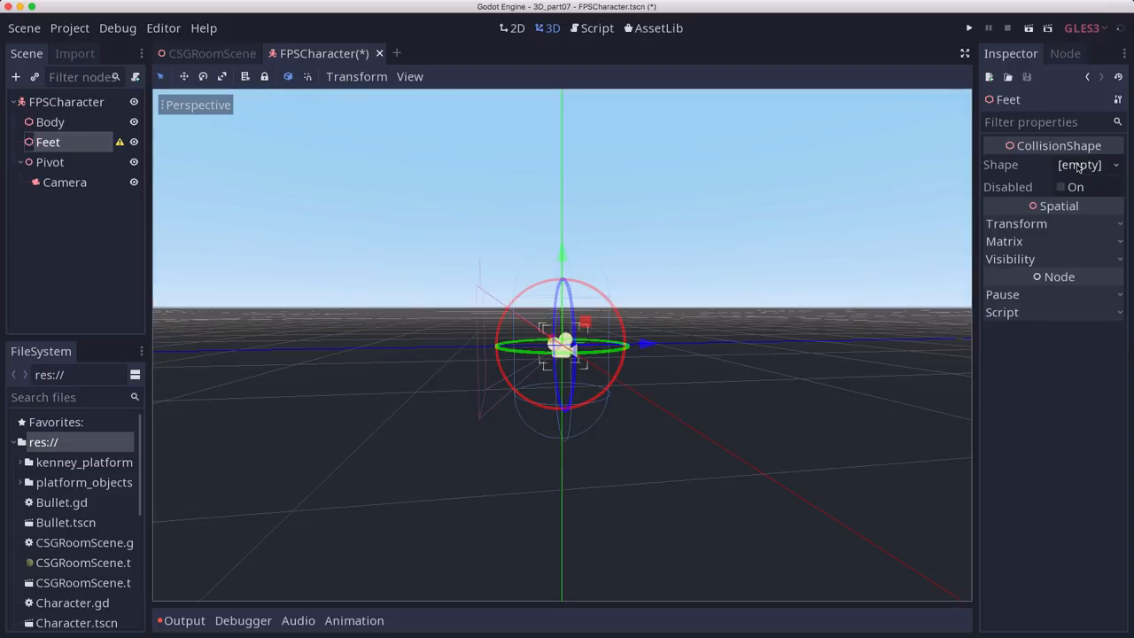
Step: Assign Feet a new BoxShape with extents 0.4, 0.1, 0.4
left_click(1080, 165)
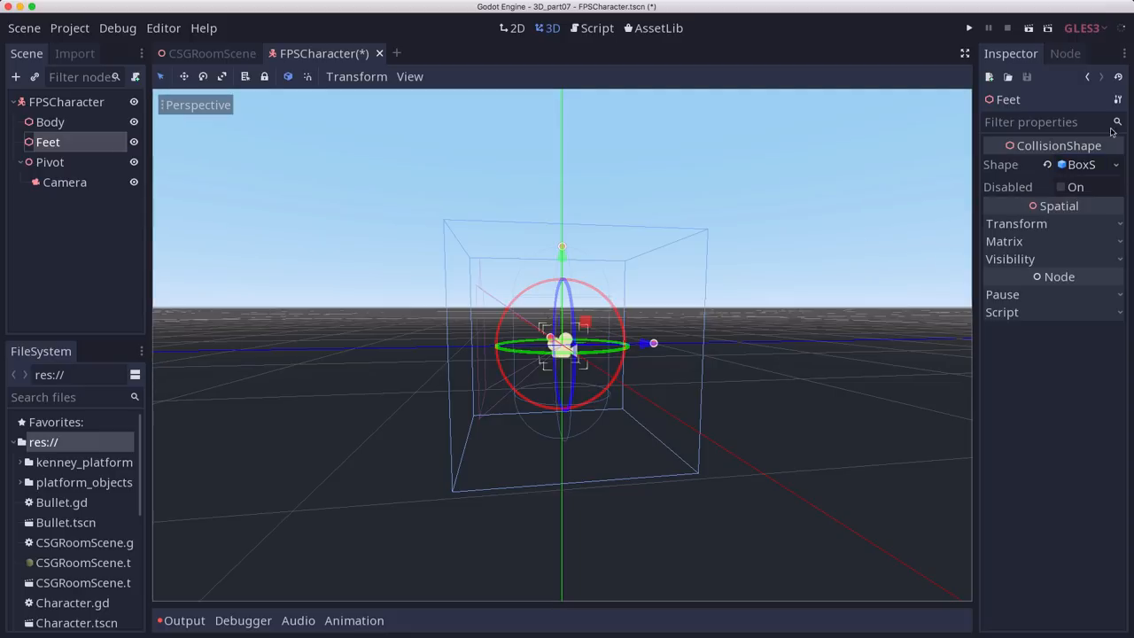
left_click(1080, 165)
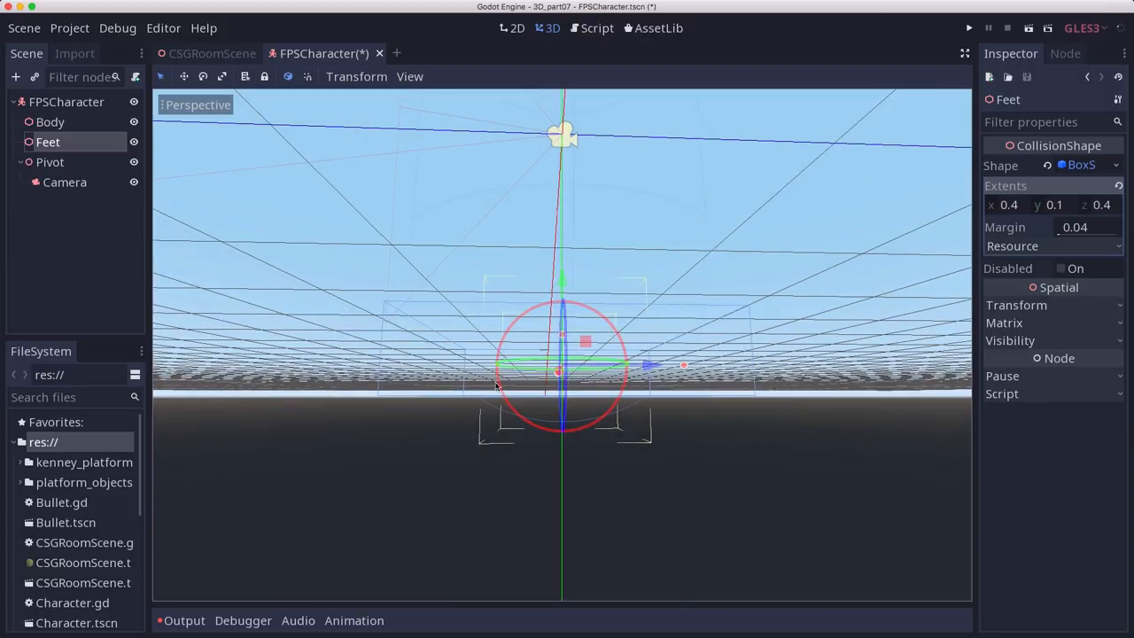
mouse_move(457, 418)
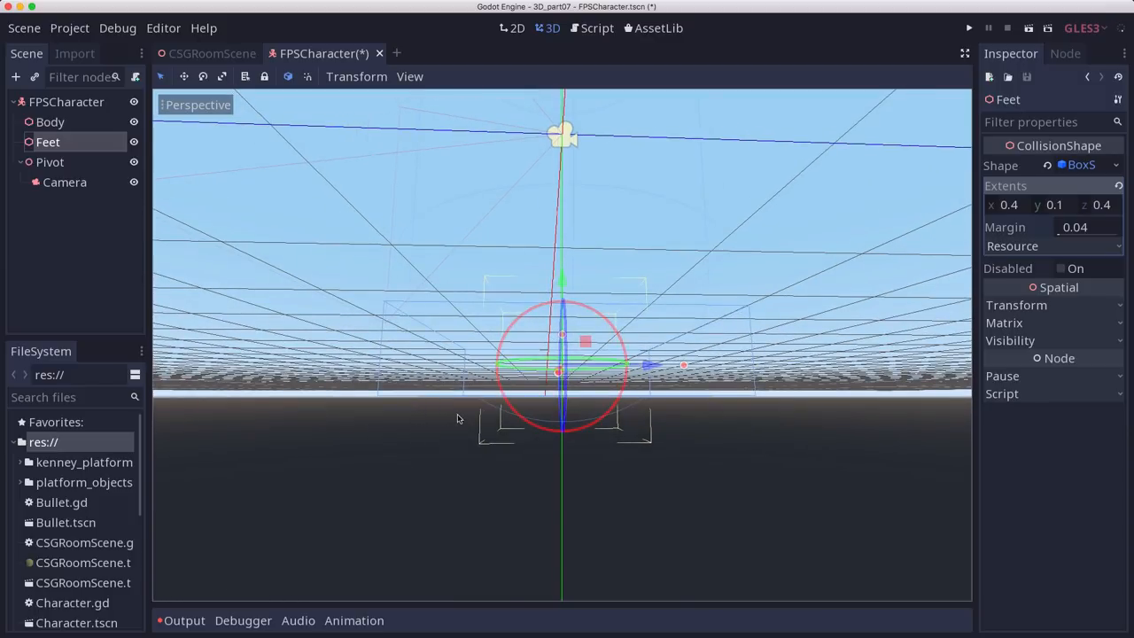
mouse_move(468, 414)
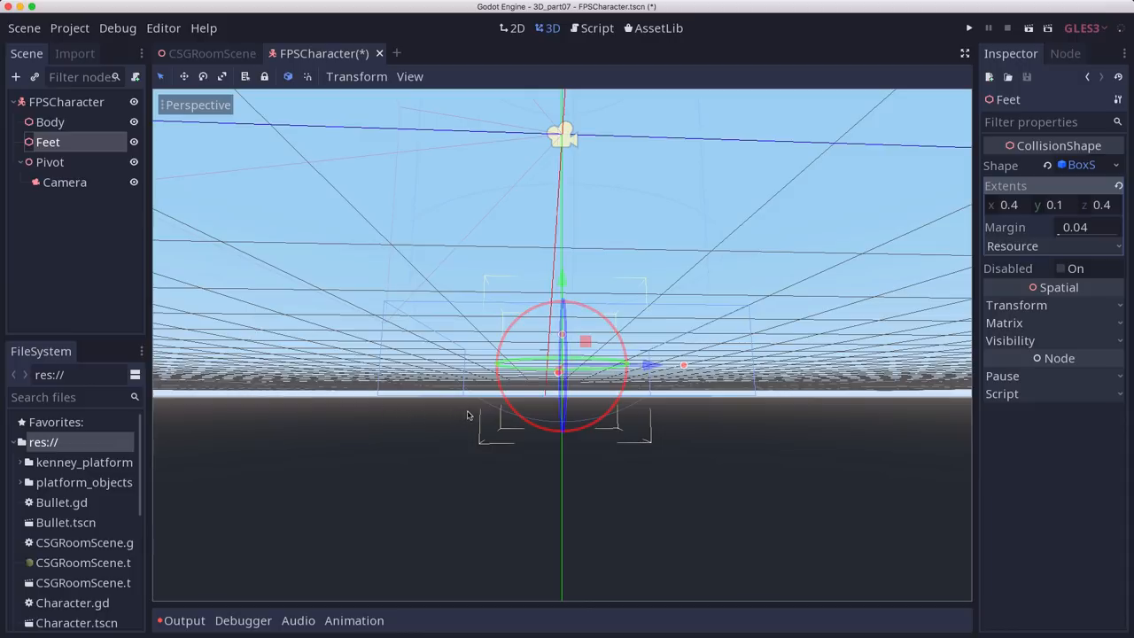
mouse_move(456, 416)
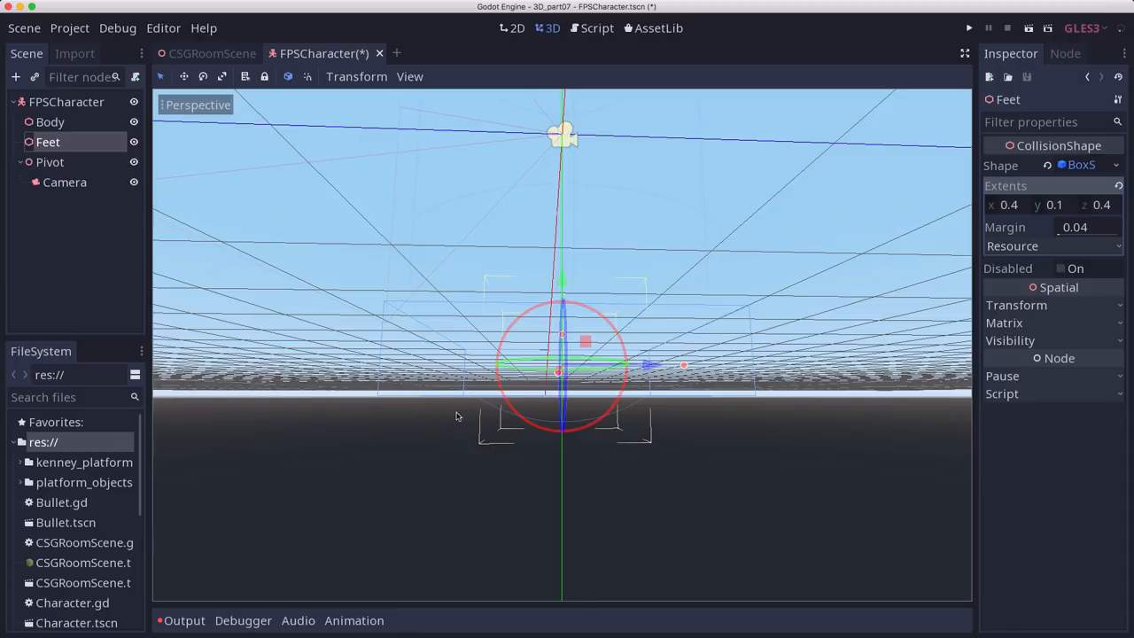
mouse_move(629, 441)
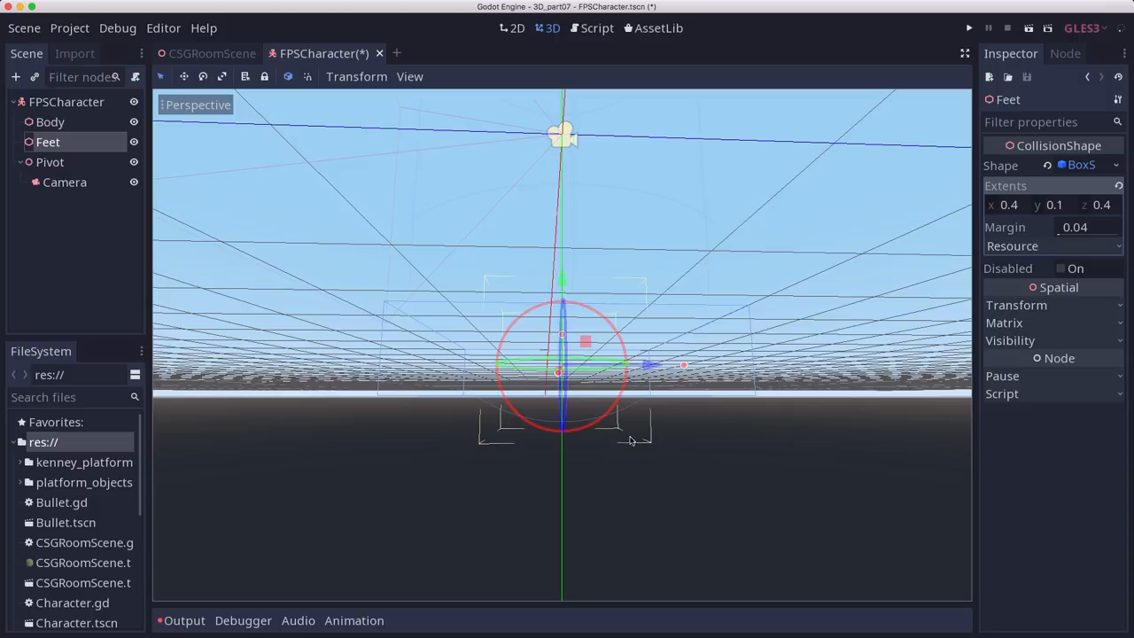
mouse_move(458, 426)
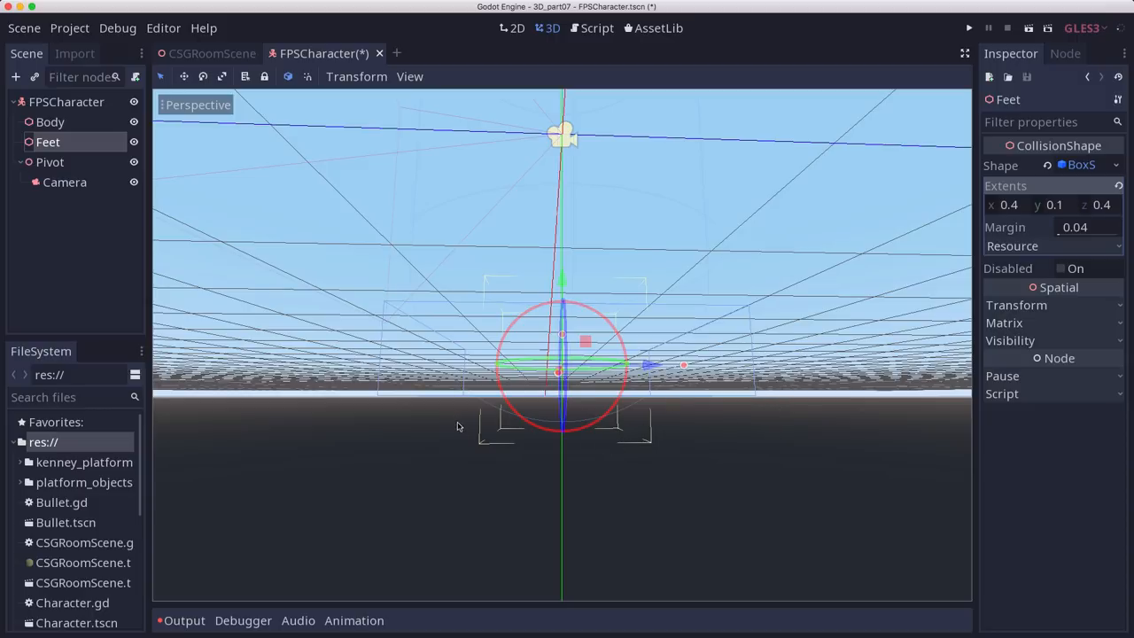
mouse_move(480, 414)
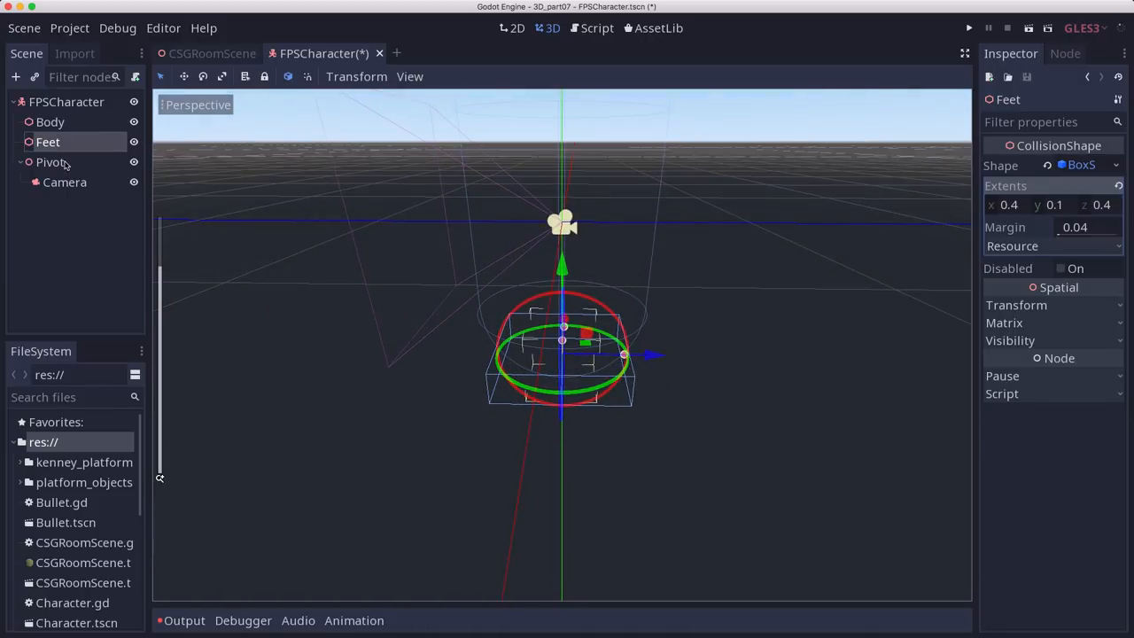
Step: Set Pivot's Transform translation y to 0.7
left_click(50, 162)
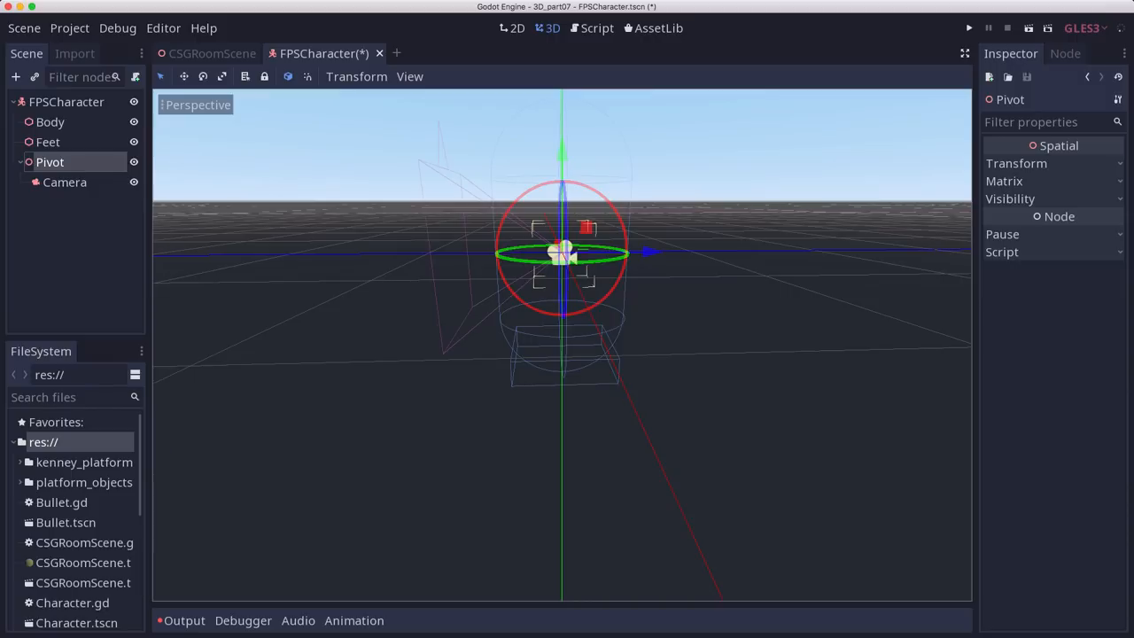
mouse_move(649, 273)
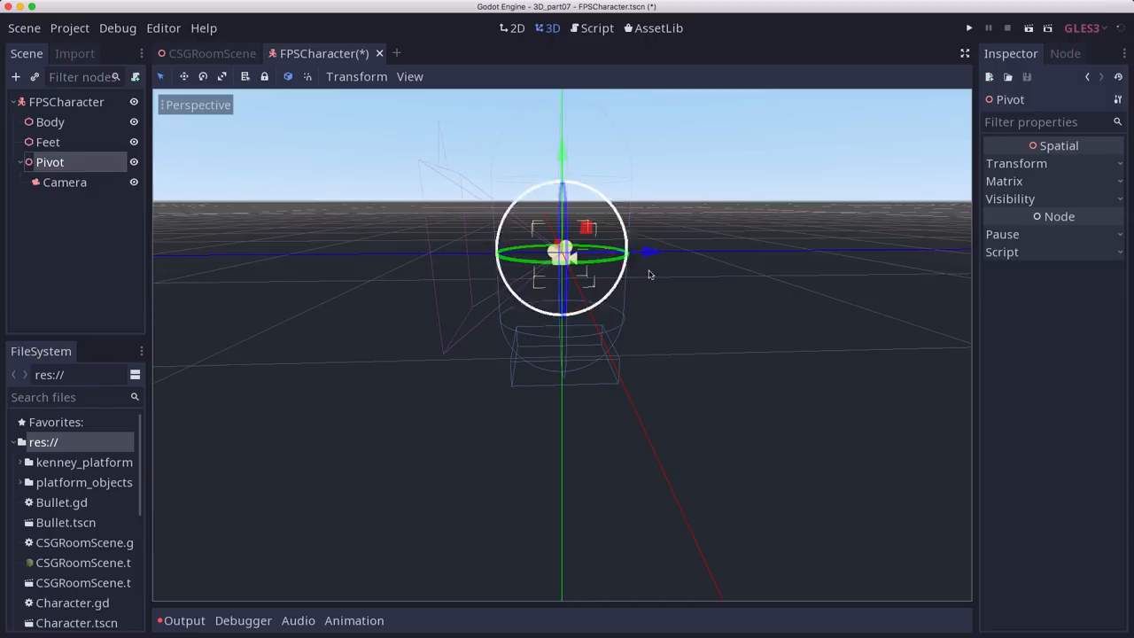
left_click(307, 76)
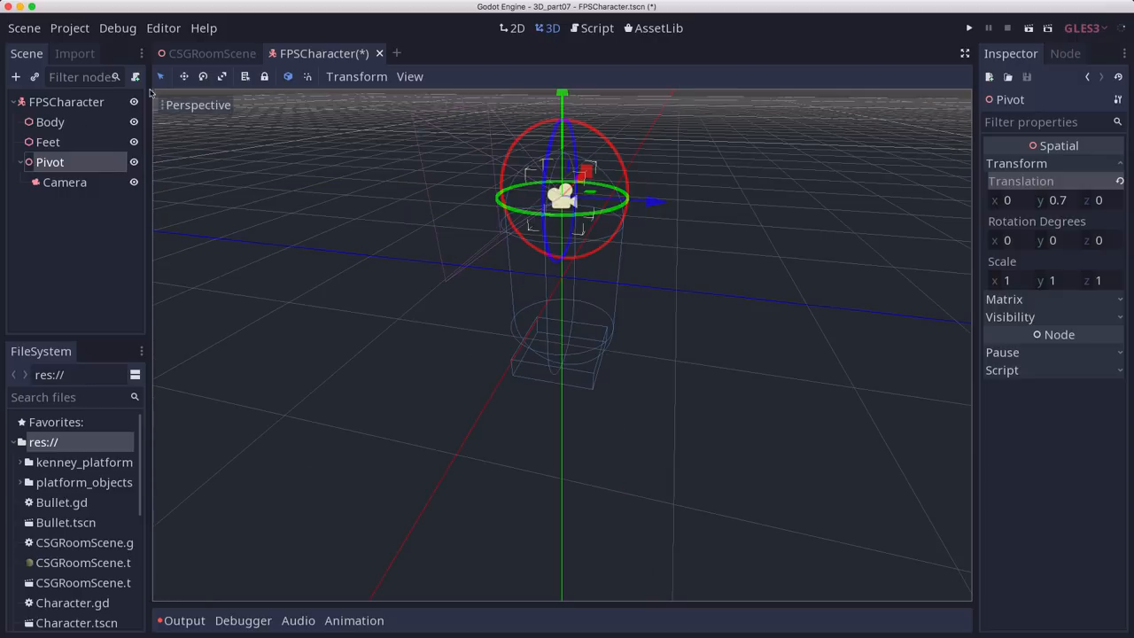
Step: Attach an empty-template script, FPSCharacter.gd, to the FPSCharacter root
left_click(67, 101)
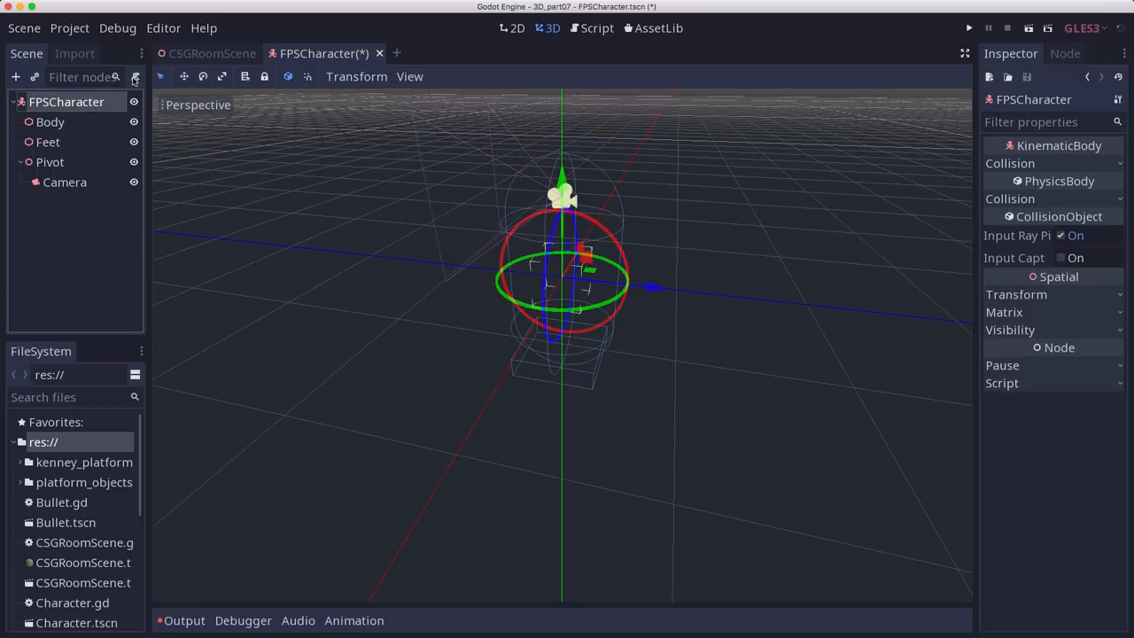
left_click(134, 77)
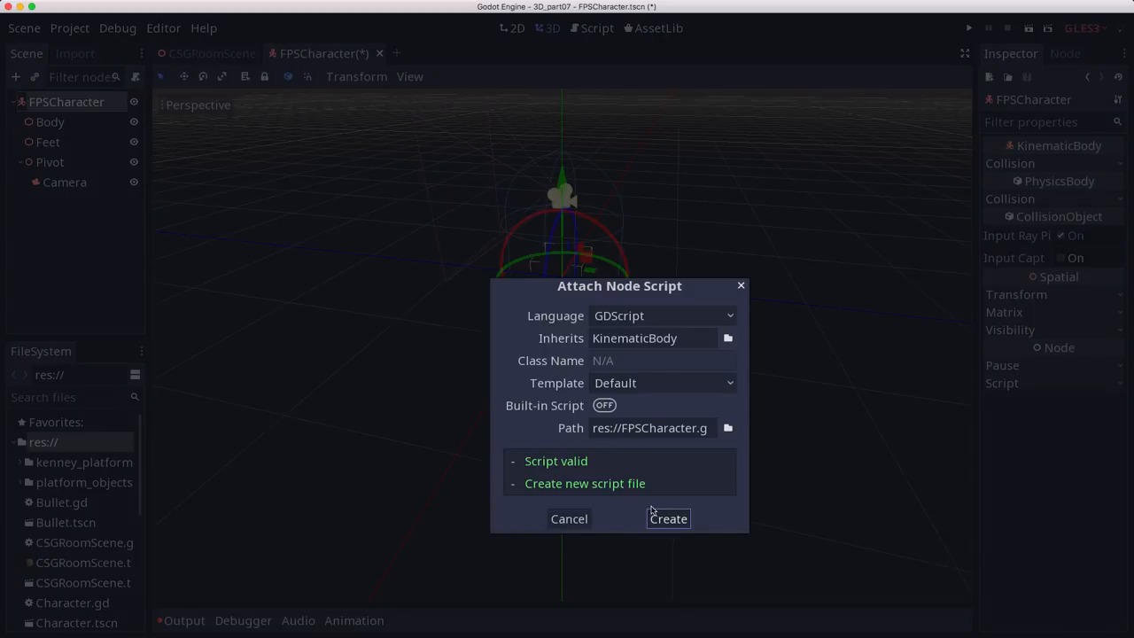
left_click(661, 382)
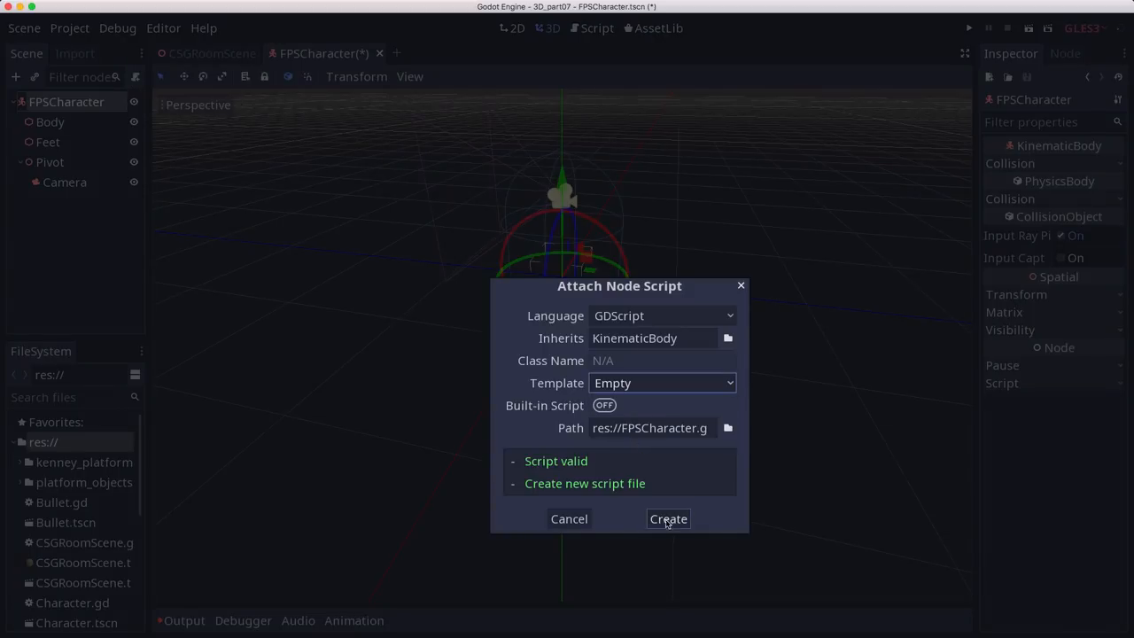
left_click(667, 518)
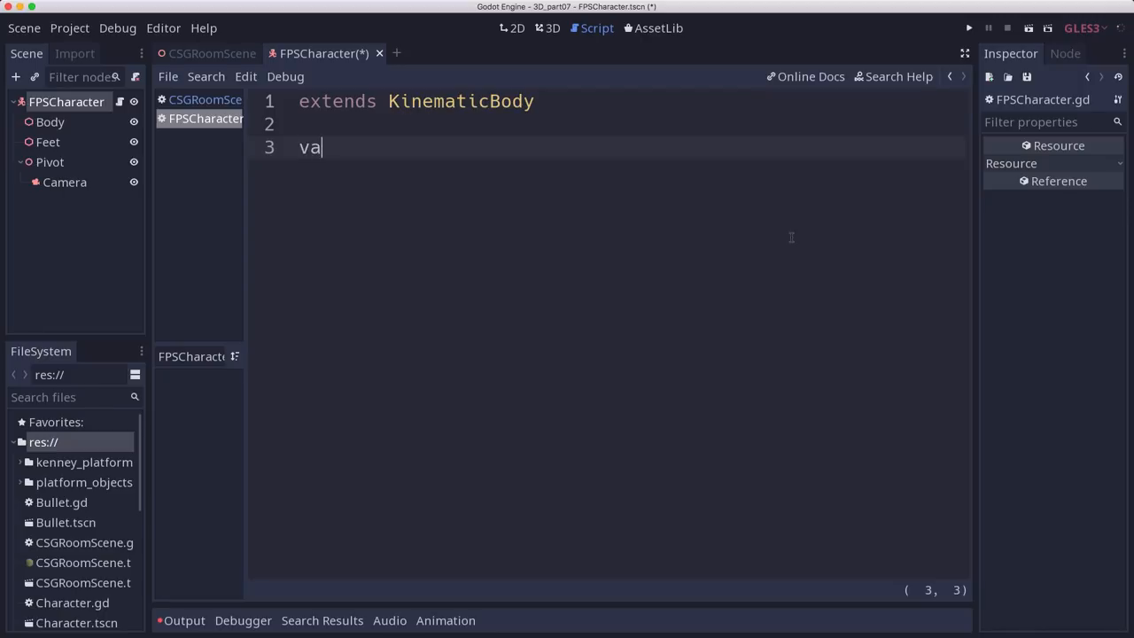
Step: Declare gravity -30 and max_speed 8, and begin the mouse_sensitivity variable
type("r gravity = -30")
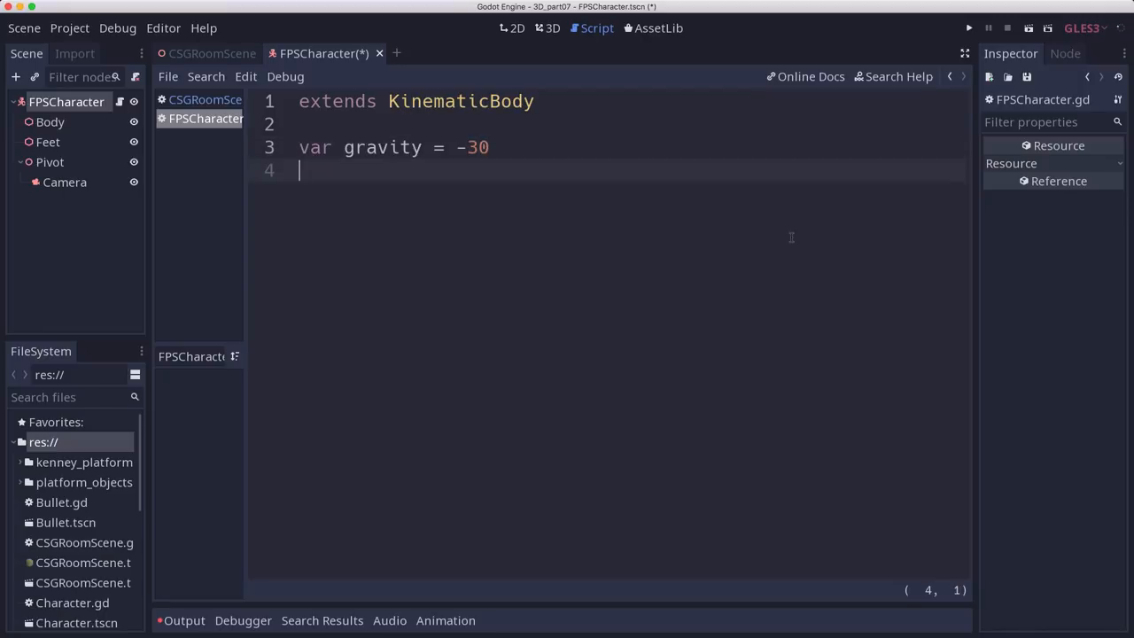
type("v")
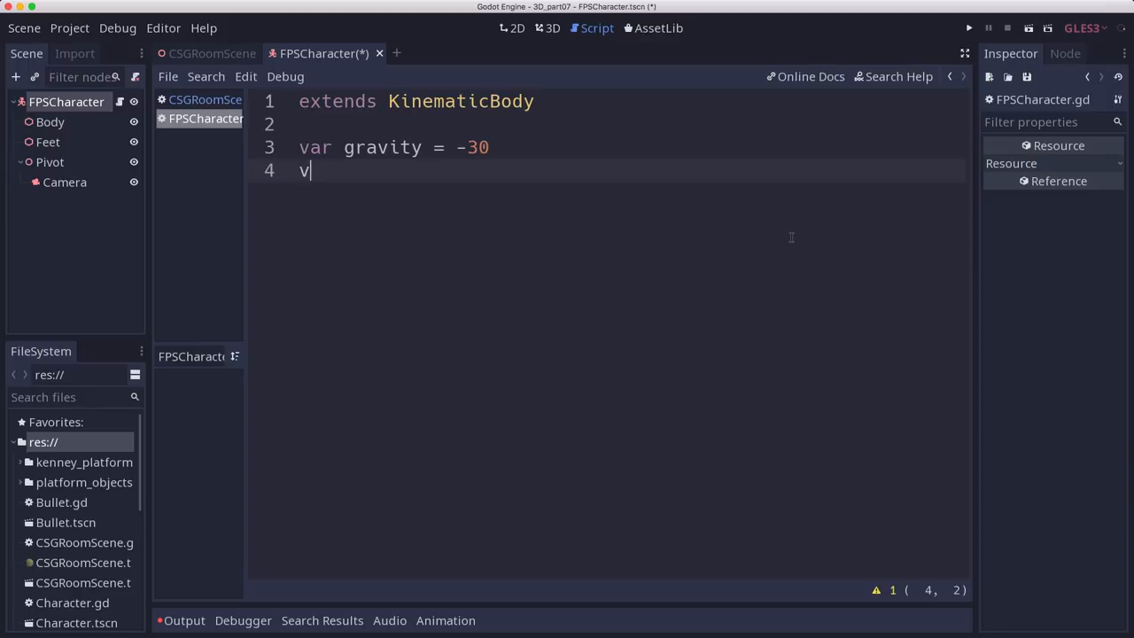
type("ar max_speed = 8")
type("var mouse_")
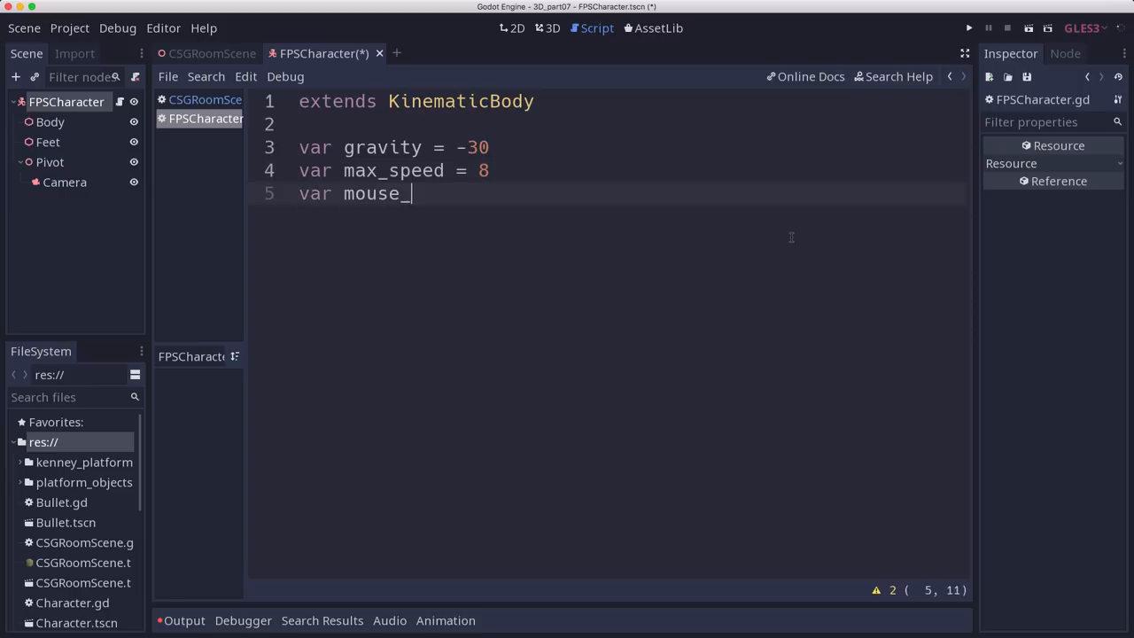
type("sensitivity")
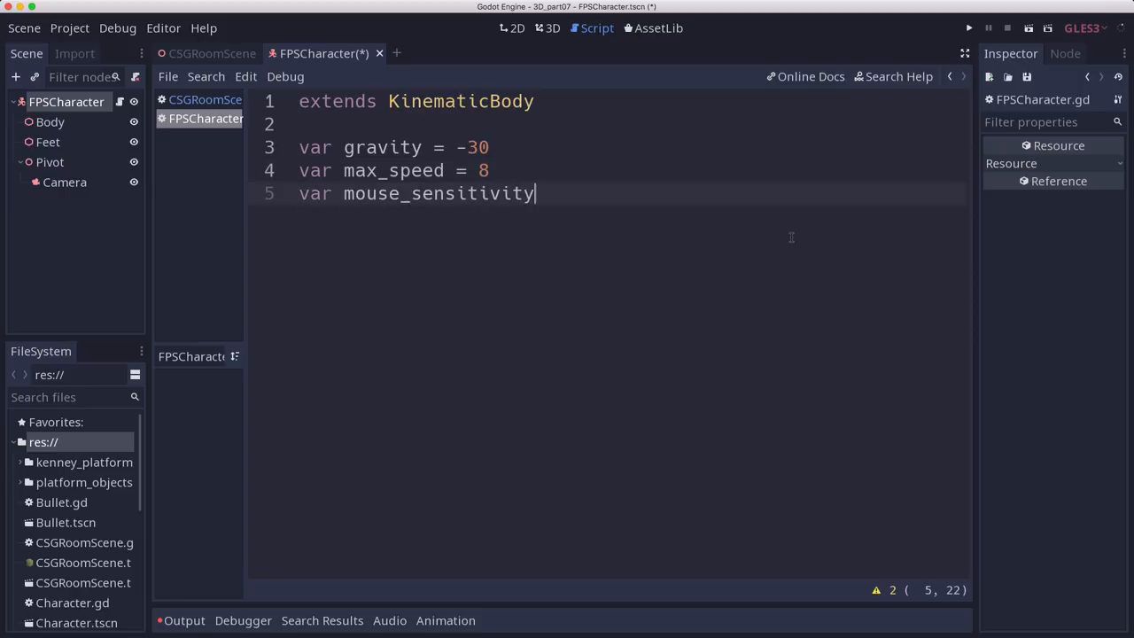
type("=")
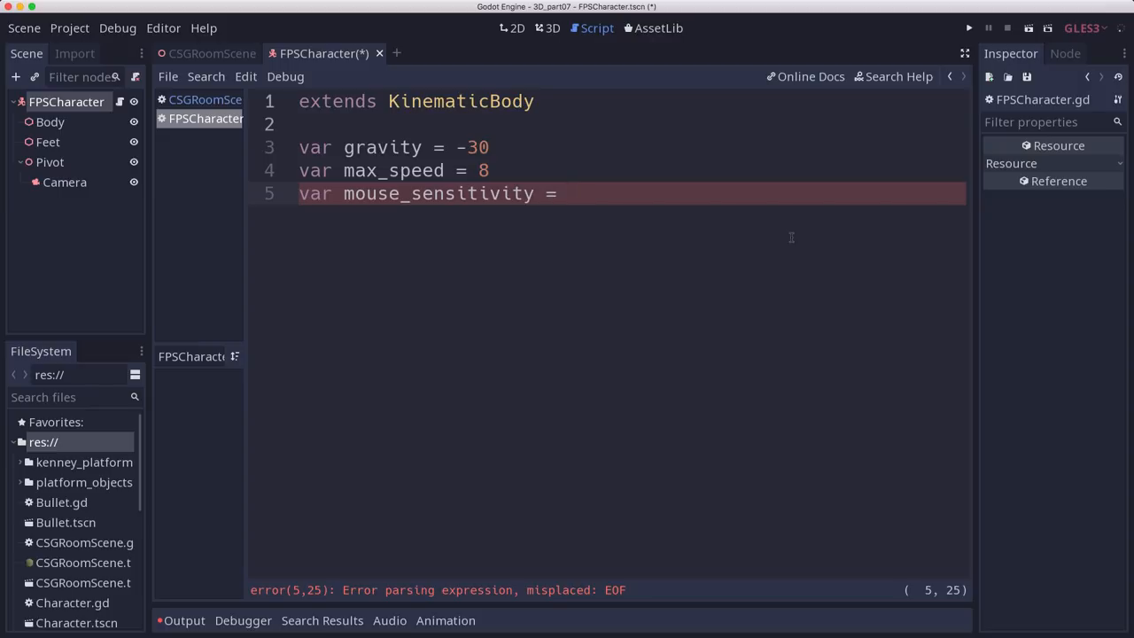
Step: Set mouse_sensitivity to 0.002 with a '# radians/pixel' comment
left_click(562, 193)
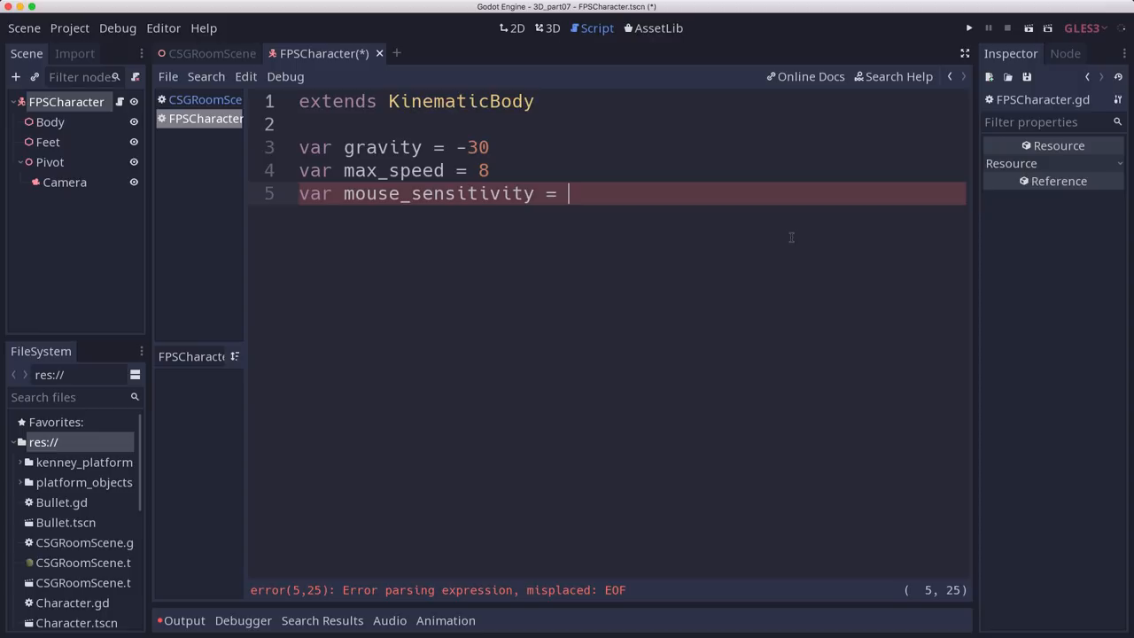
type("0.00")
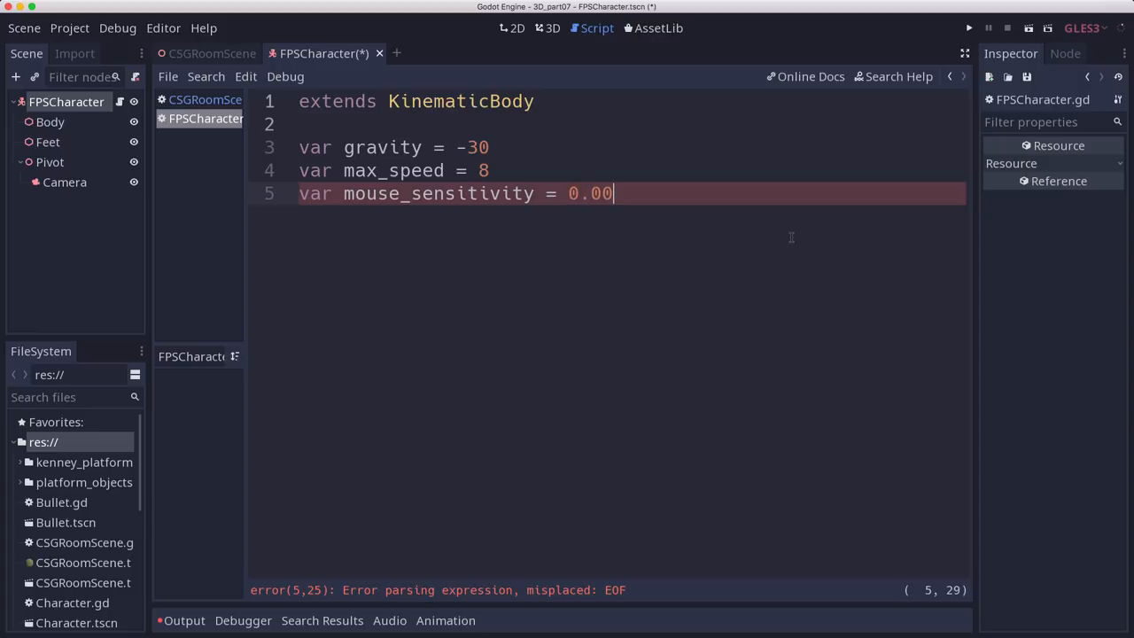
type("2  #")
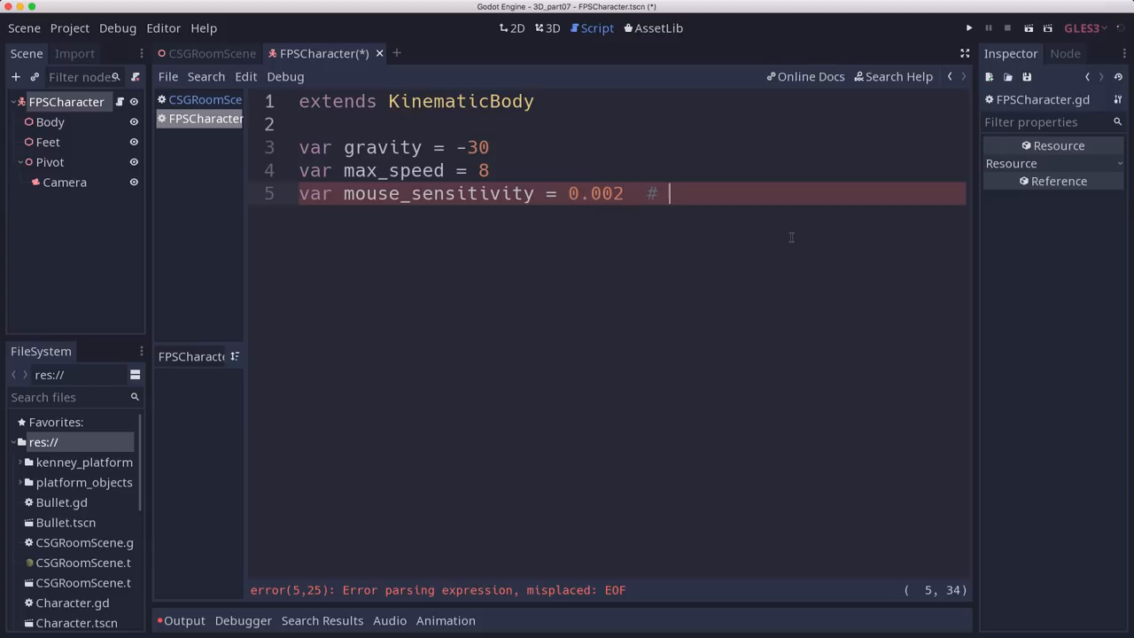
type("radians")
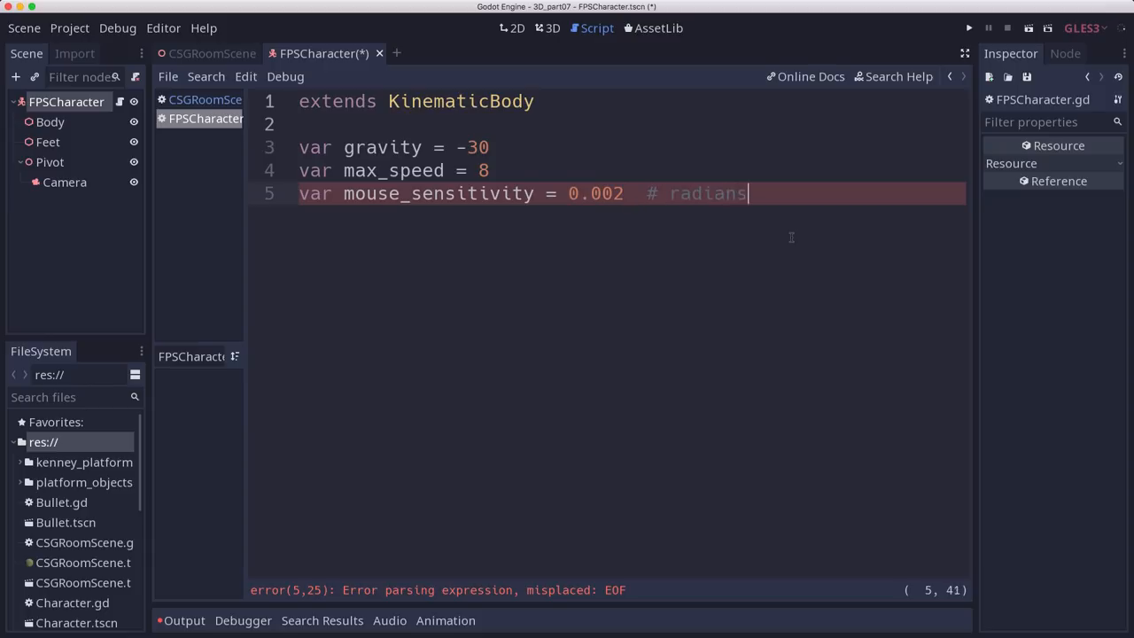
type("/pixel")
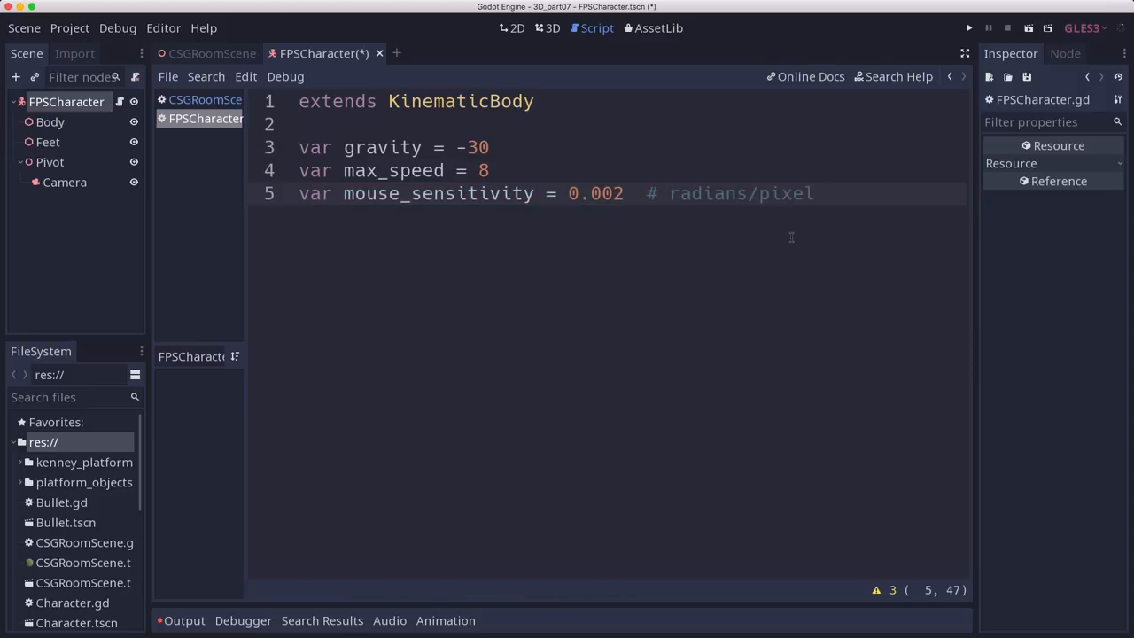
left_click(810, 193)
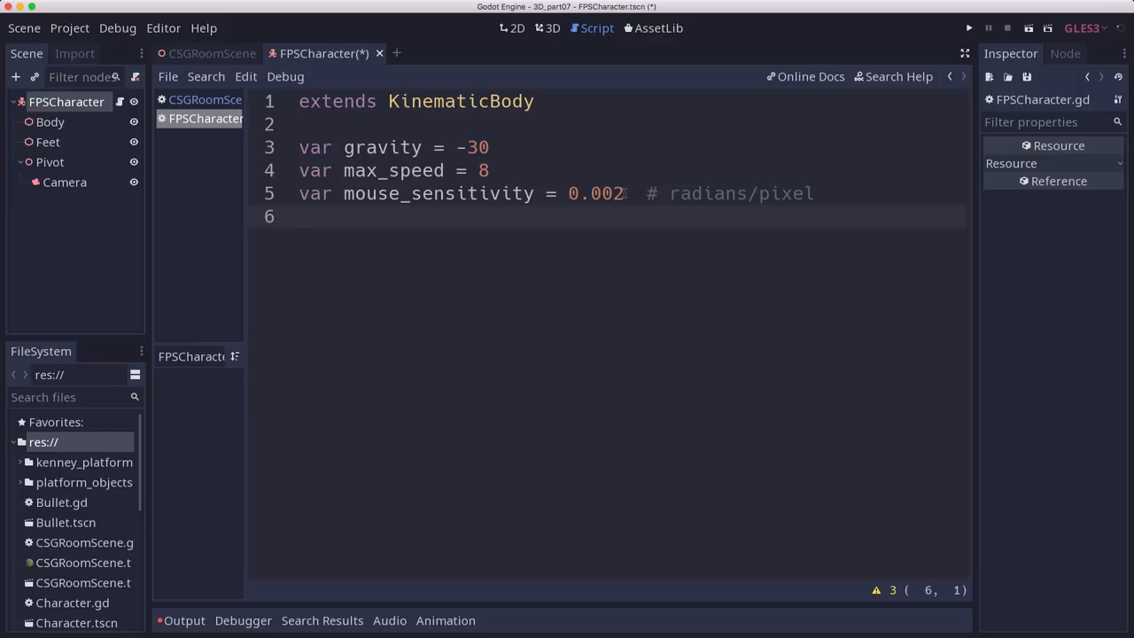
Step: Add 'var velocity = Vector3()' to the script
type("var")
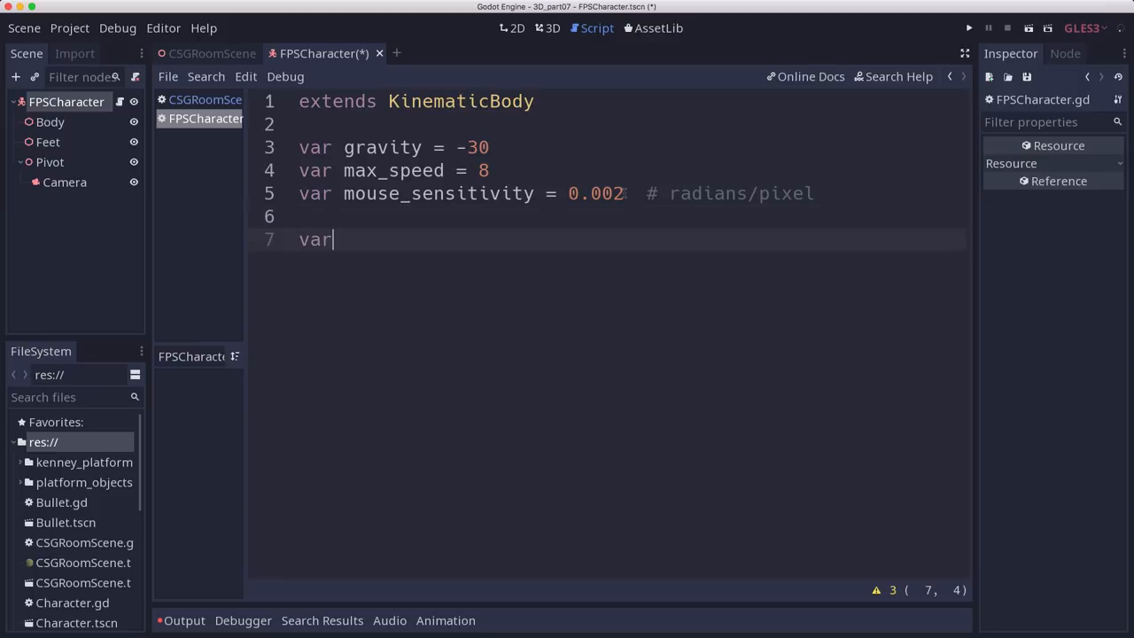
type("velocity = Veco")
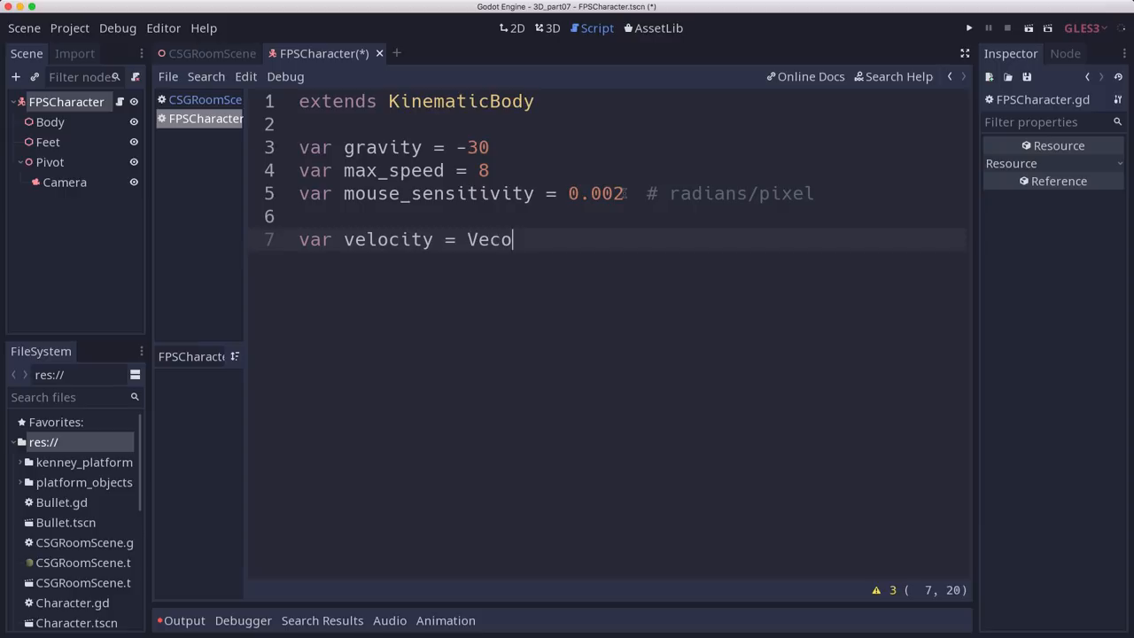
type("tor3()")
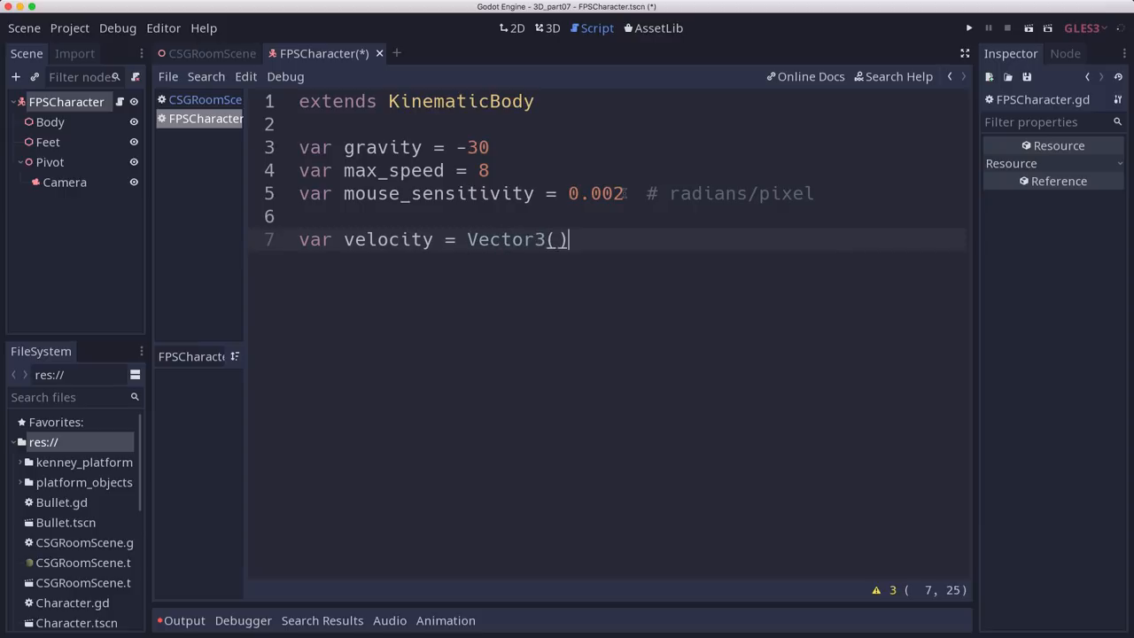
key("Return")
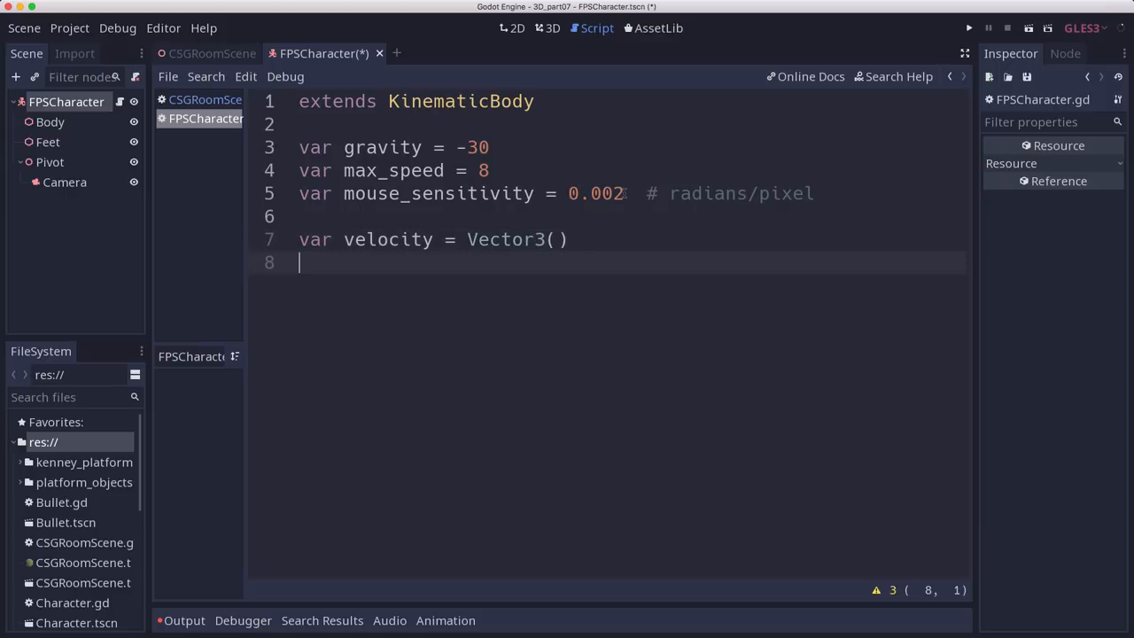
Step: Declare 'func get_input():' and start its indented body
type("func")
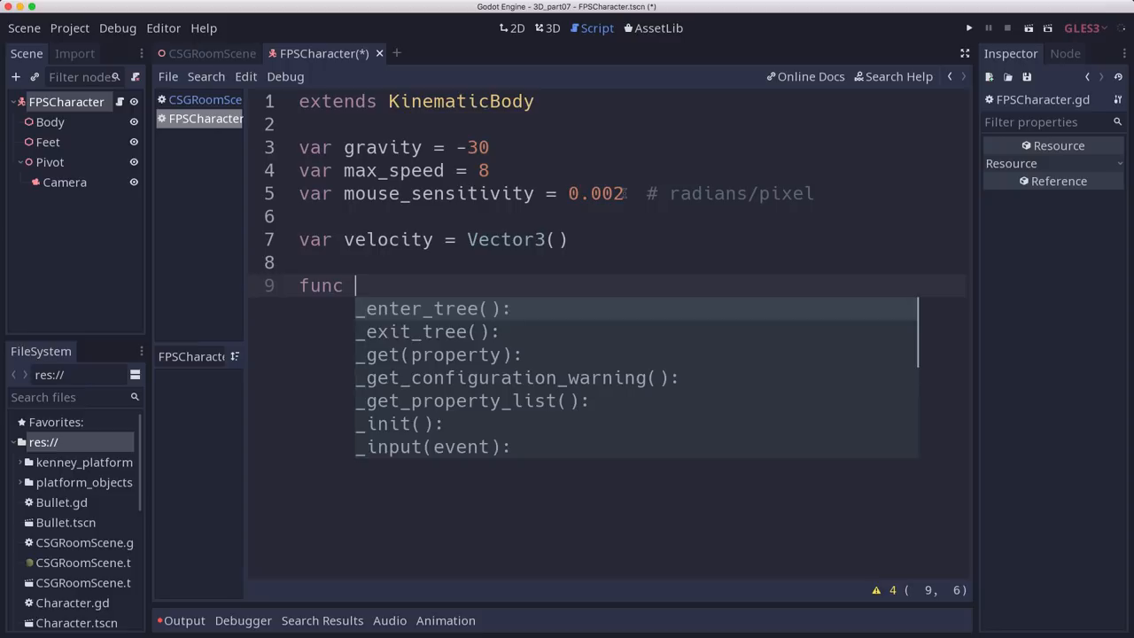
type("get_input():")
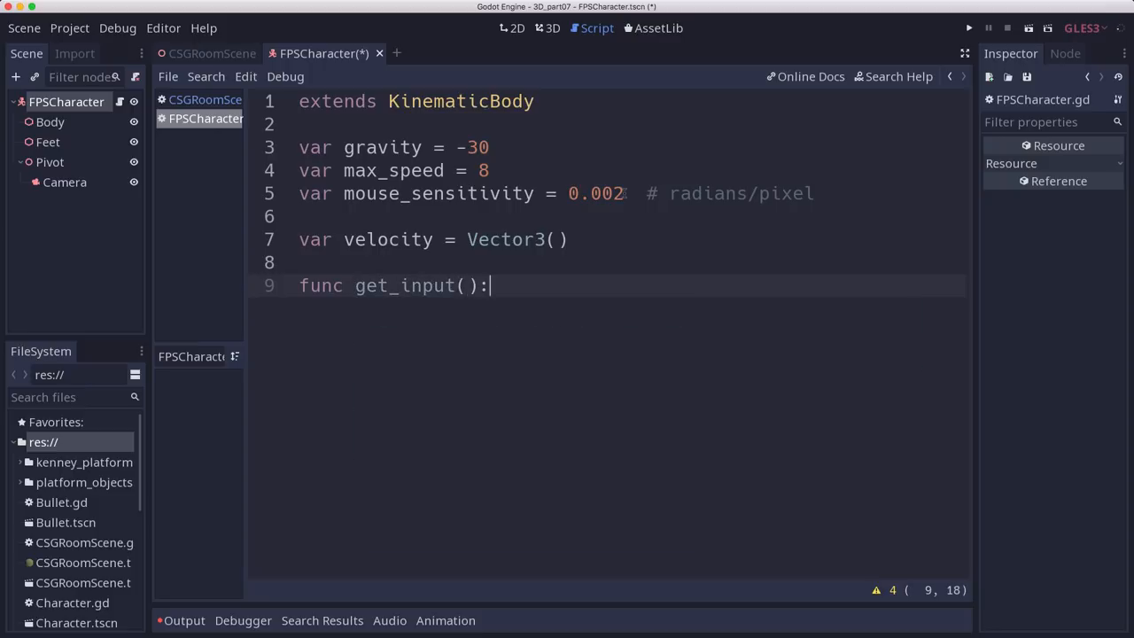
key("Return")
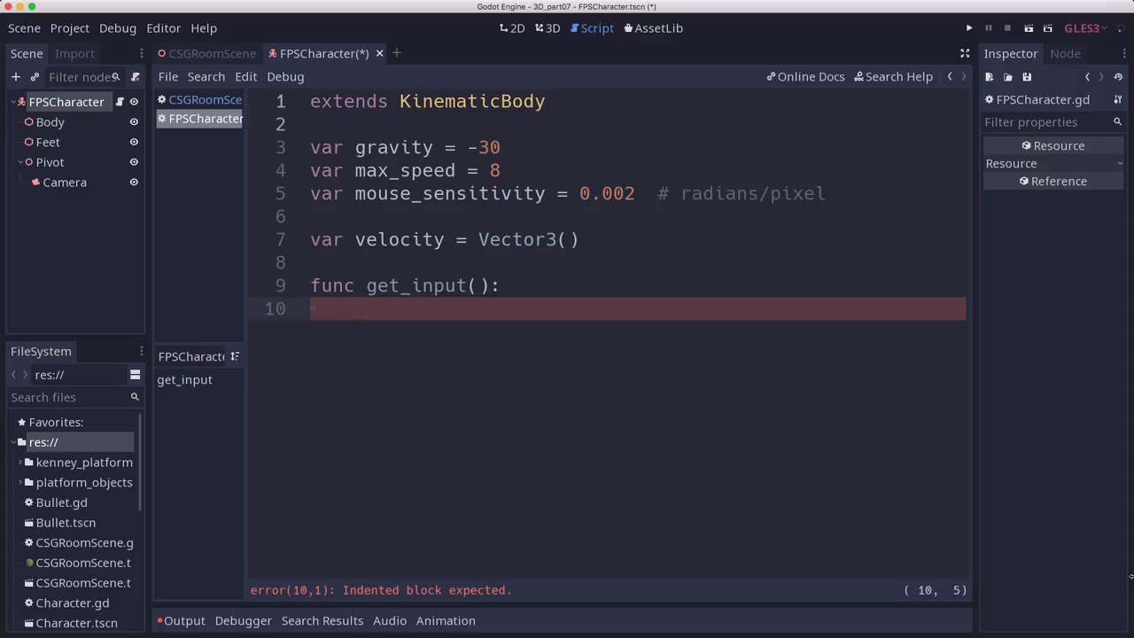
Step: Declare 'var input_dir = Vector3()' inside get_input
type("var g")
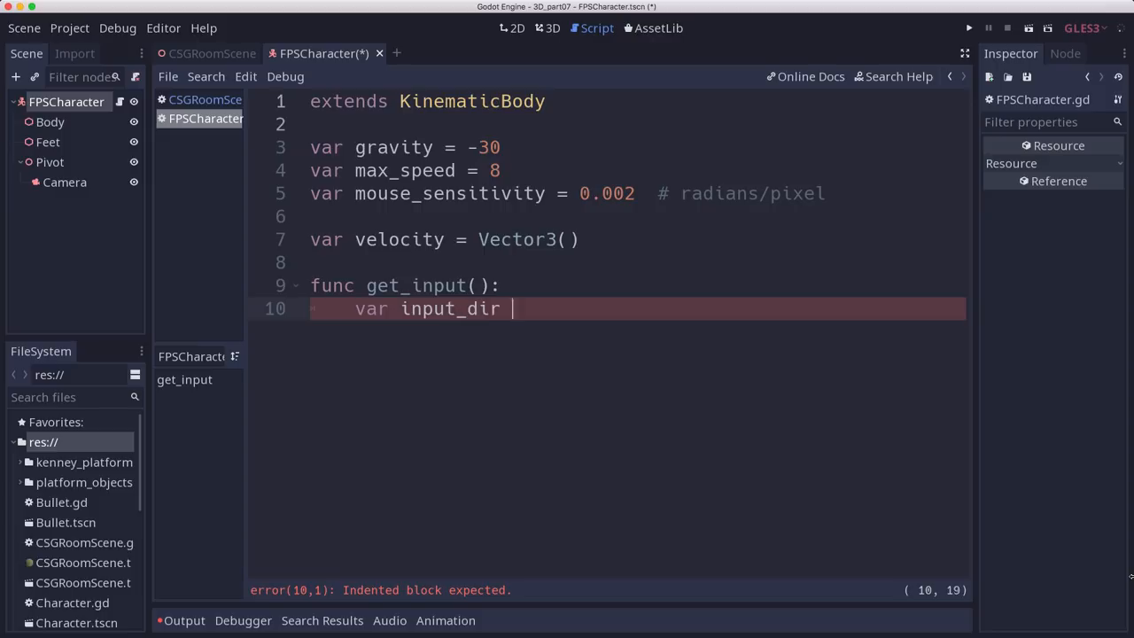
type("= Vector3")
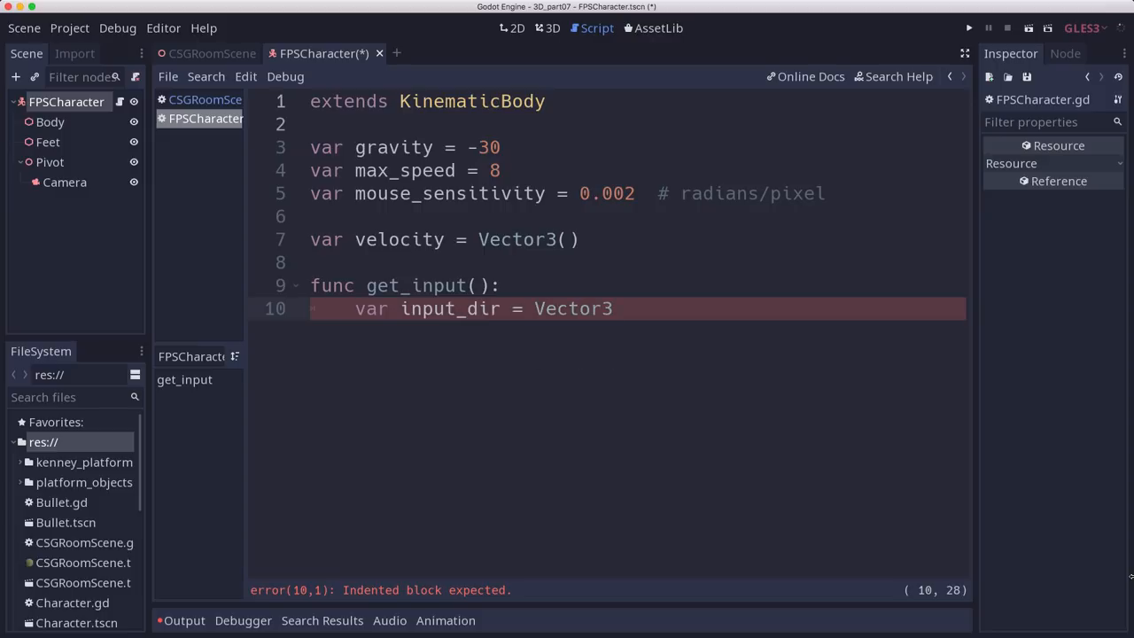
type("()")
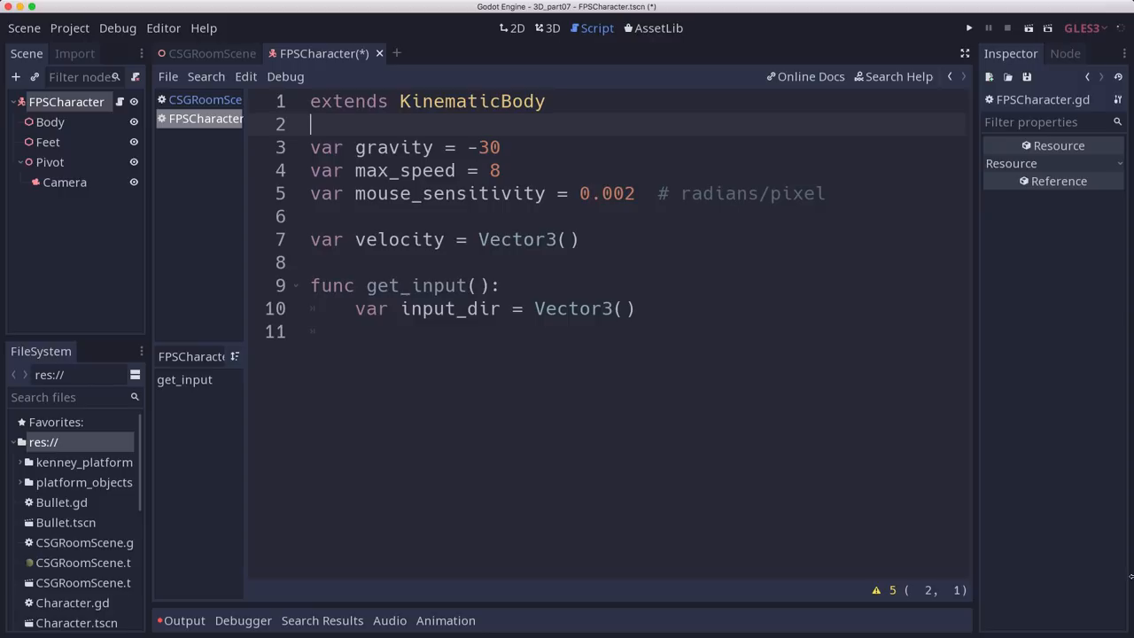
Step: Add 'onready var camera = $Pivot/Camera' near the script's top
type("onready var c")
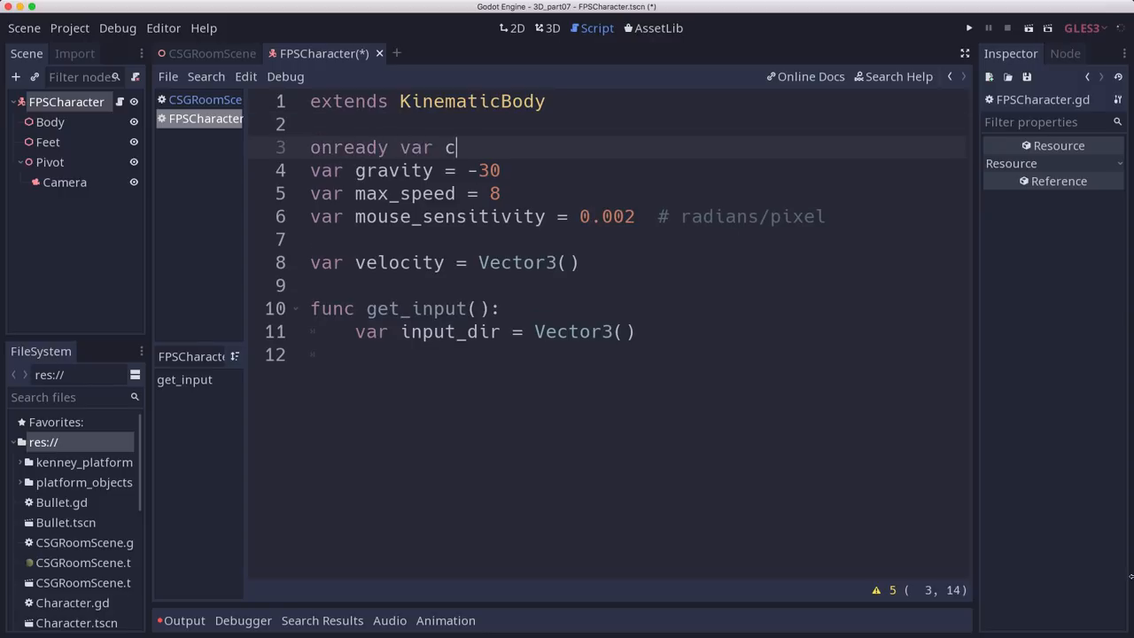
type("amera = $Pivot/Camera")
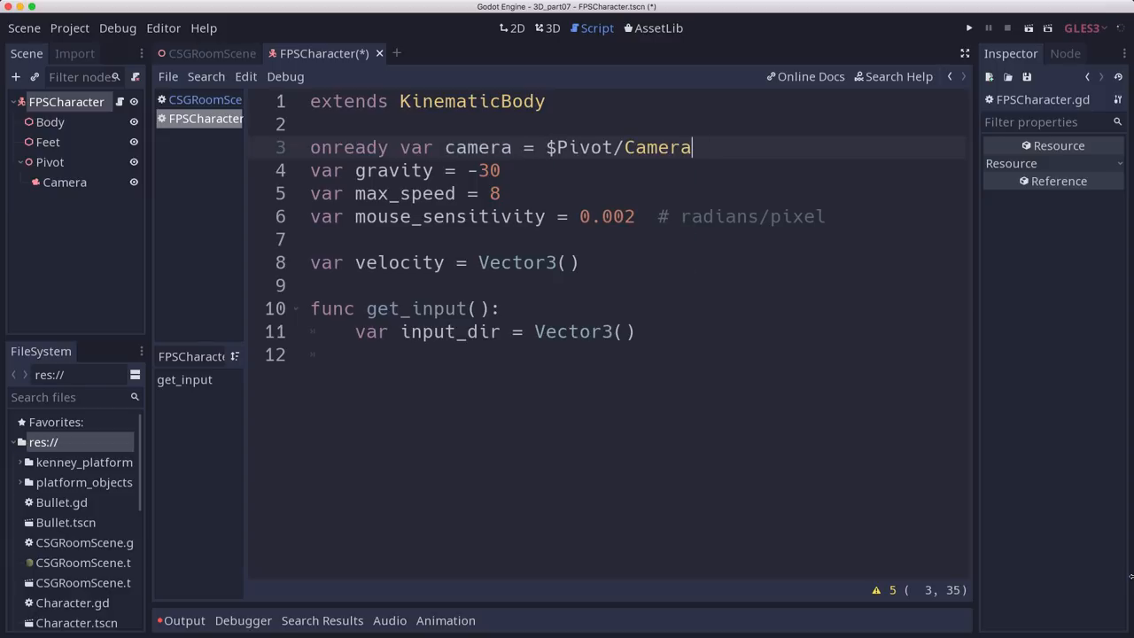
key("Return")
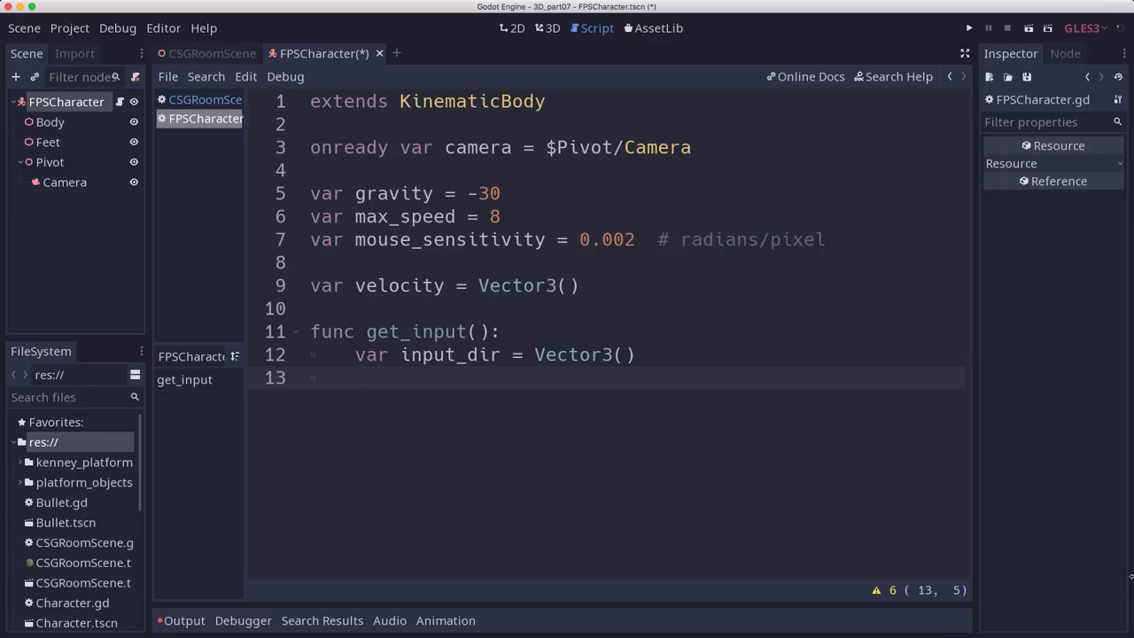
Step: In get_input, add camera-relative move_forward/back and strafe checks, then normalize and return input_dir
type("if Input.is_action_pressed(\"move_forward\"):")
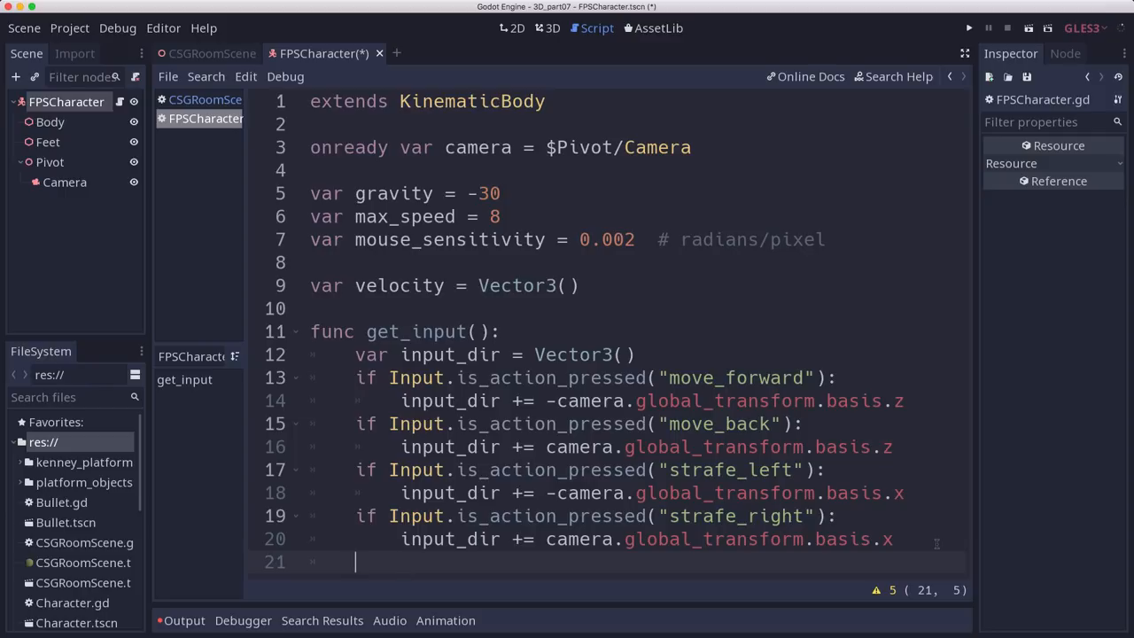
type("input_dir = input_dir.norm")
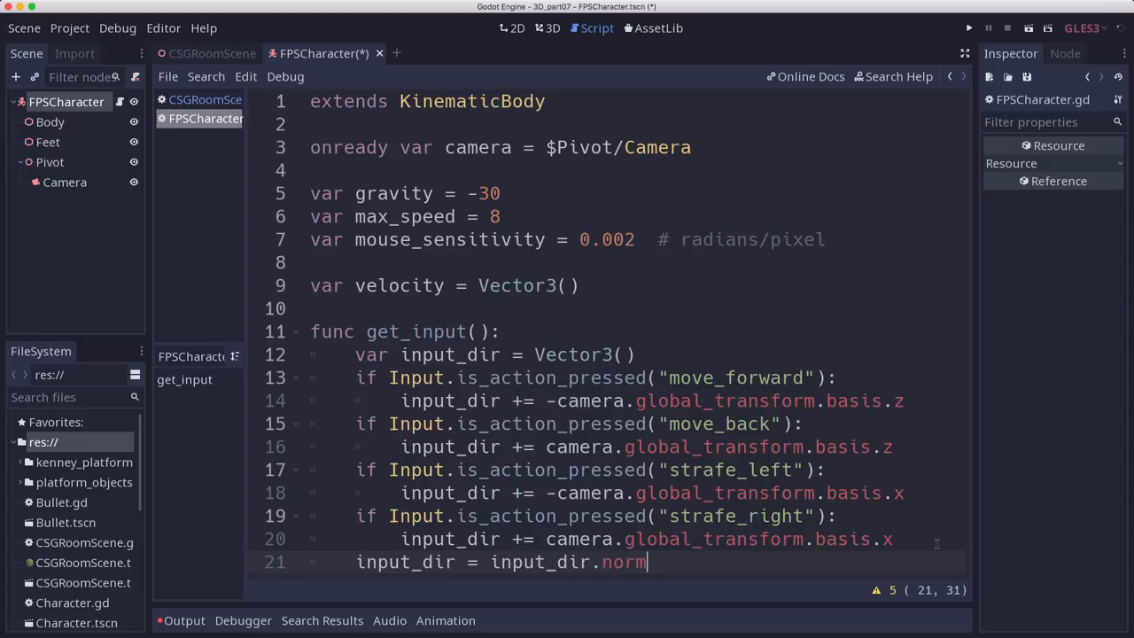
type("alized()")
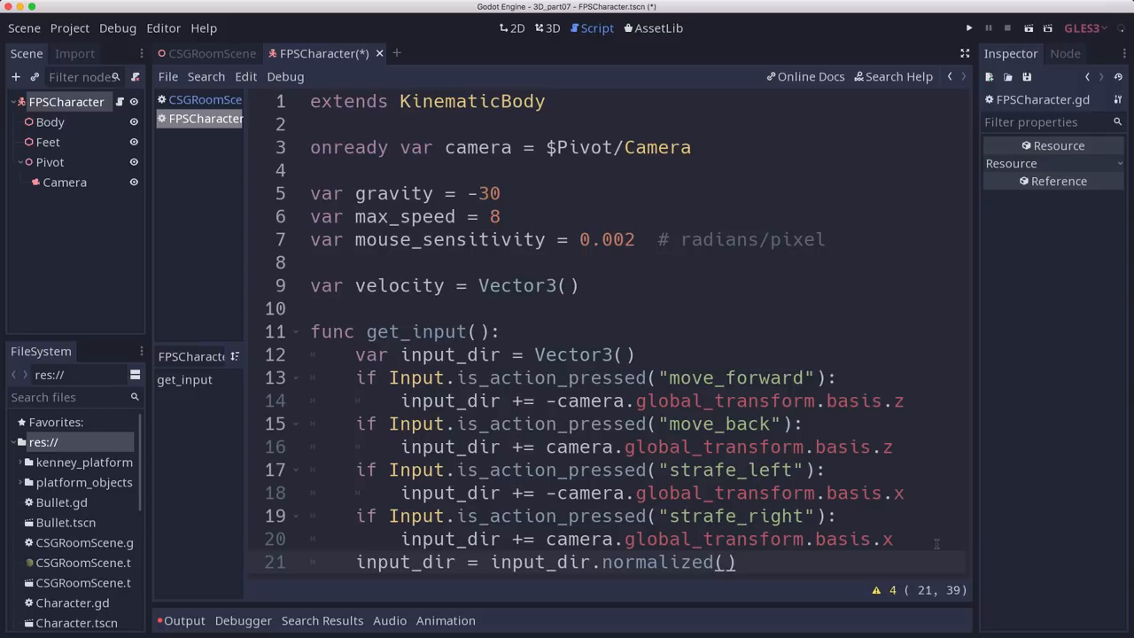
type("return")
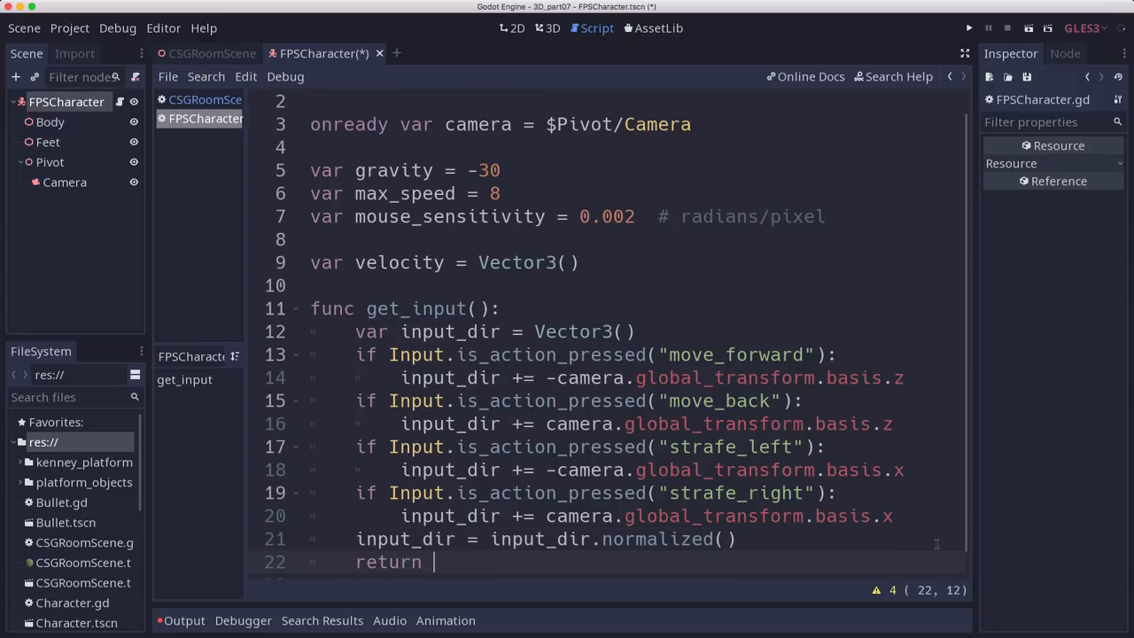
type("input_dir")
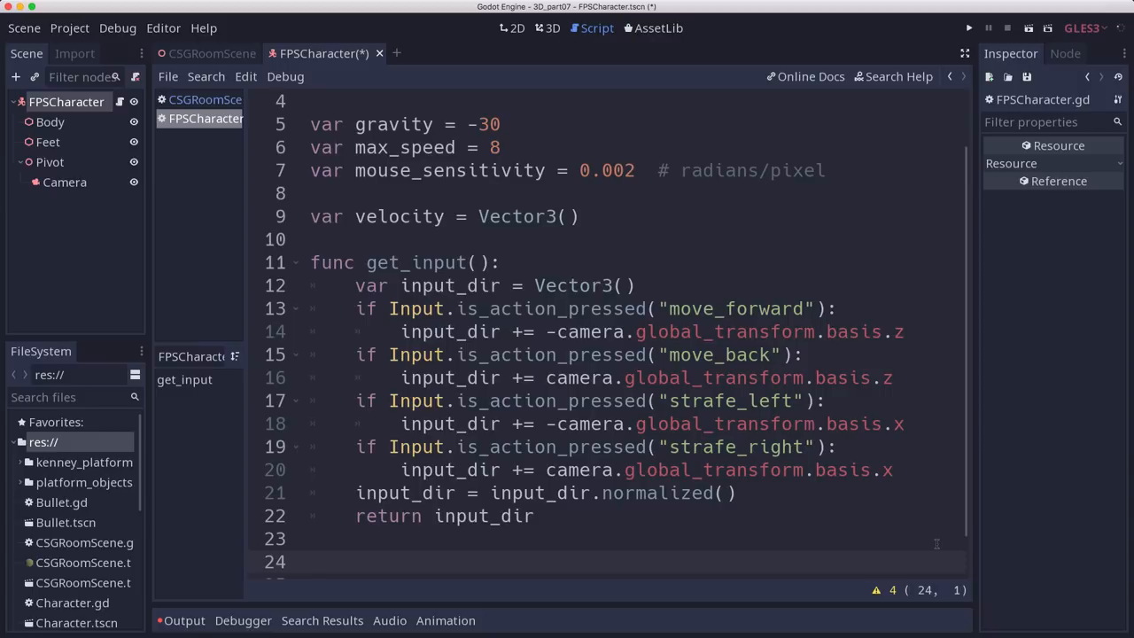
Step: Start _unhandled_input(event) with a mouse-motion and MOUSE_MODE_CAPTURED check
type("func _")
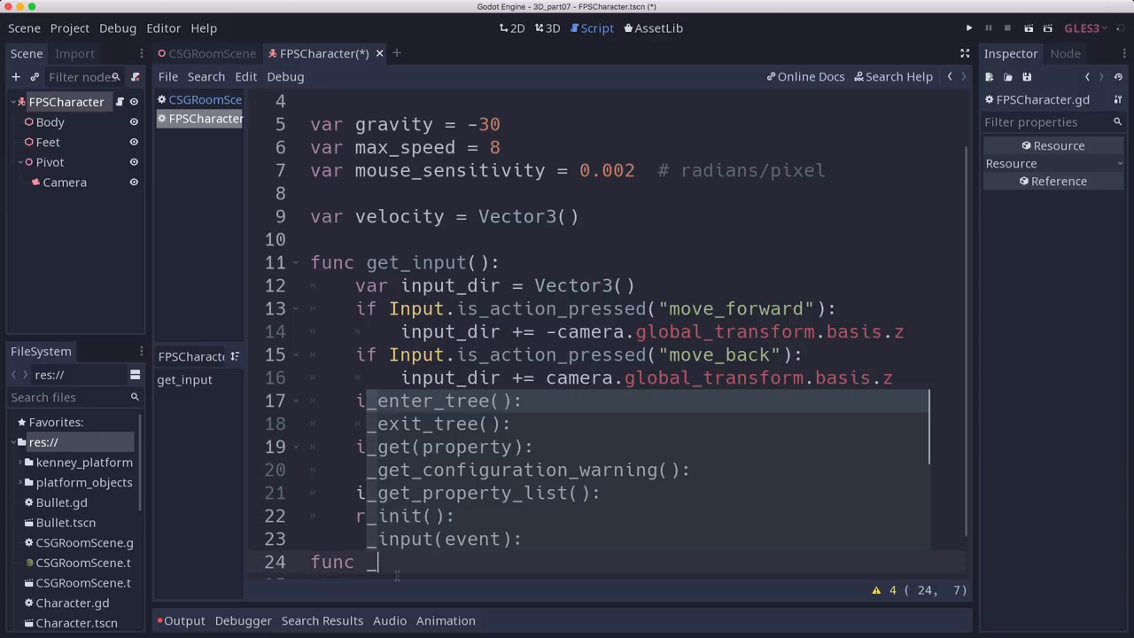
type("_unhandled_input(event):")
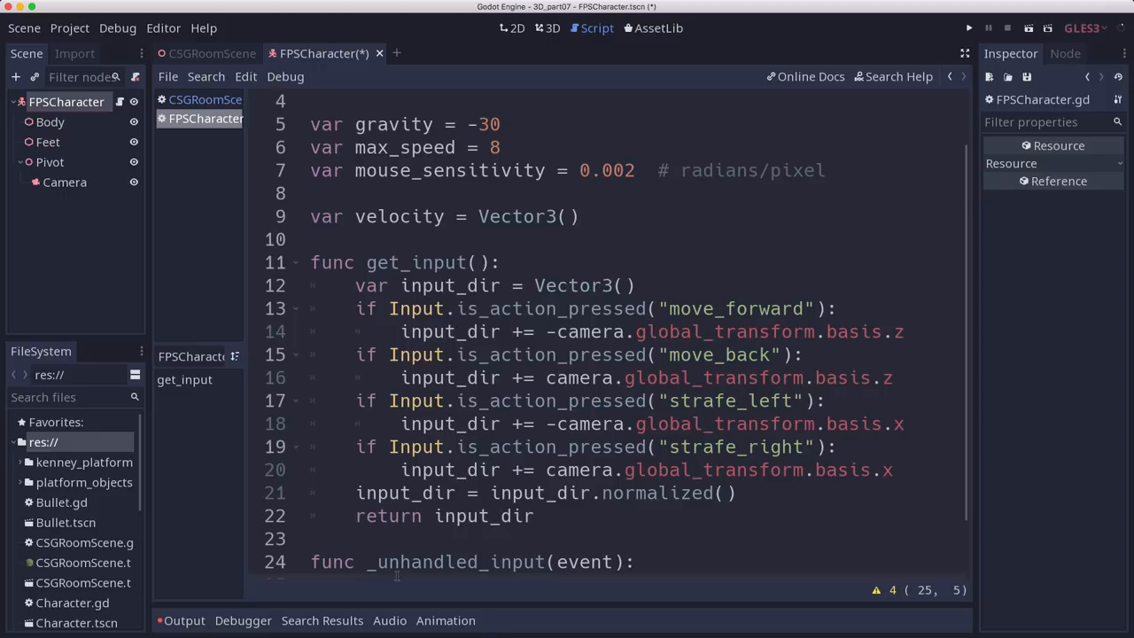
type("InputEventMouseMotion")
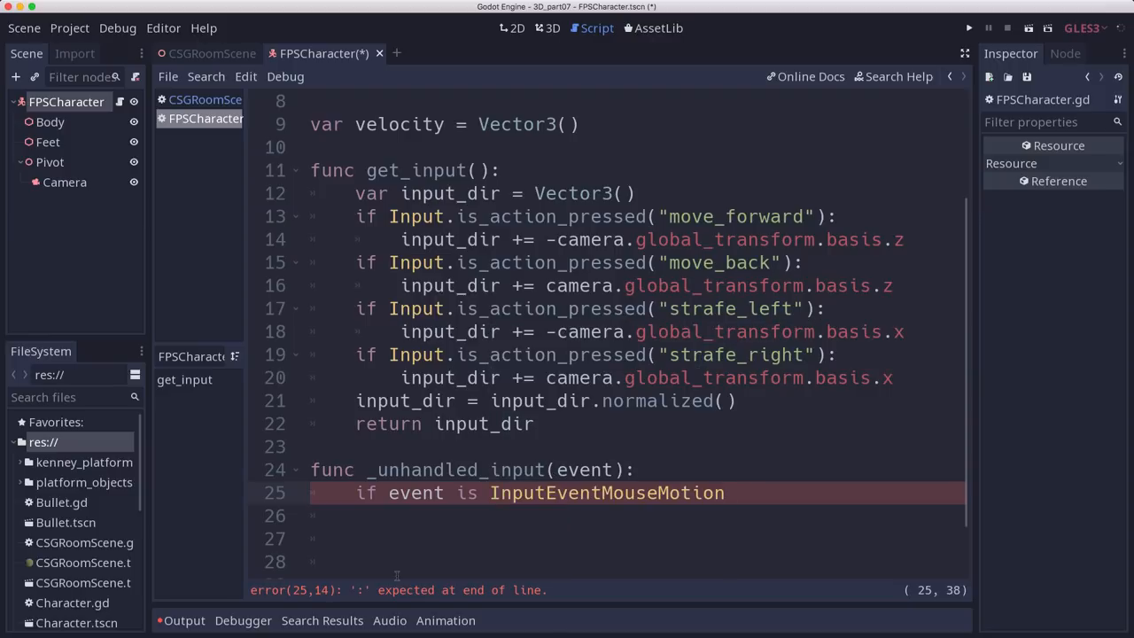
type("and Input.get_mouse_mode() ==")
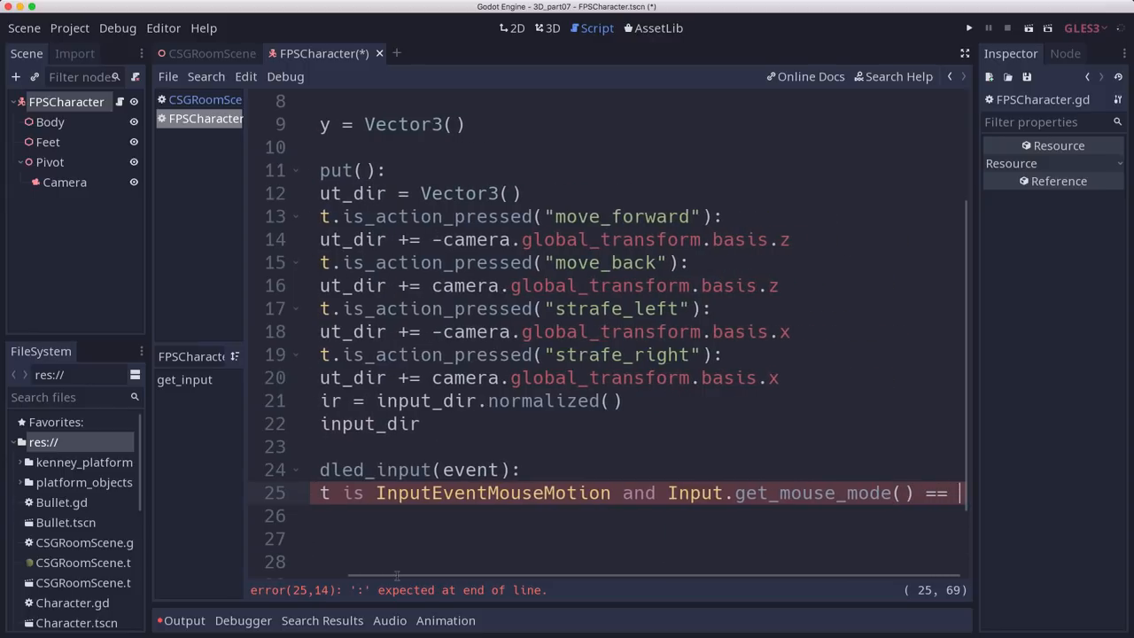
type("Input.mo")
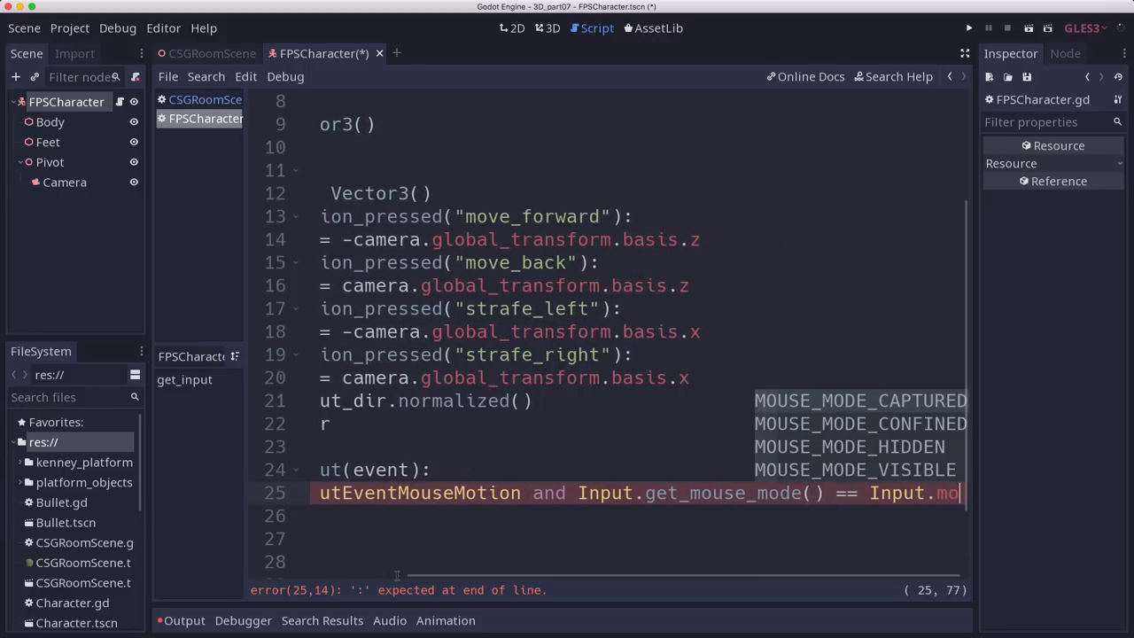
left_click(859, 400)
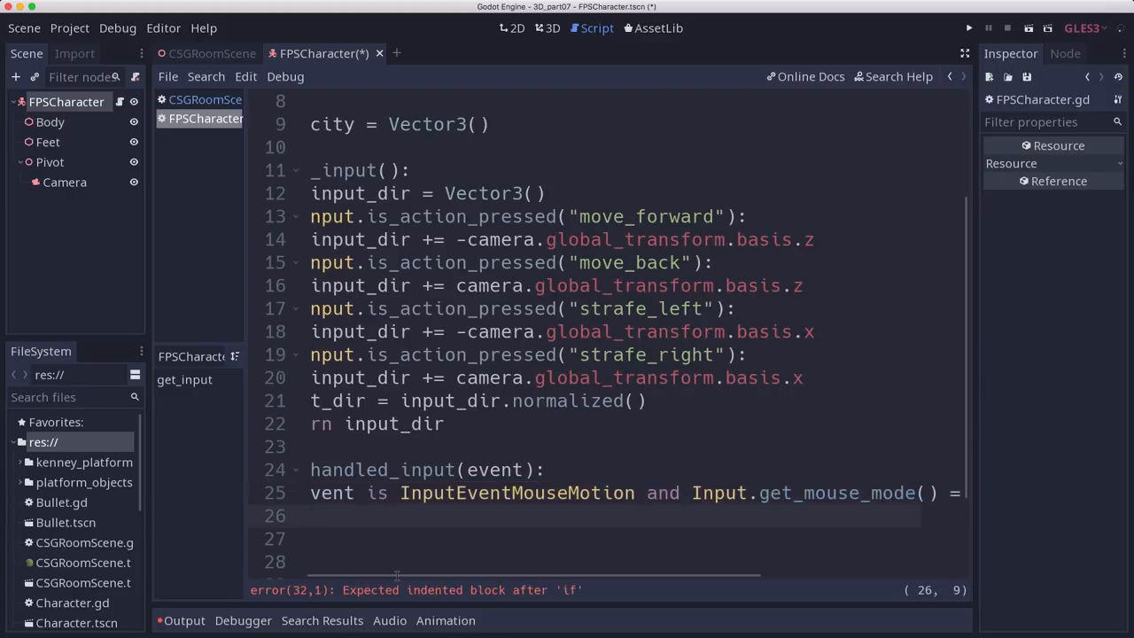
Step: Rotate the body by -event.relative.x and Pivot by -event.relative.y, scaled by mouse_sensitivity
type("rotate_y(")
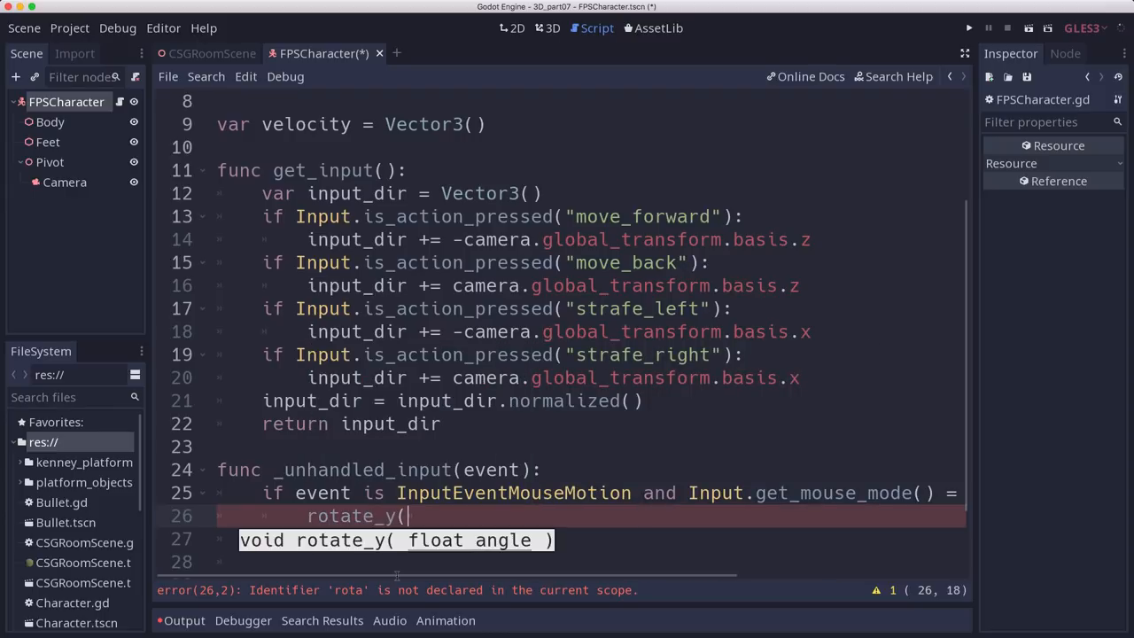
type("-event.relative.x")
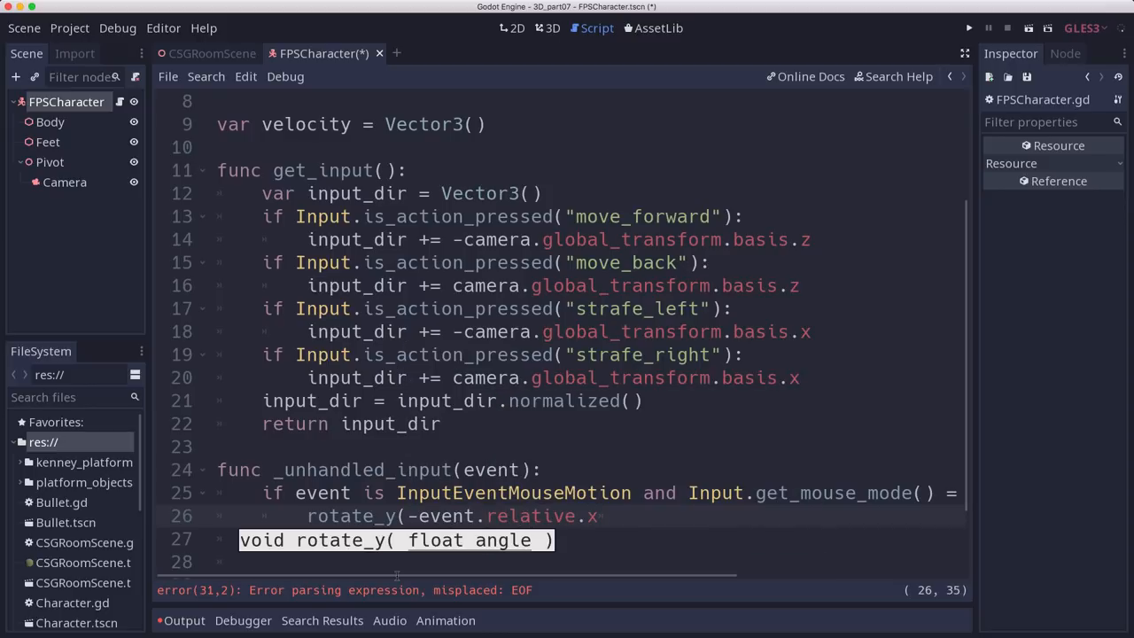
type("* mouse_sensitivity)")
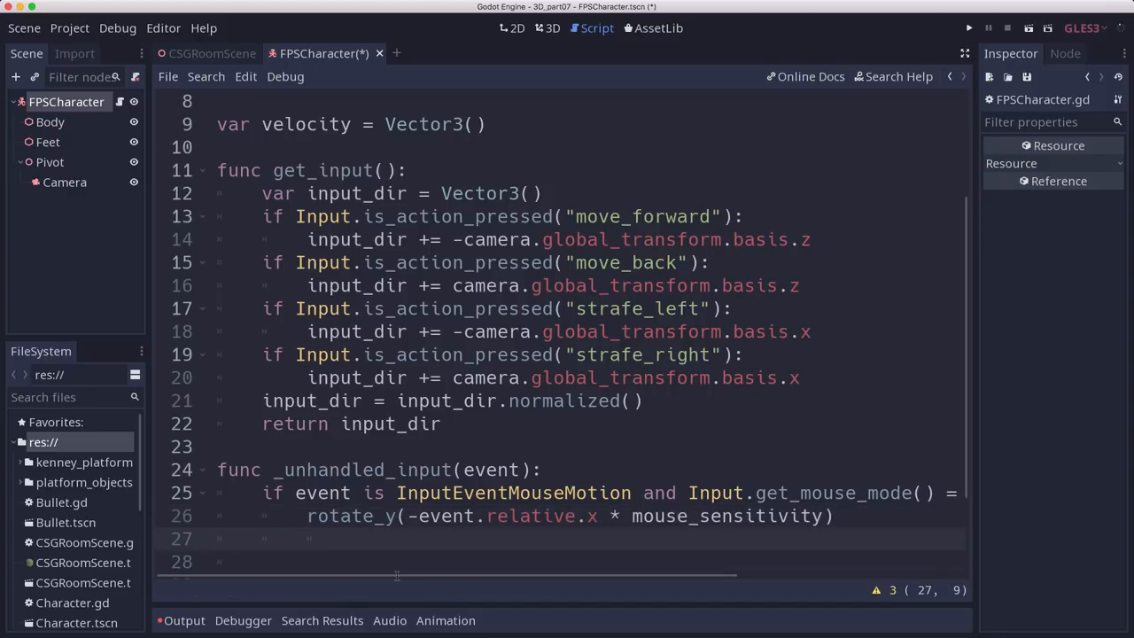
type("$")
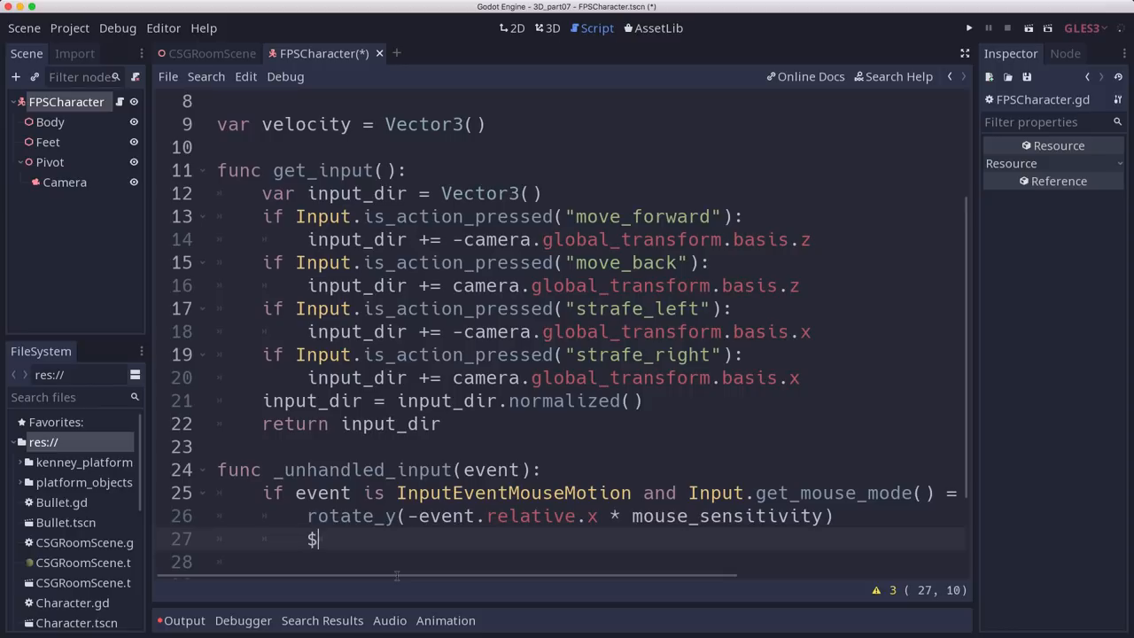
type("rotate_x(")
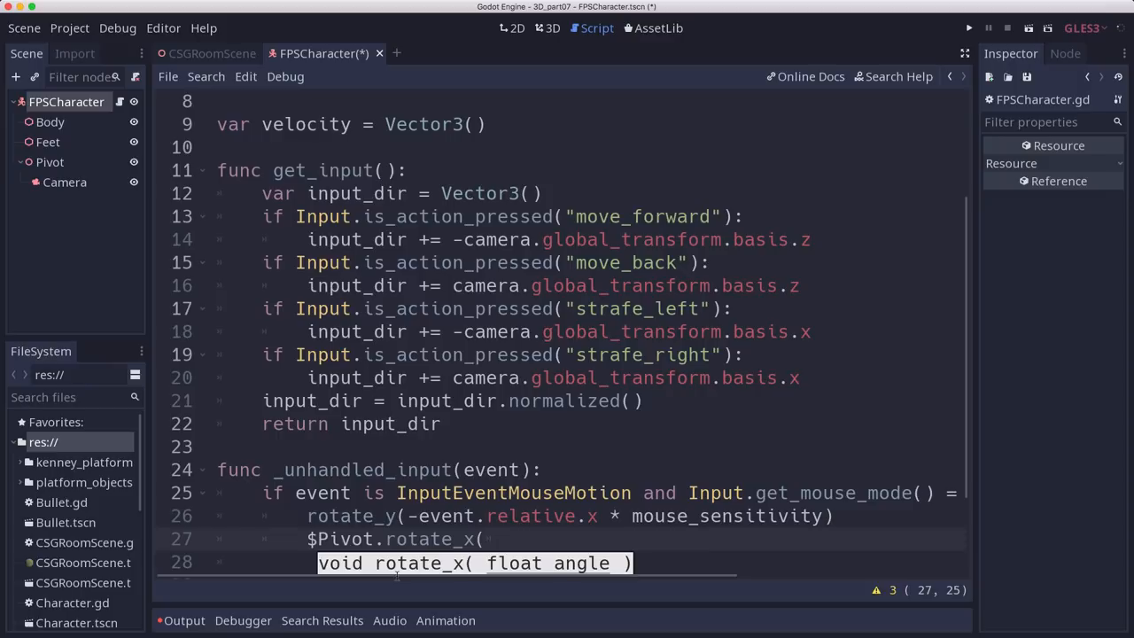
type("-")
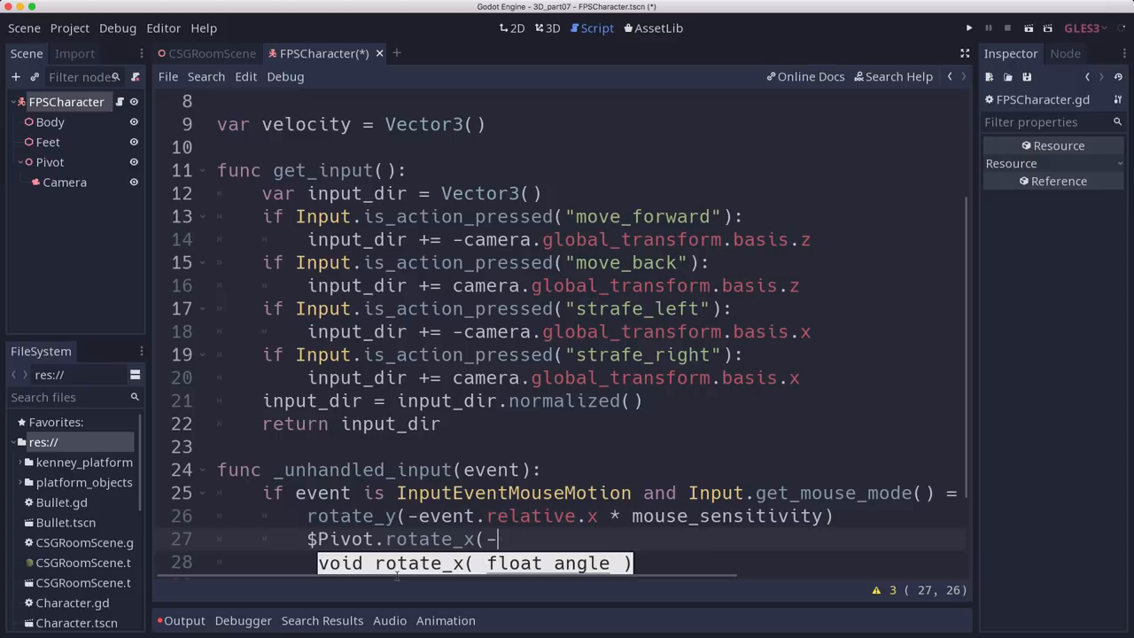
type("event.relative.y * mouse_sensitivity)")
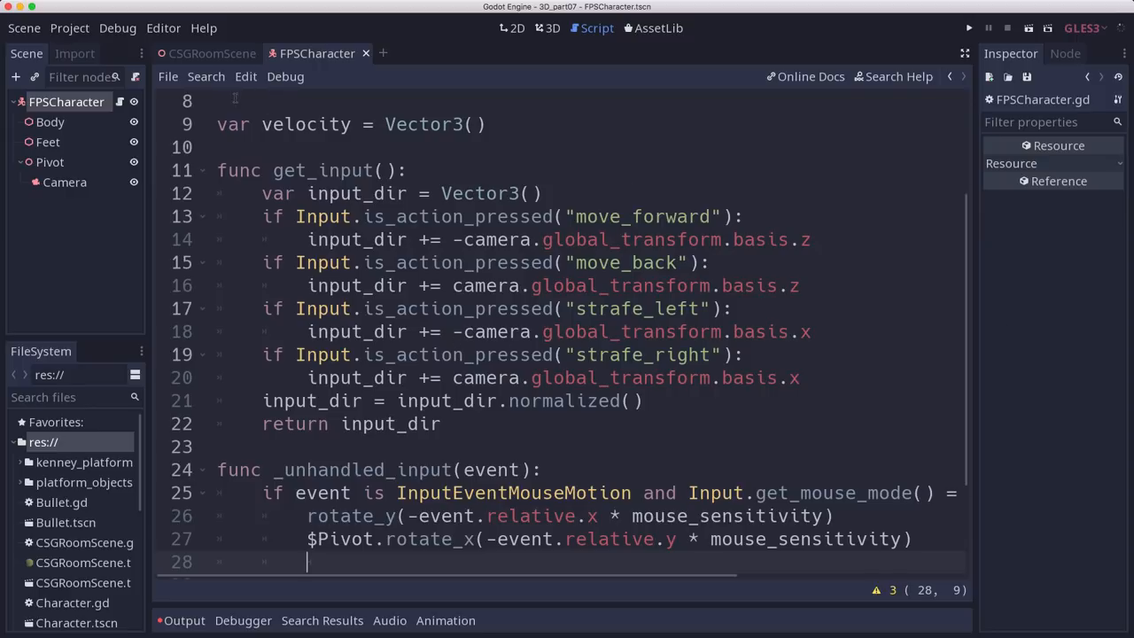
mouse_move(213, 53)
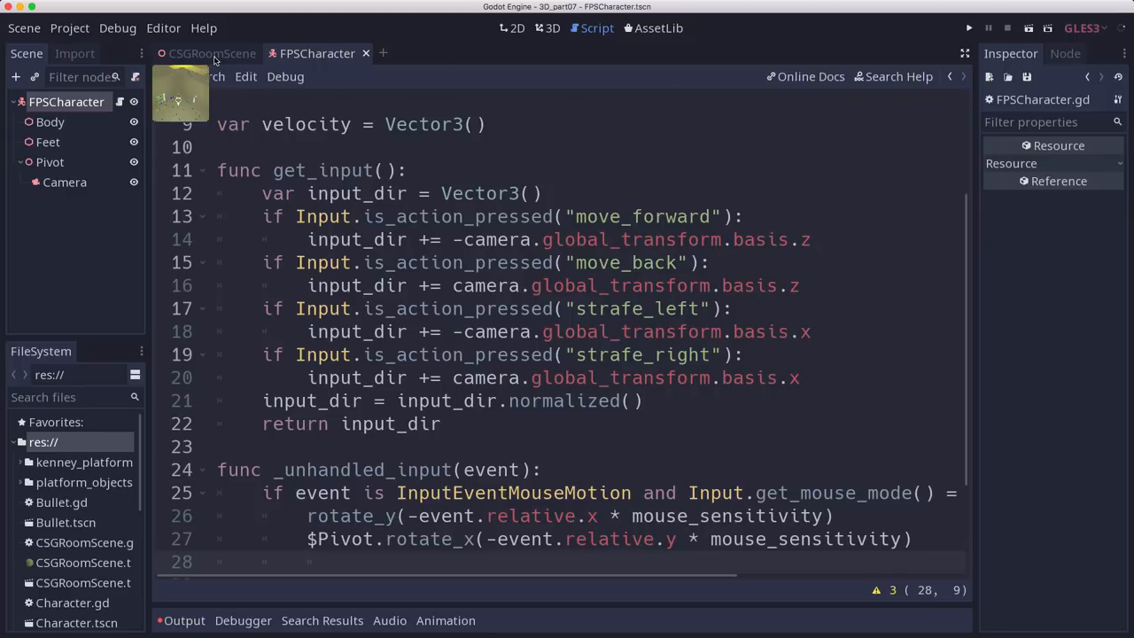
Step: Instance FPSCharacter.tscn into CSGRoomScene's 3D view and run the game
left_click(212, 53)
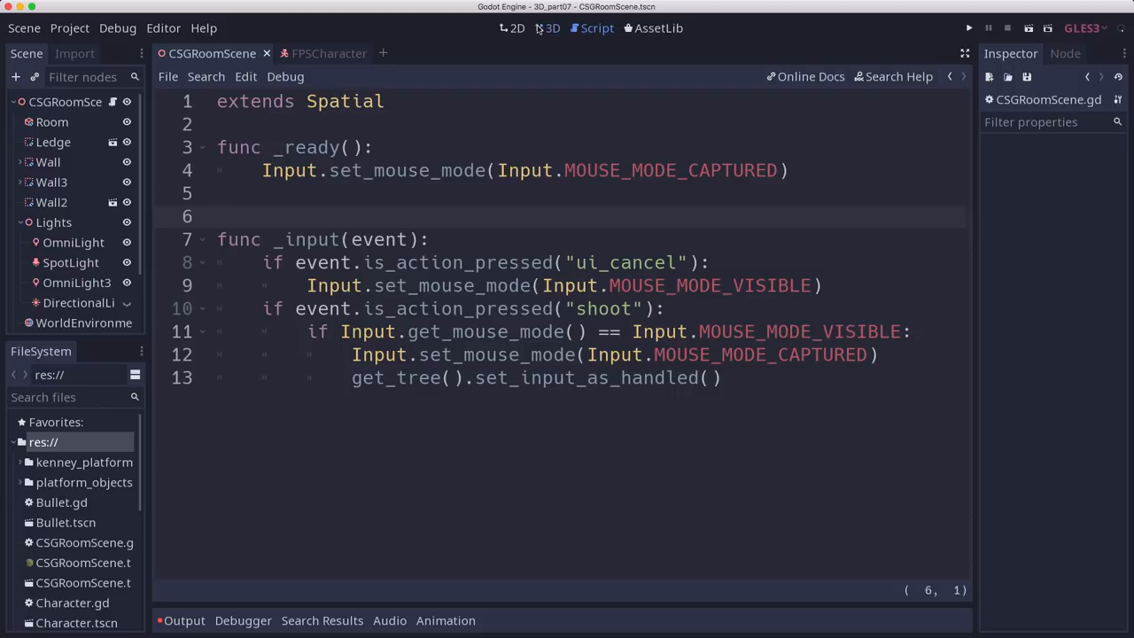
left_click(552, 28)
type("f")
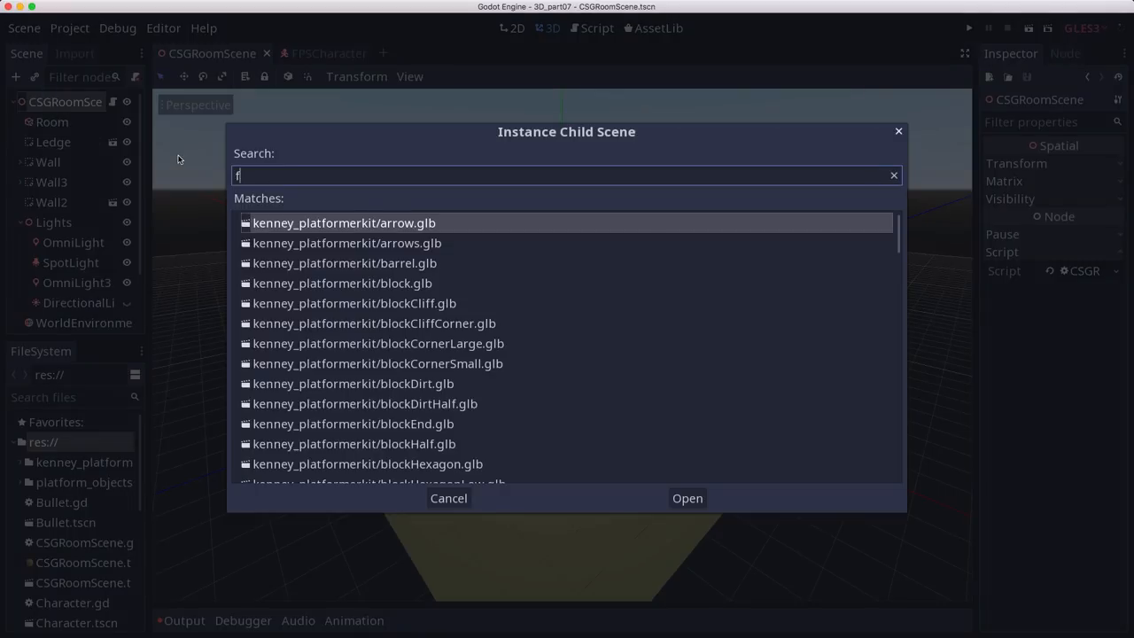
left_click(688, 498)
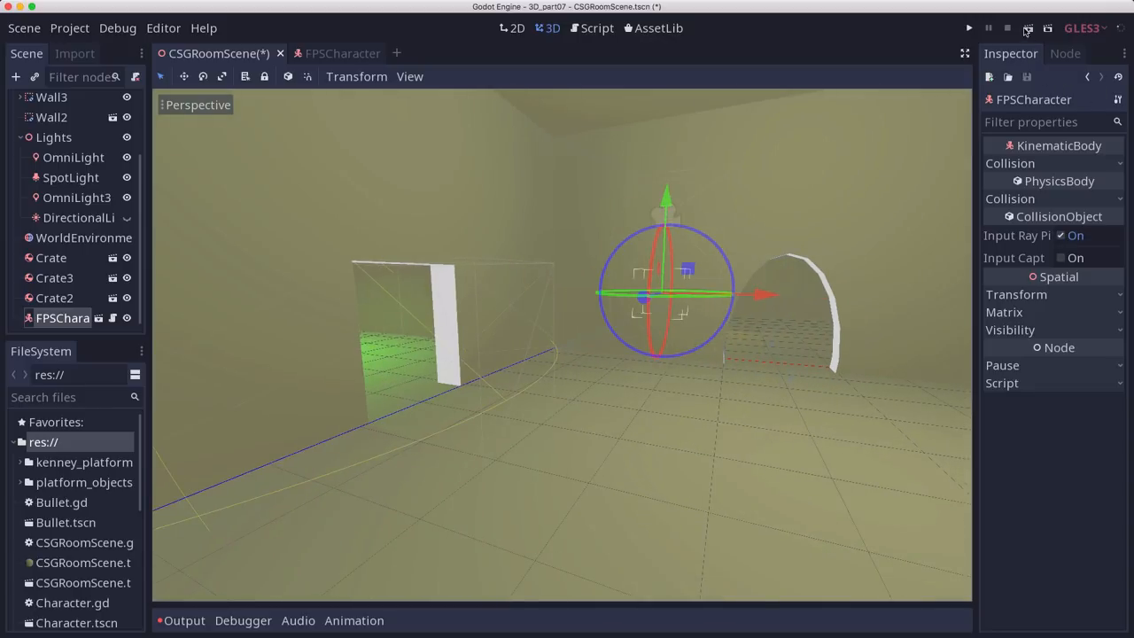
left_click(968, 27)
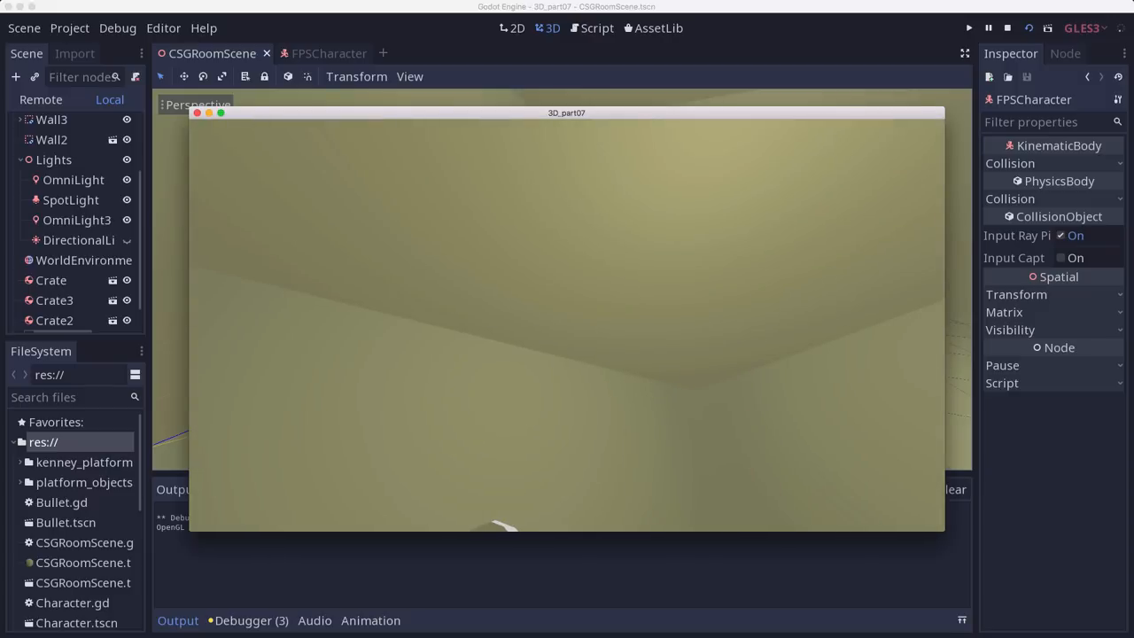
Step: Close the game, clamp $Pivot.rotation.x between -1.2 and 1.2, and run again
left_click(590, 27)
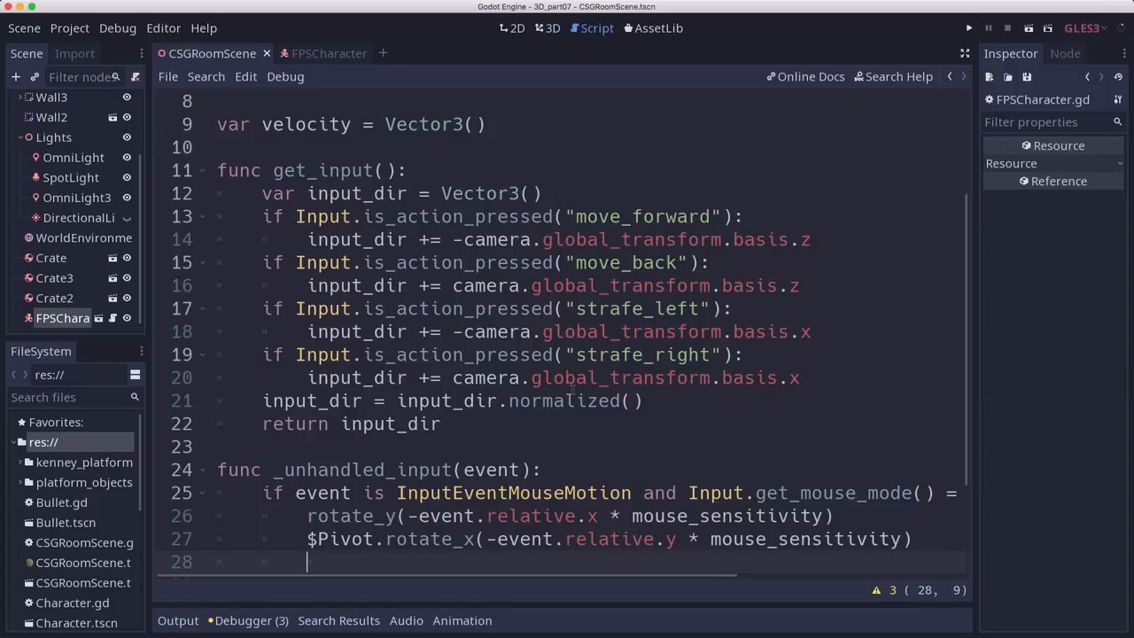
type("rotation.x = clamp")
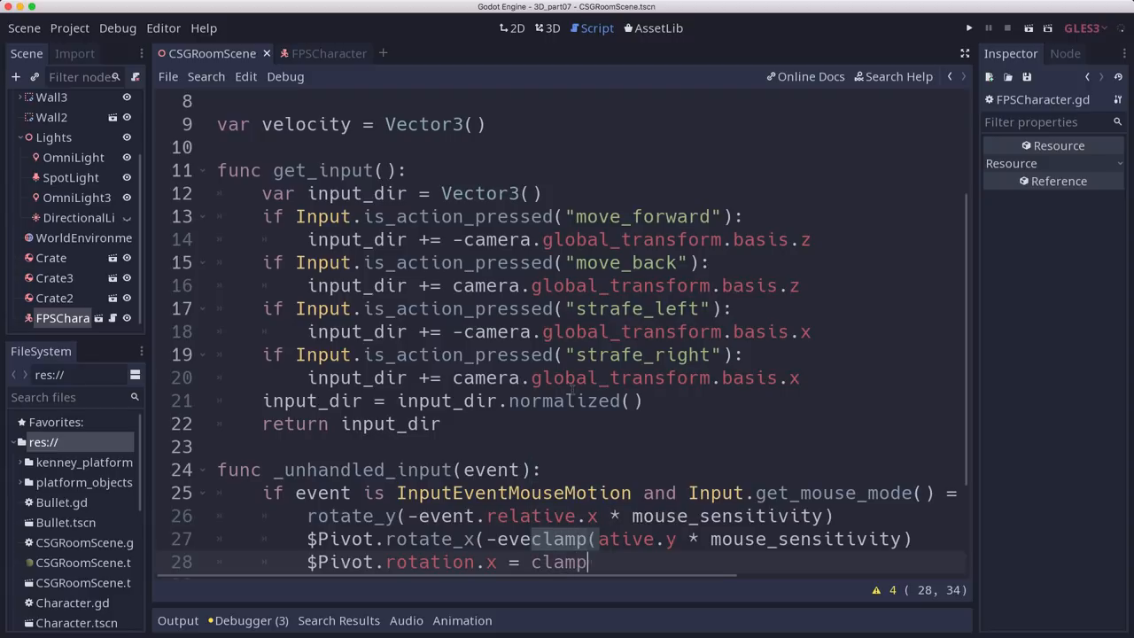
type("$pi")
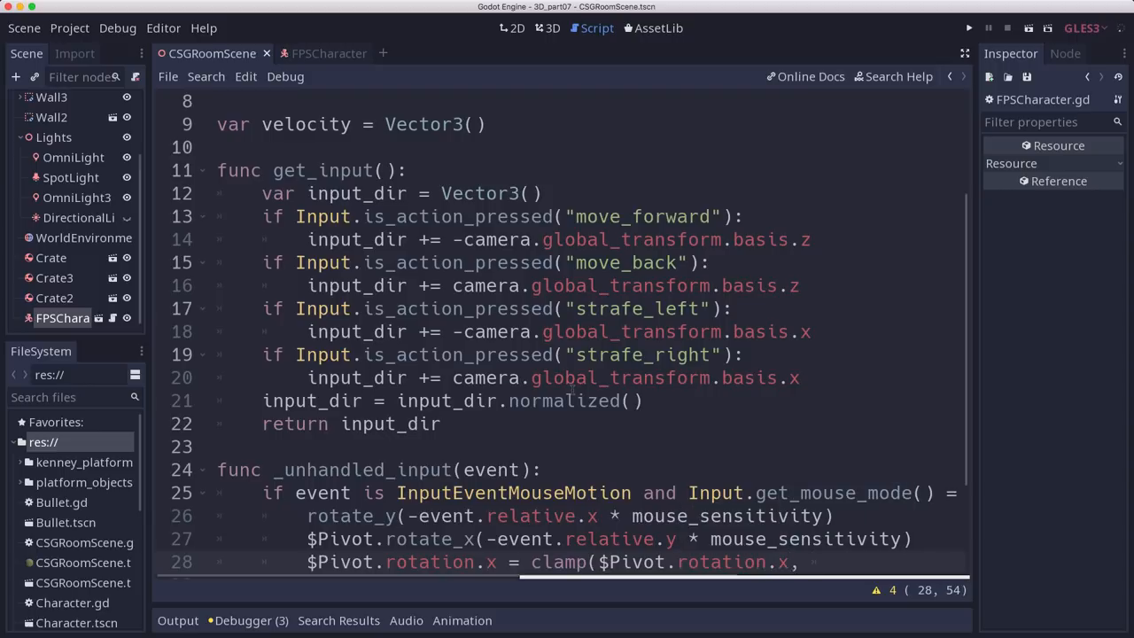
type("-1.")
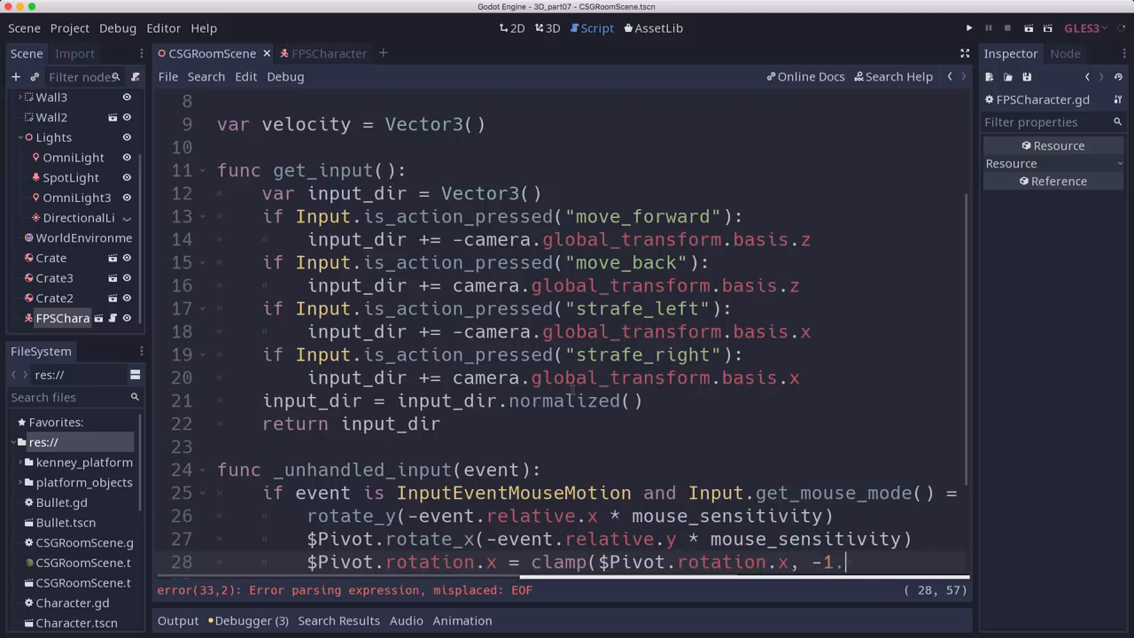
type("2, 1.2)")
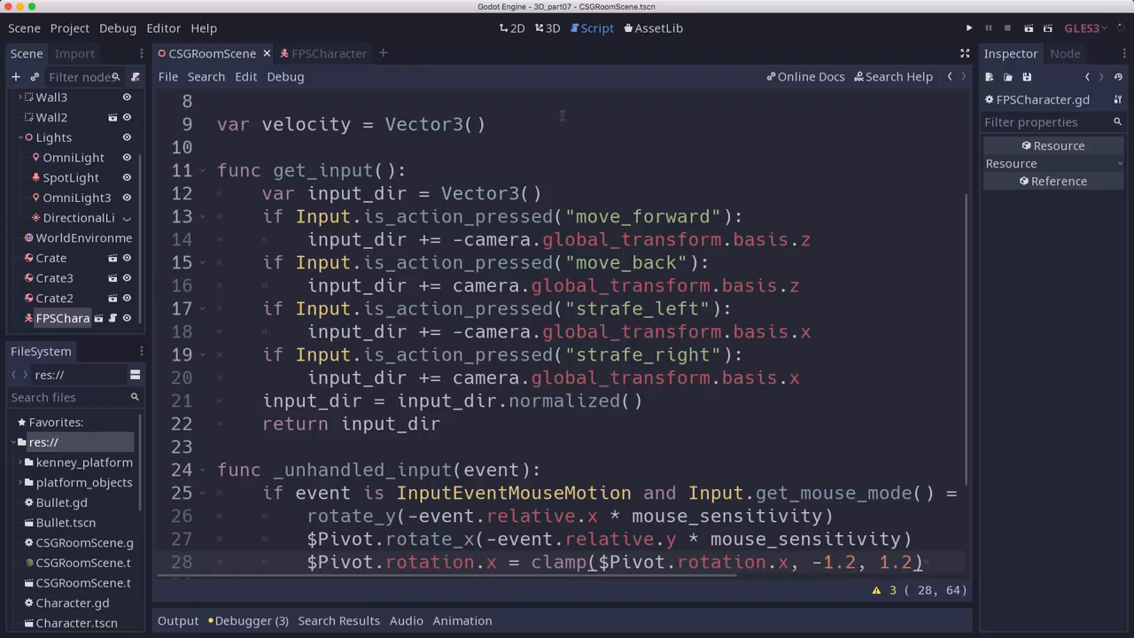
left_click(177, 620)
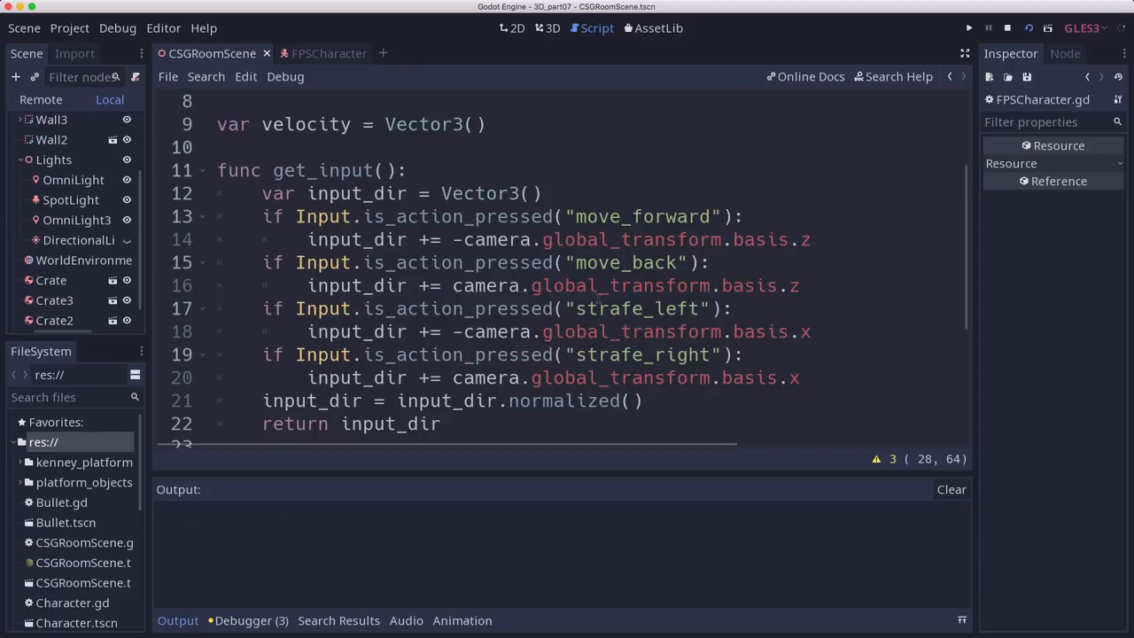
left_click(968, 27)
type("func _physics_process(delta):")
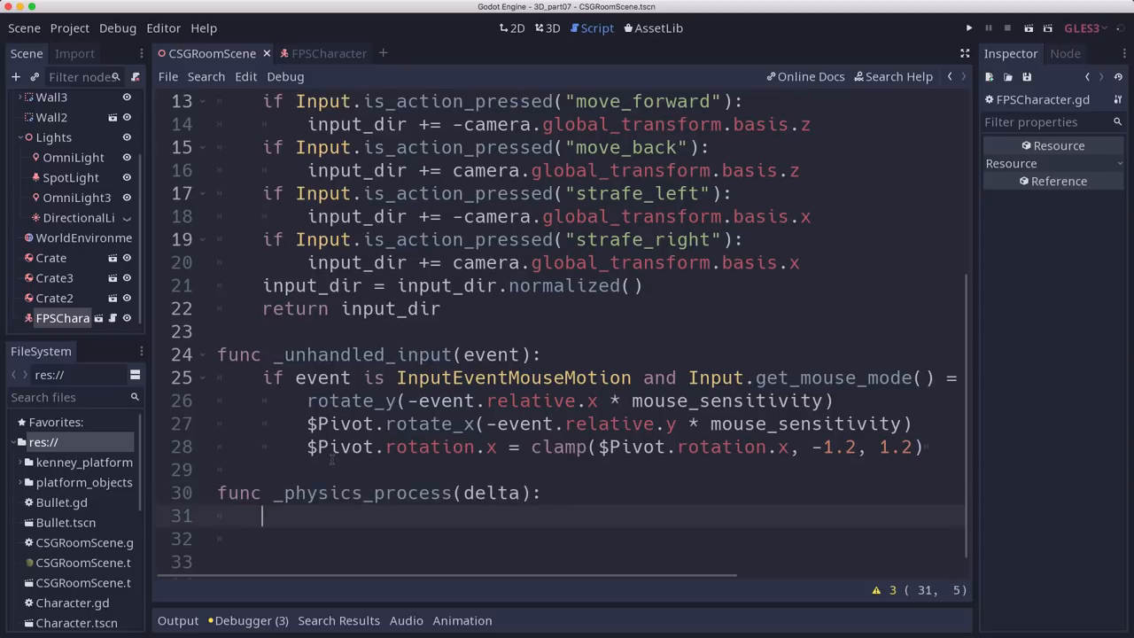
Step: Add gravity * delta to velocity.y and set desired_velocity to get_input() times max_speed
type("velocity")
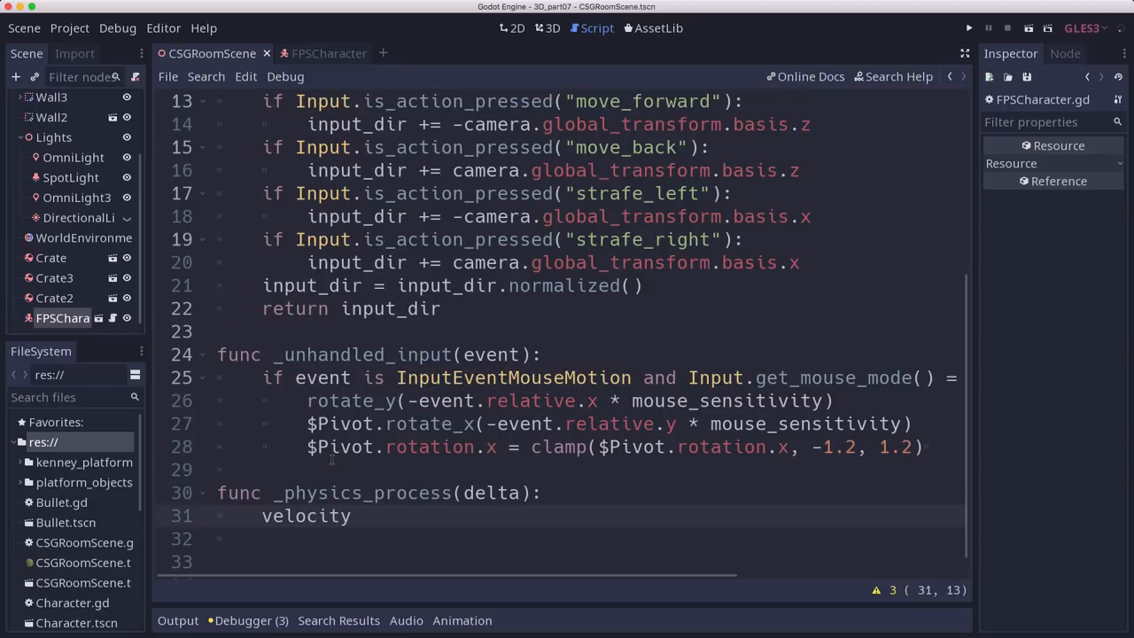
type(".y += g")
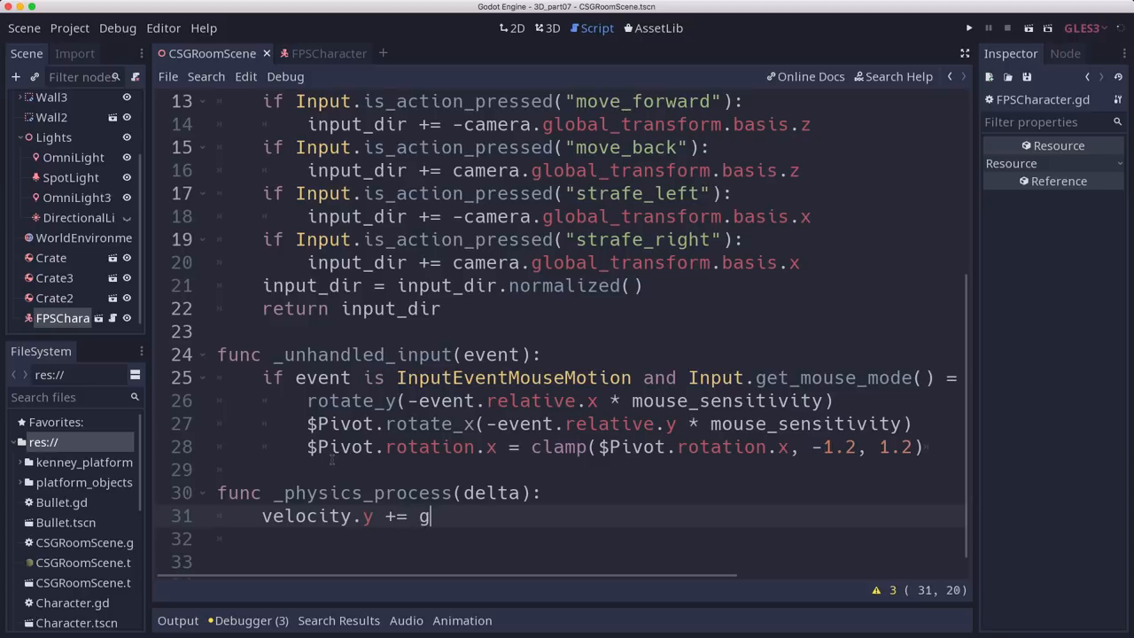
type("ravity *delta")
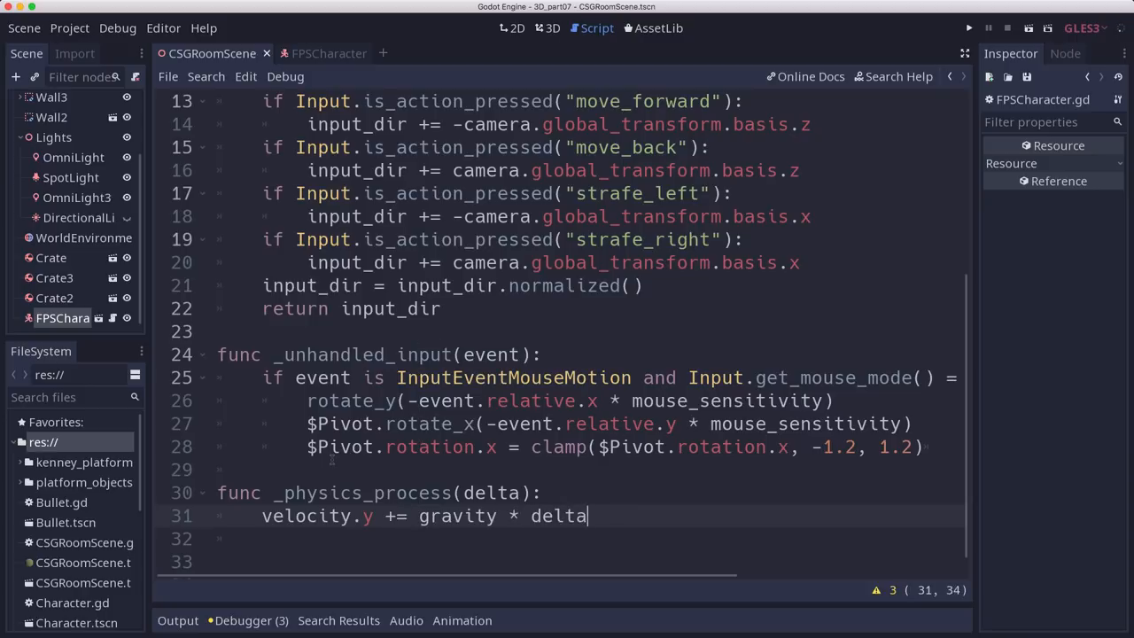
key("Return")
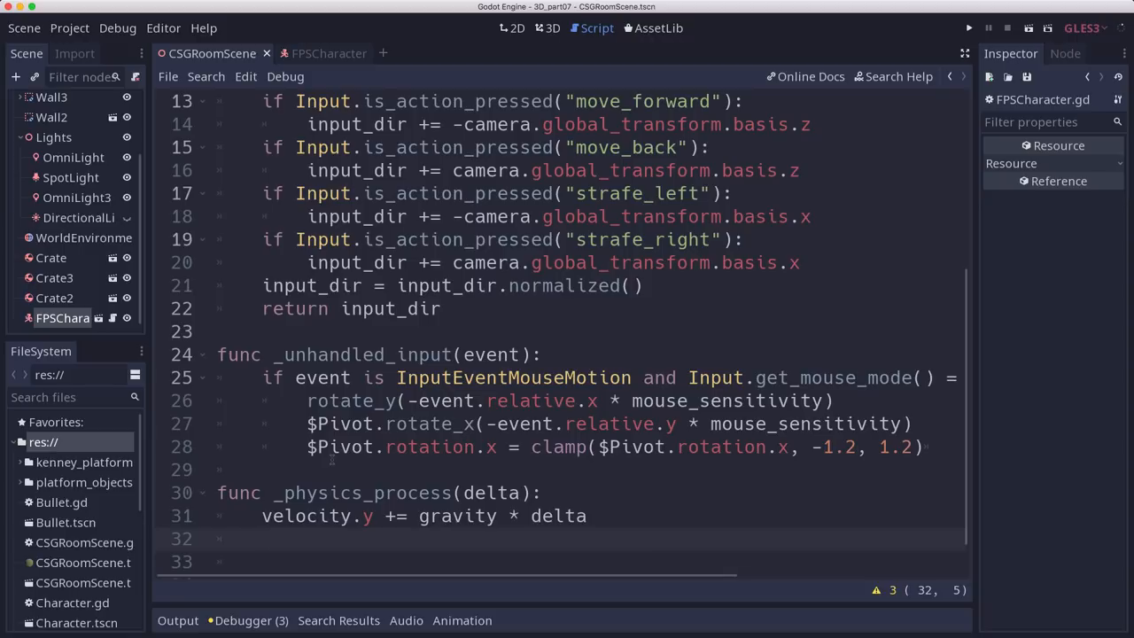
type("var desi")
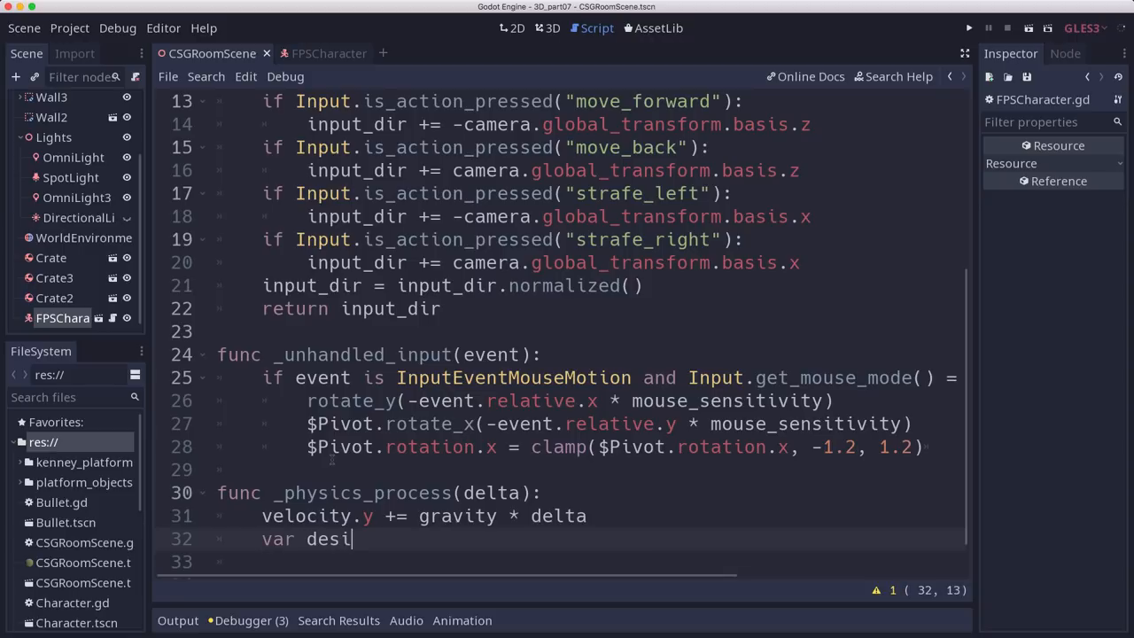
type("red_velocity =")
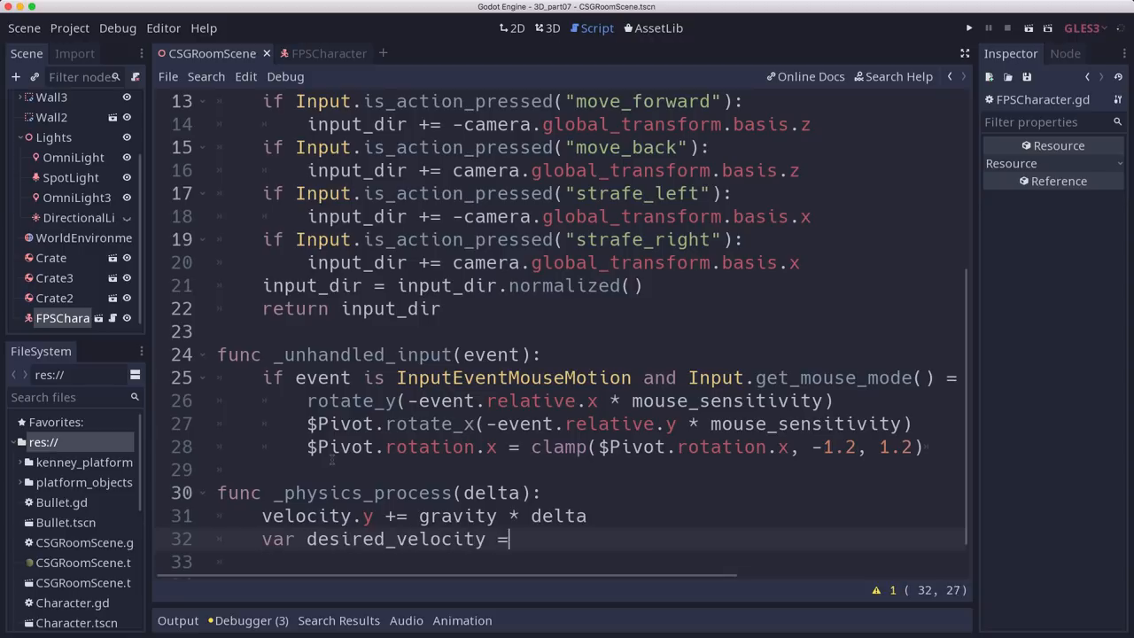
type("get")
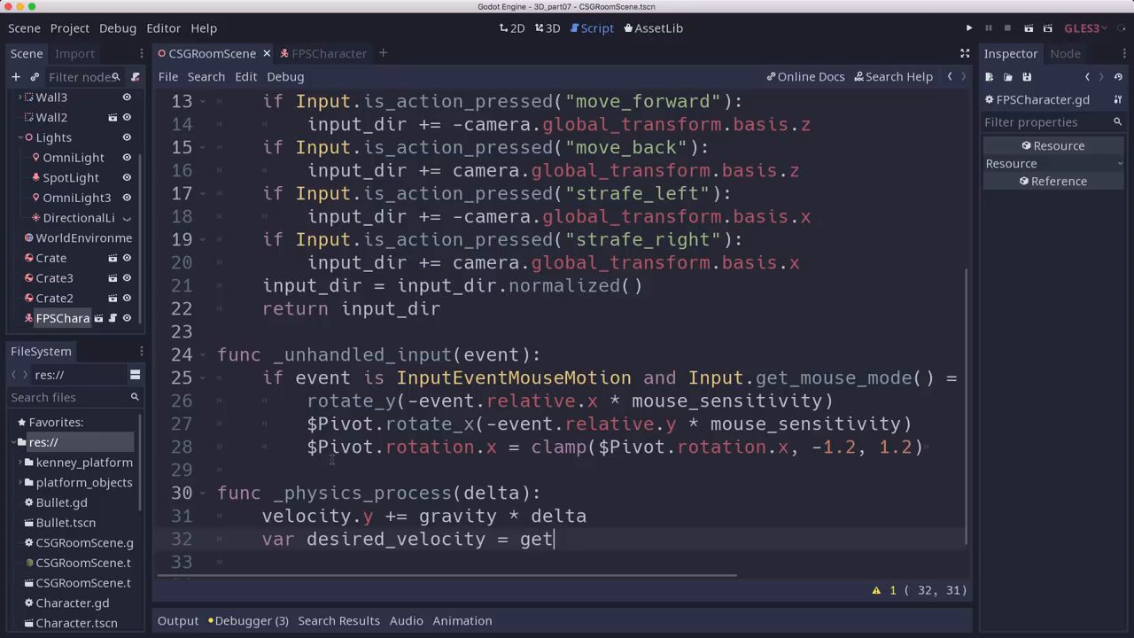
type("_input()")
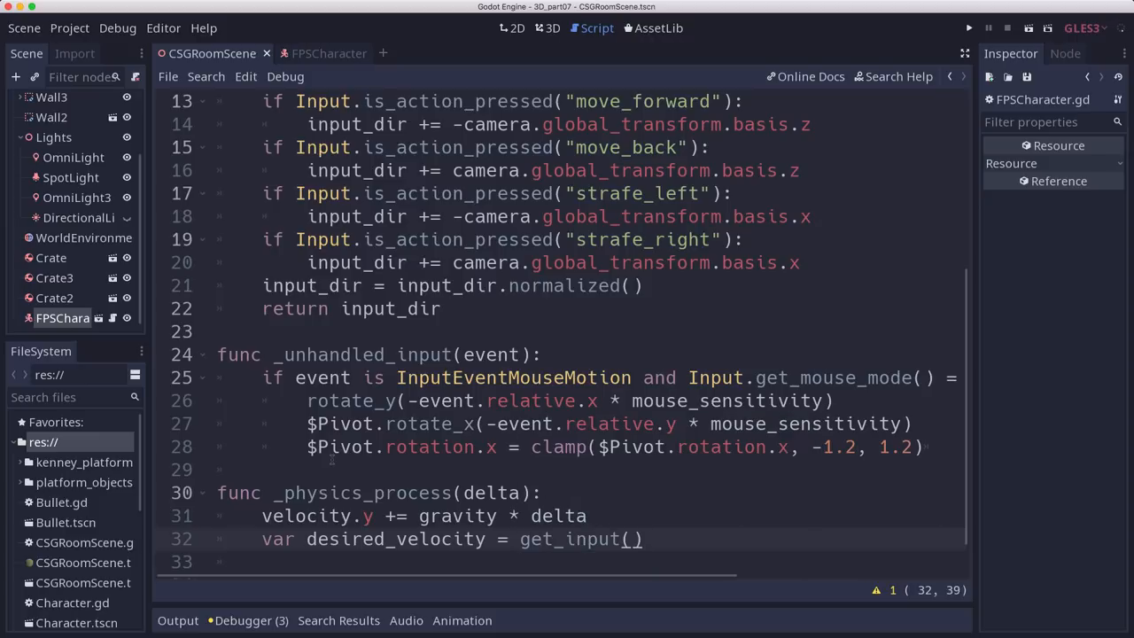
type("* max_speed")
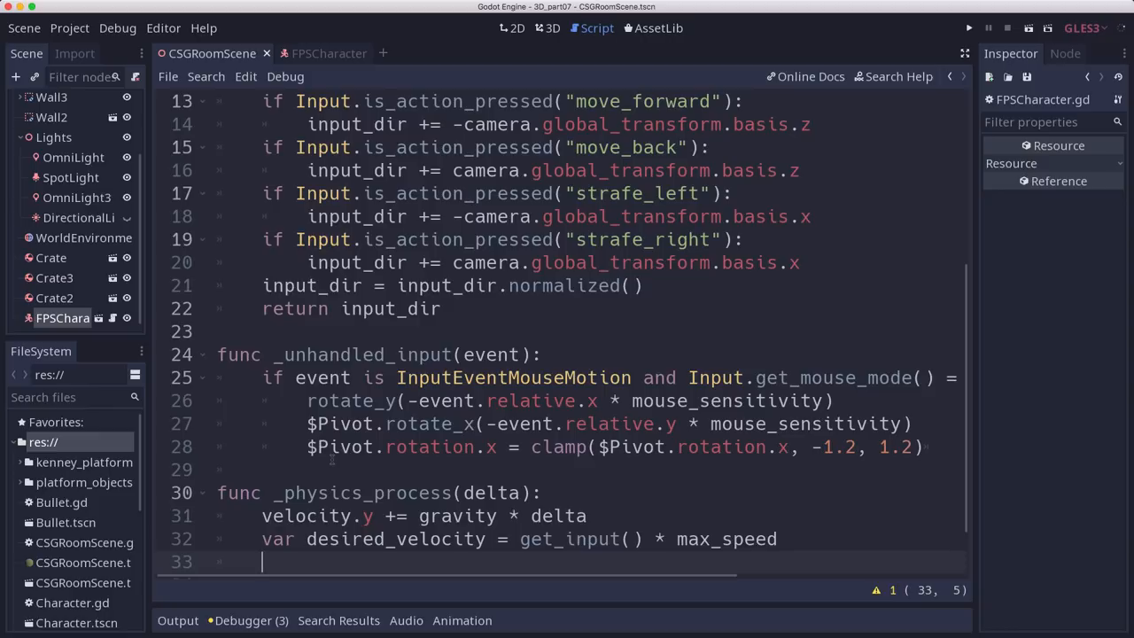
key("Return")
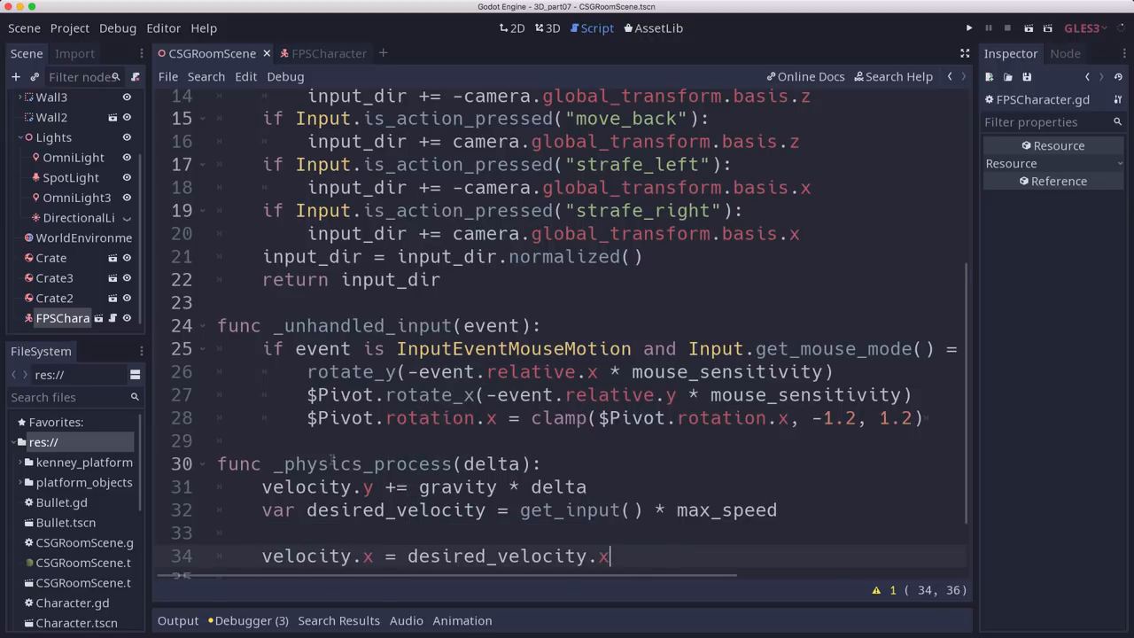
Step: Set velocity.z from desired_velocity and call move_and_slide(velocity, Vector3.UP, true)
type("velocit")
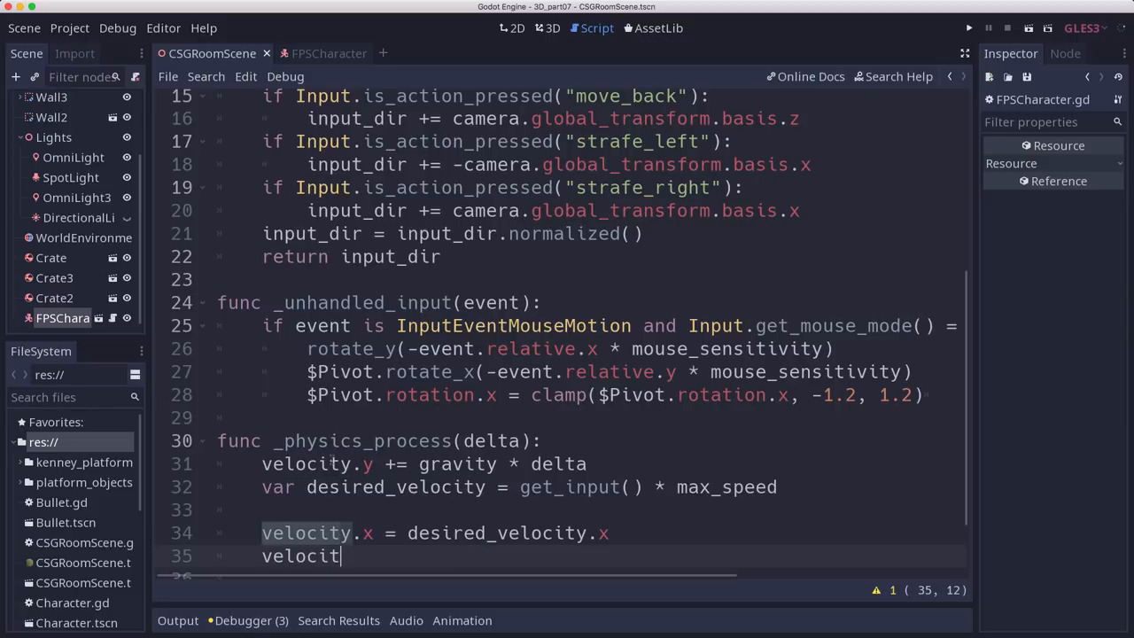
type(".z = des")
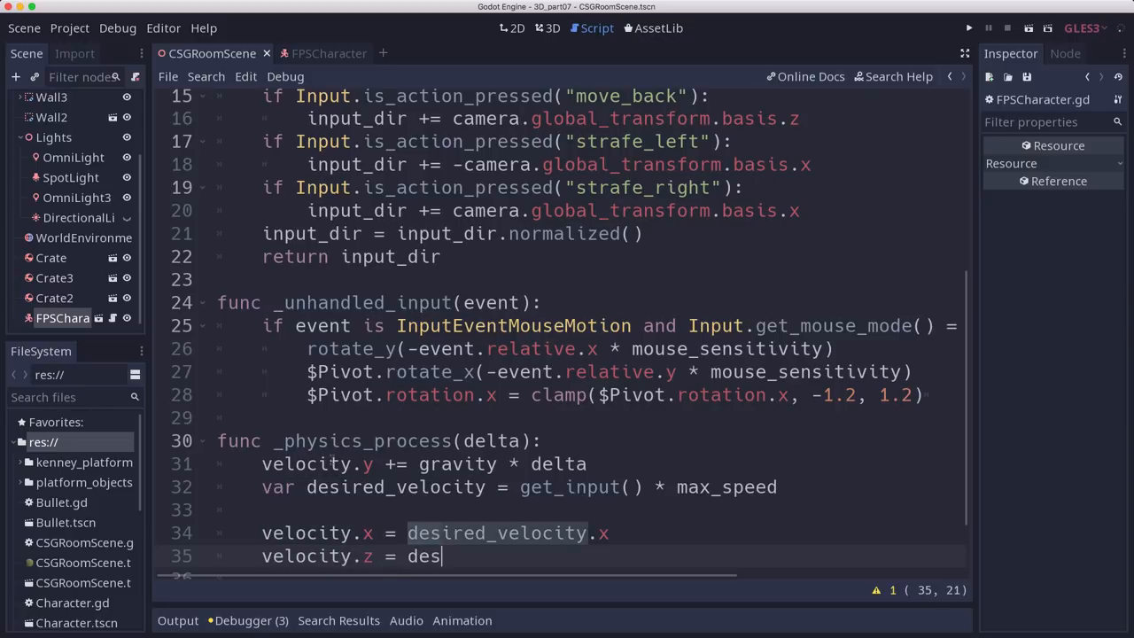
type("ired_velocity.z")
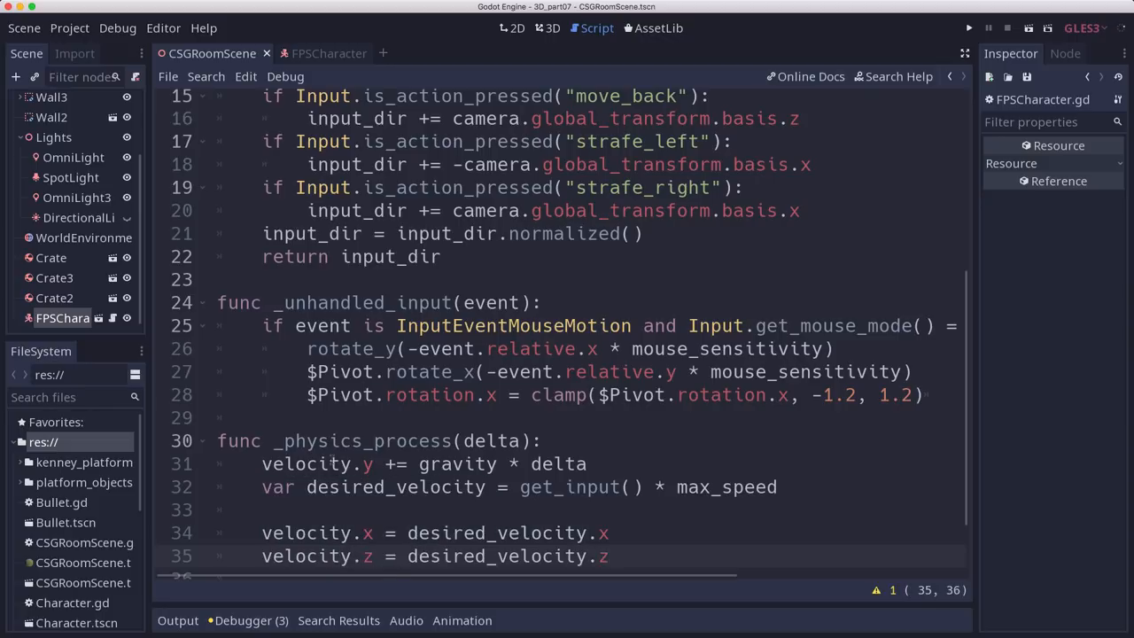
left_click(266, 509)
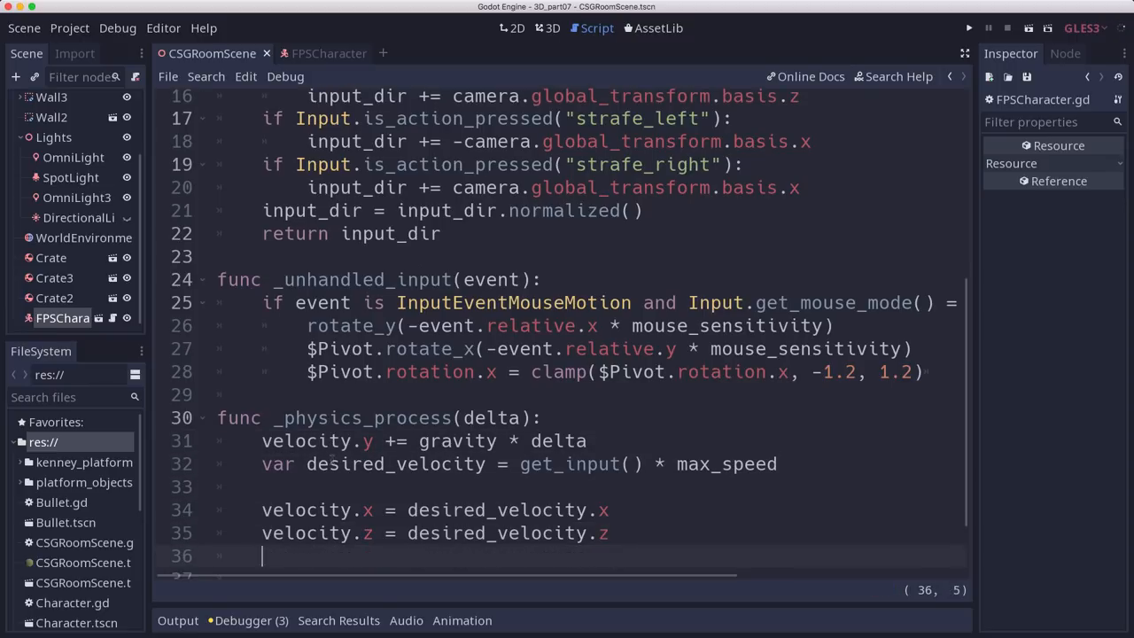
type("velocity = move_and_slide(v")
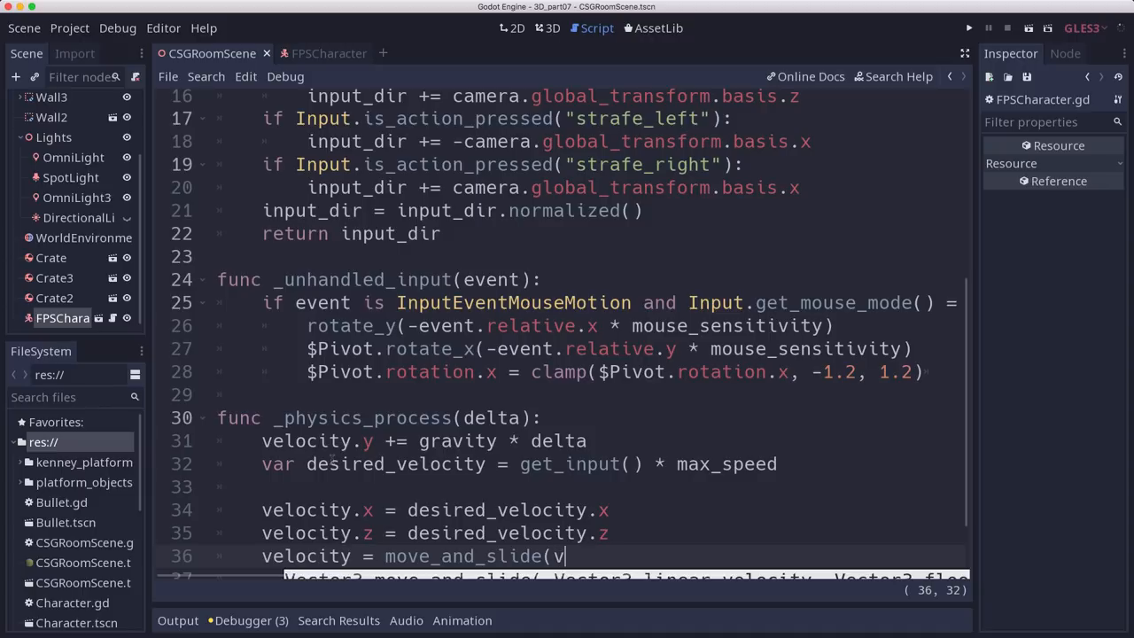
type("elocity")
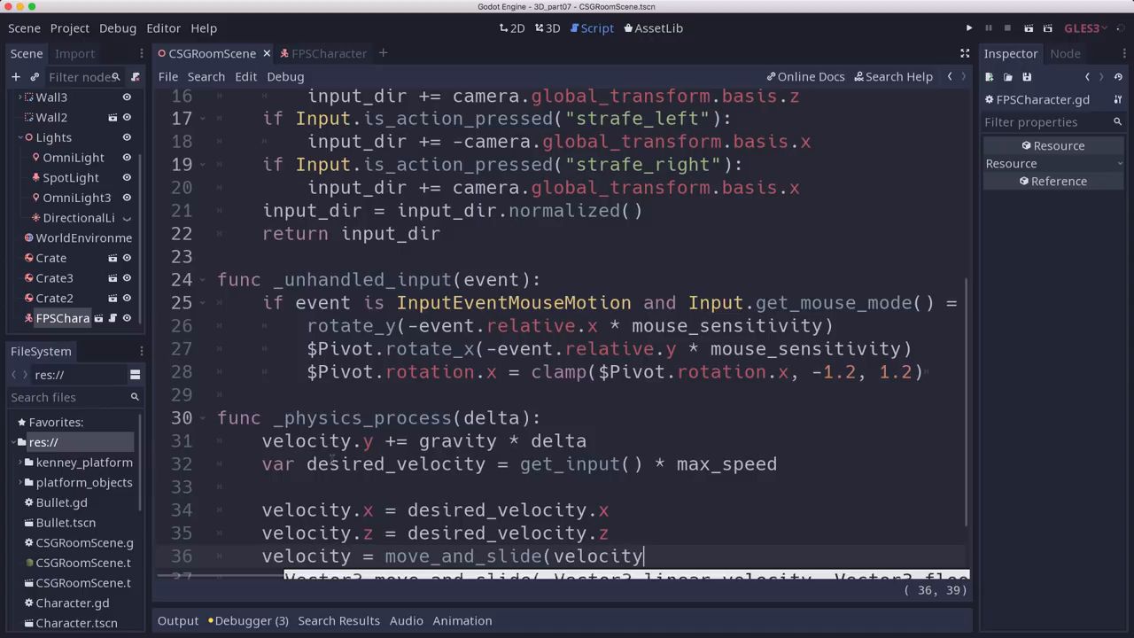
type(", V")
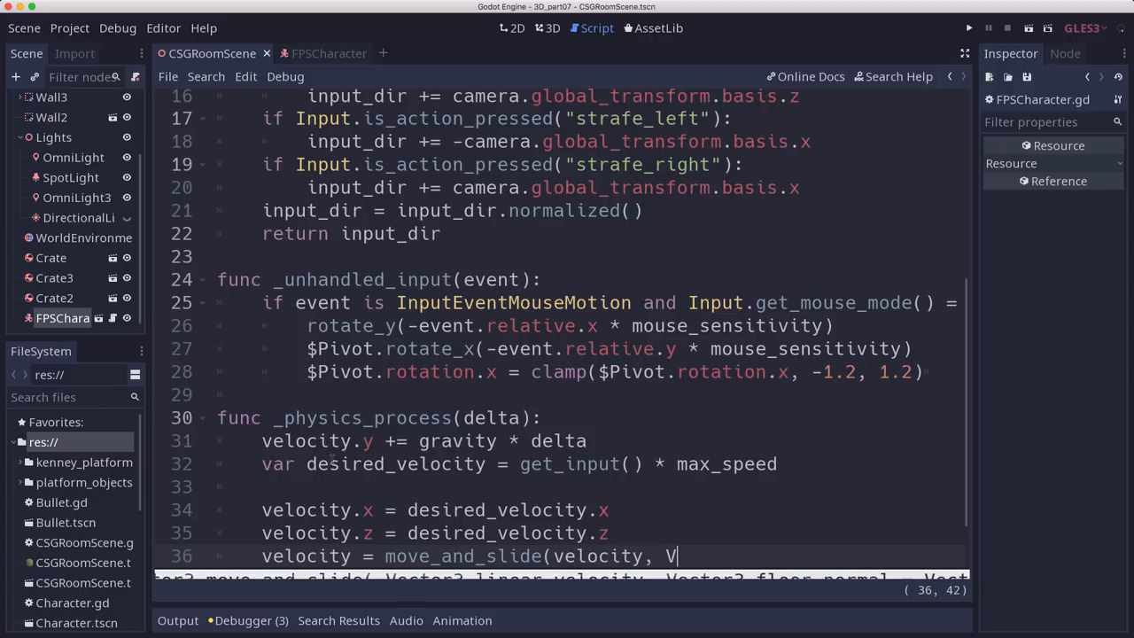
type("ector3.U")
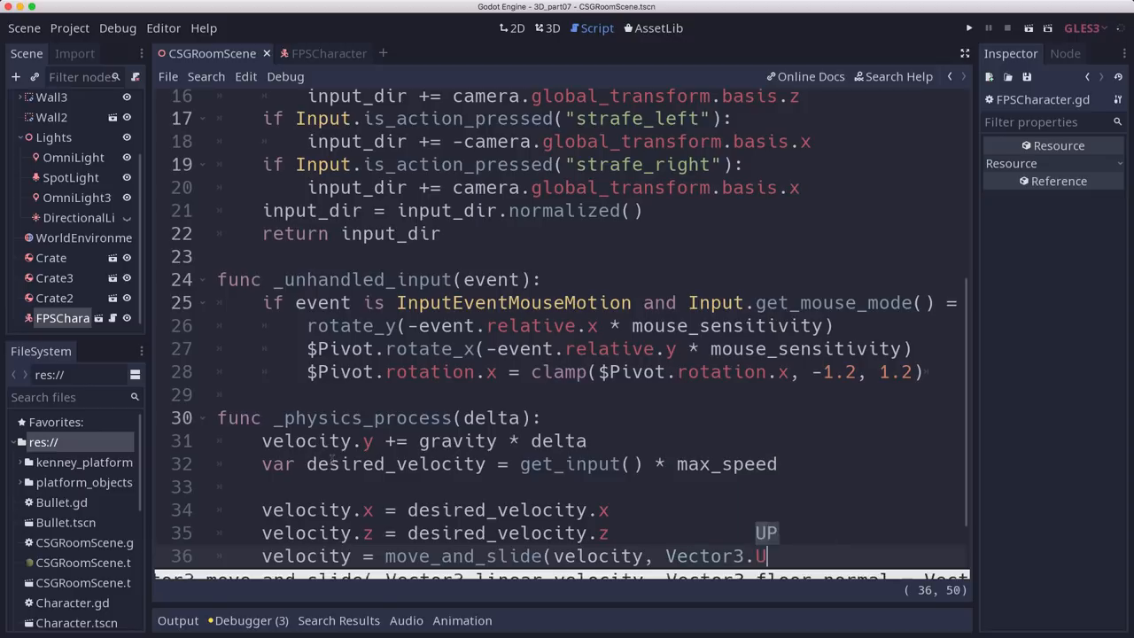
type("P,")
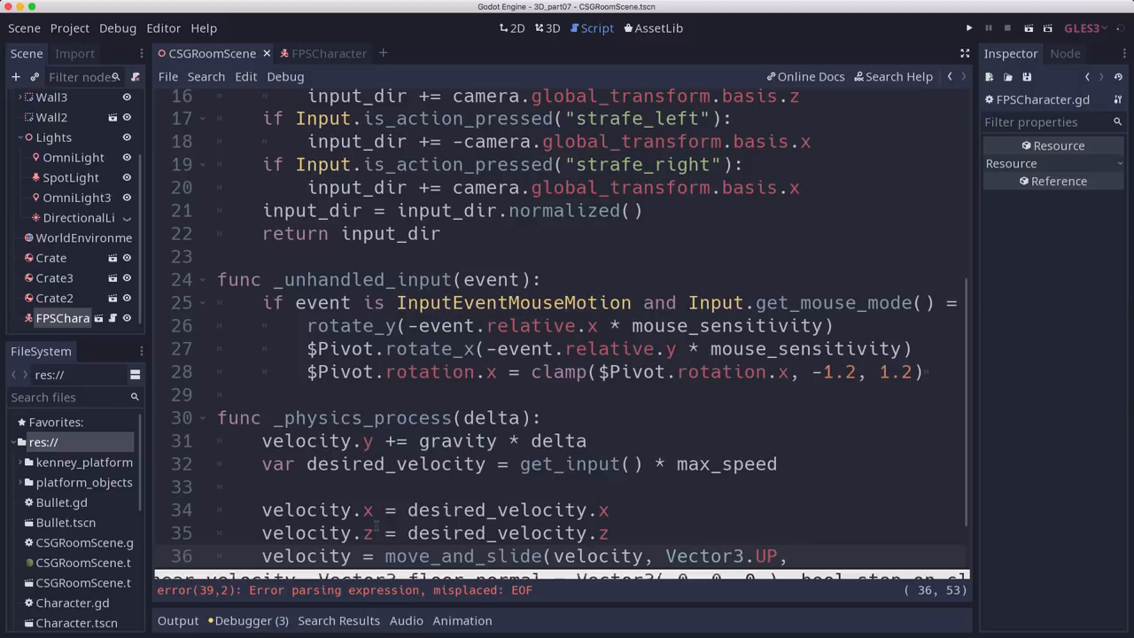
type("true)")
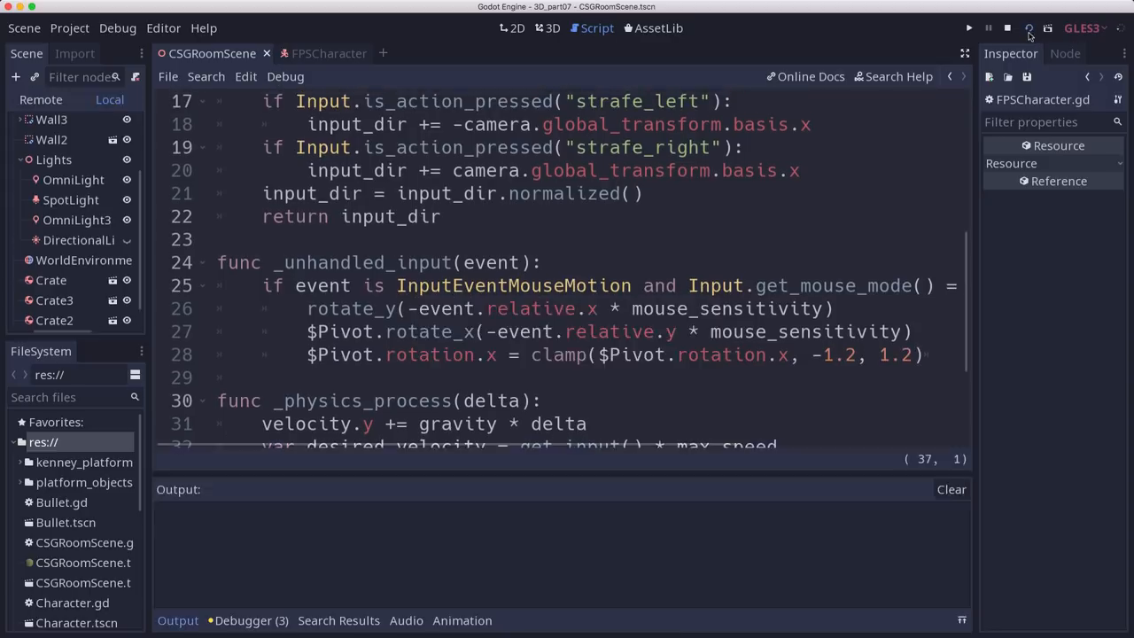
Step: Stop the running game test with the Stop button
left_click(969, 28)
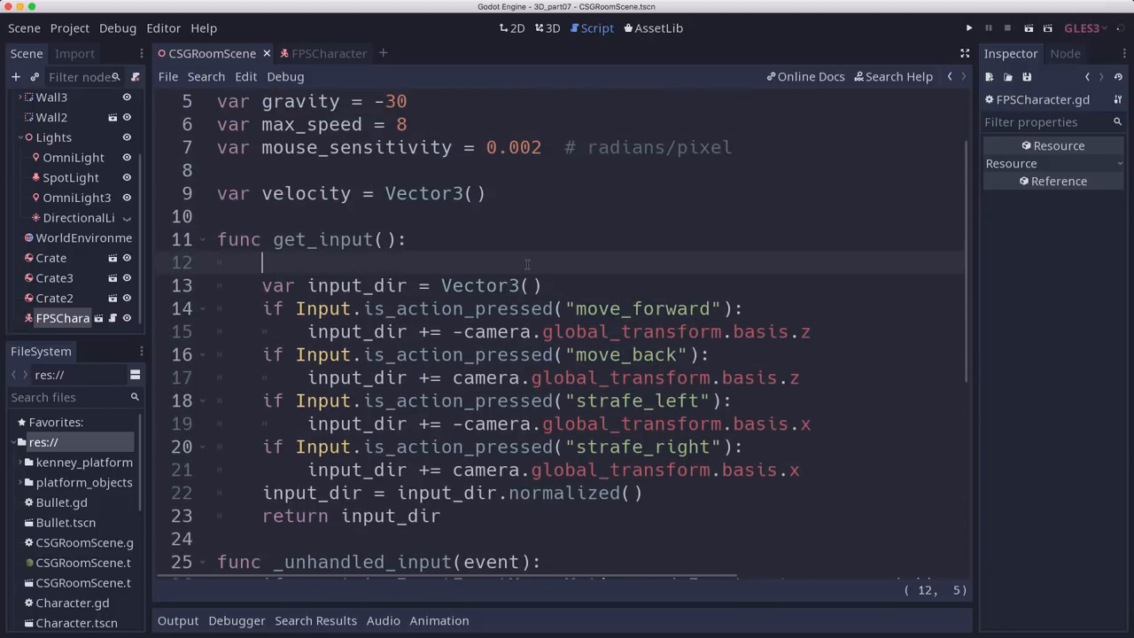
Step: Declare var jump_speed = 12 and a jump flag variable
type("jump =")
type("var jump_speed")
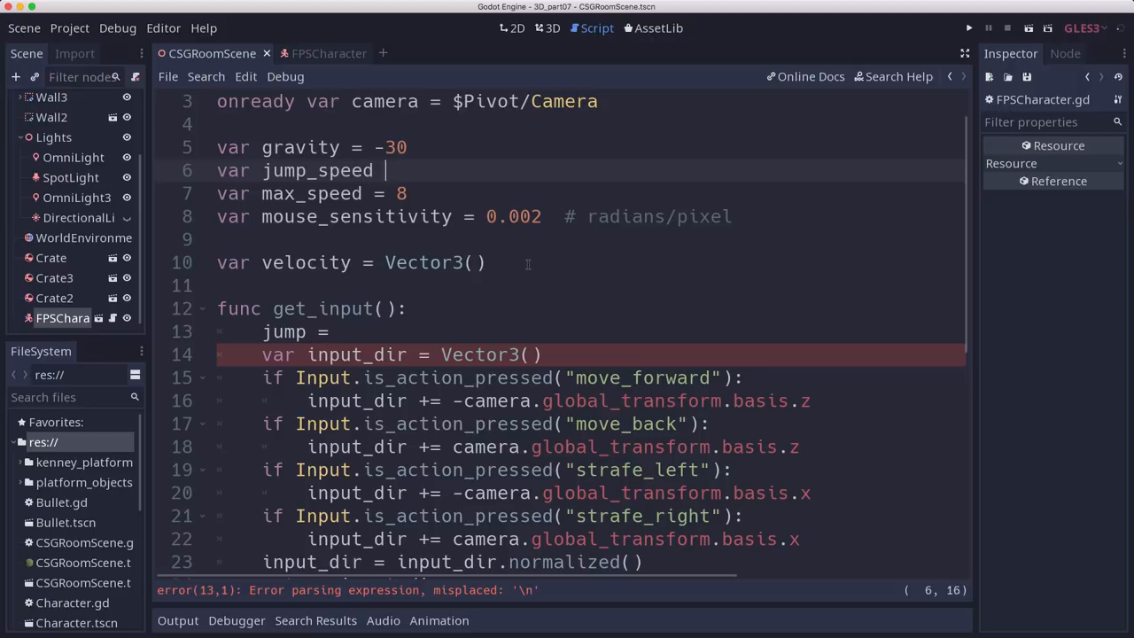
type("=")
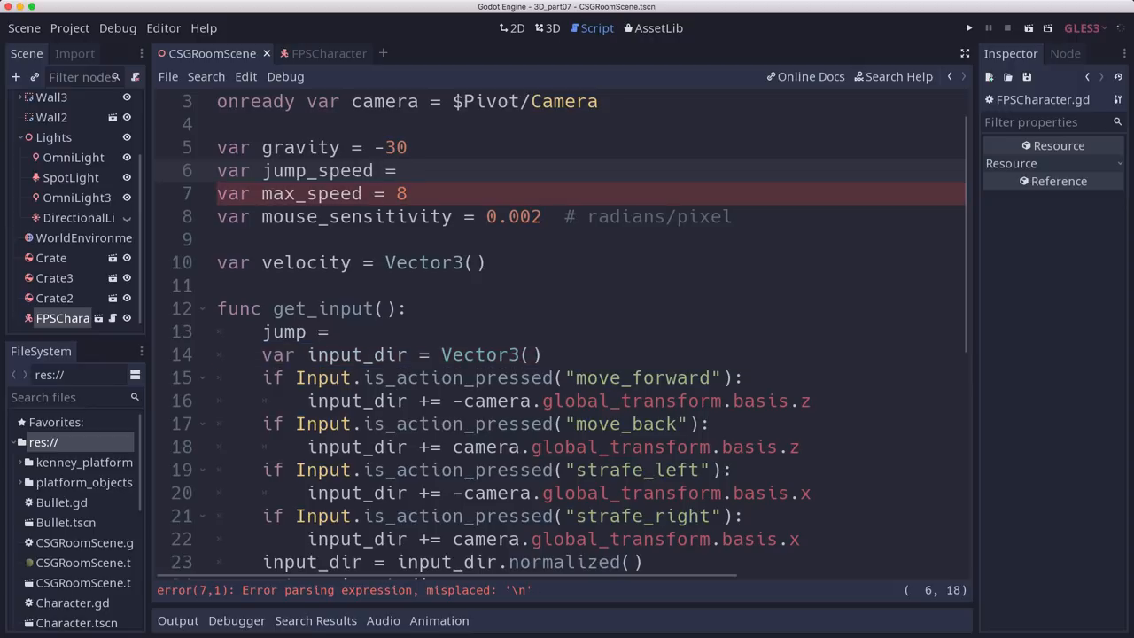
type("12")
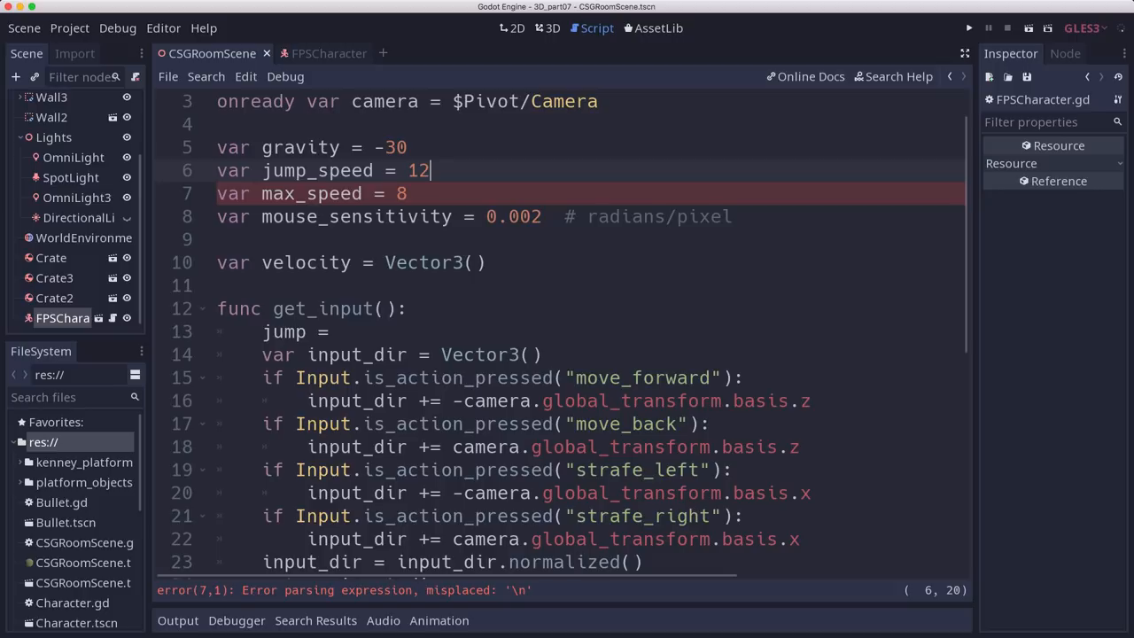
left_click(221, 285)
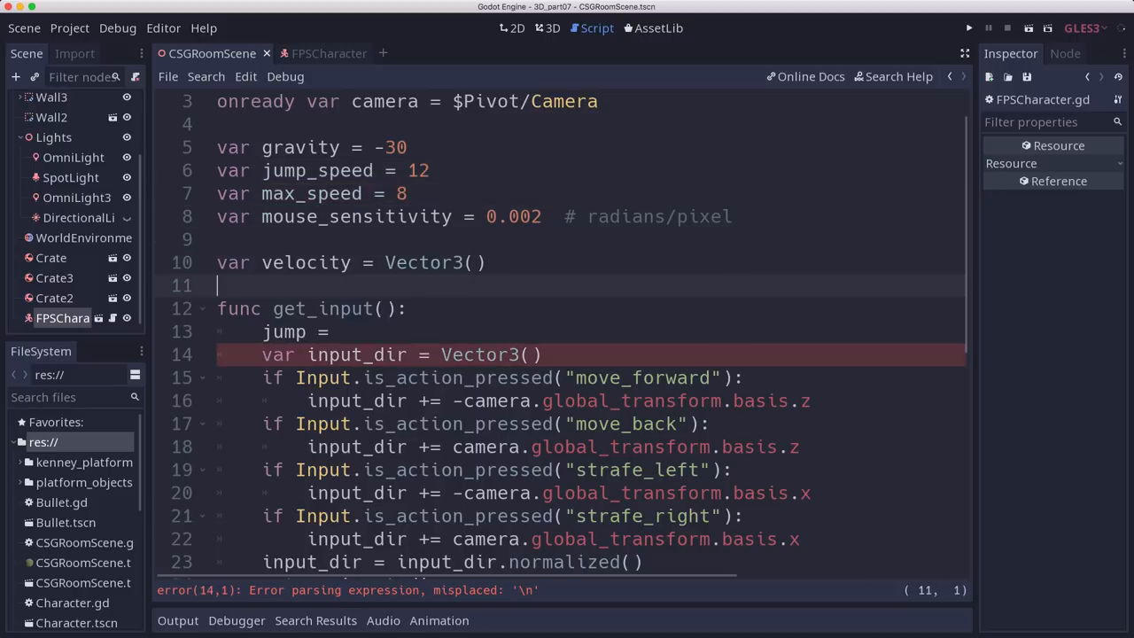
type("var jump -")
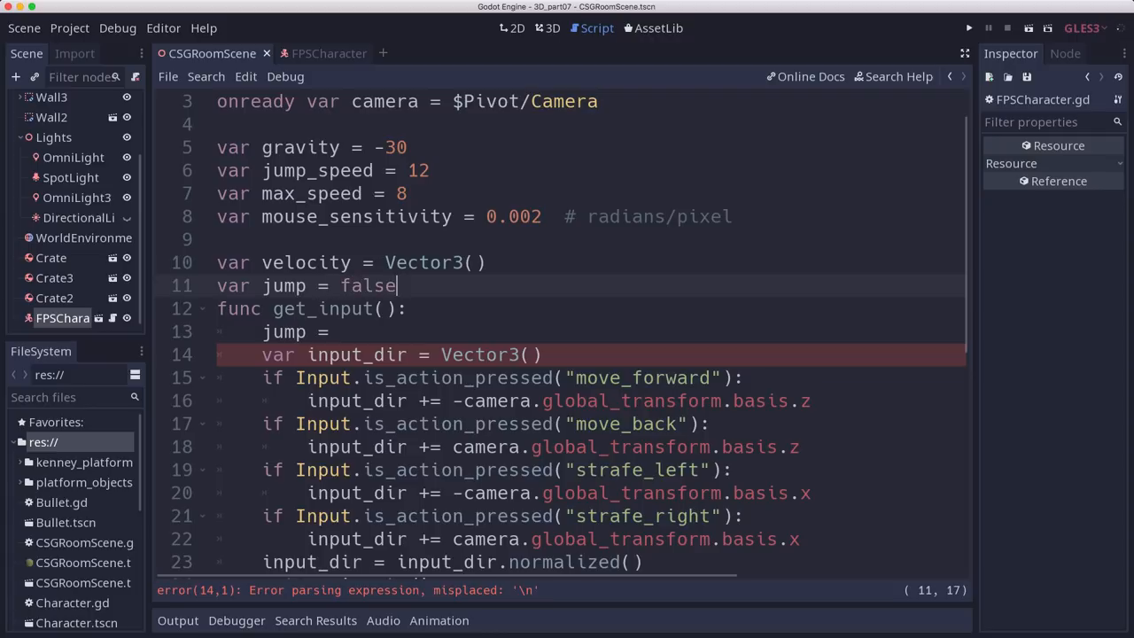
key("Return")
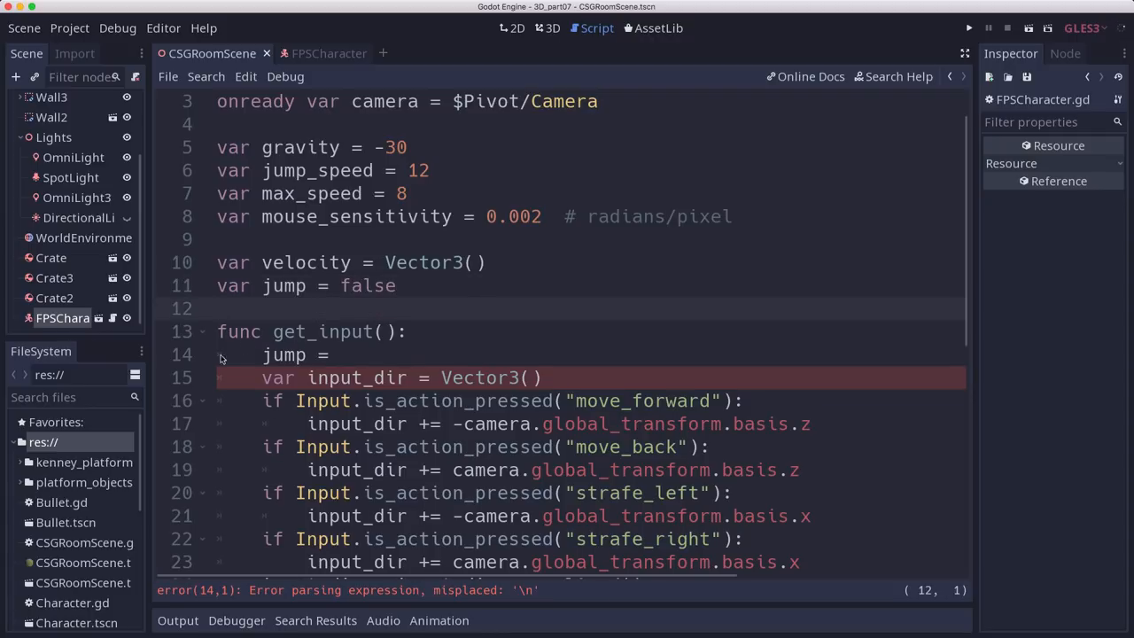
Step: In get_input, reset jump to false and set it true when jump is just pressed
type("f")
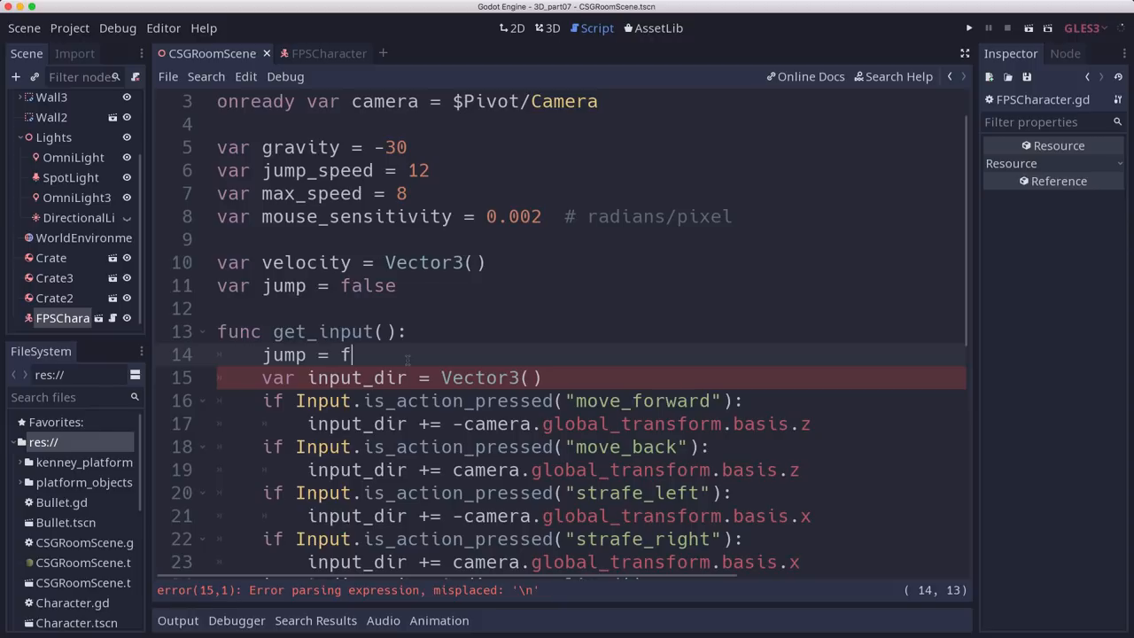
type("alse")
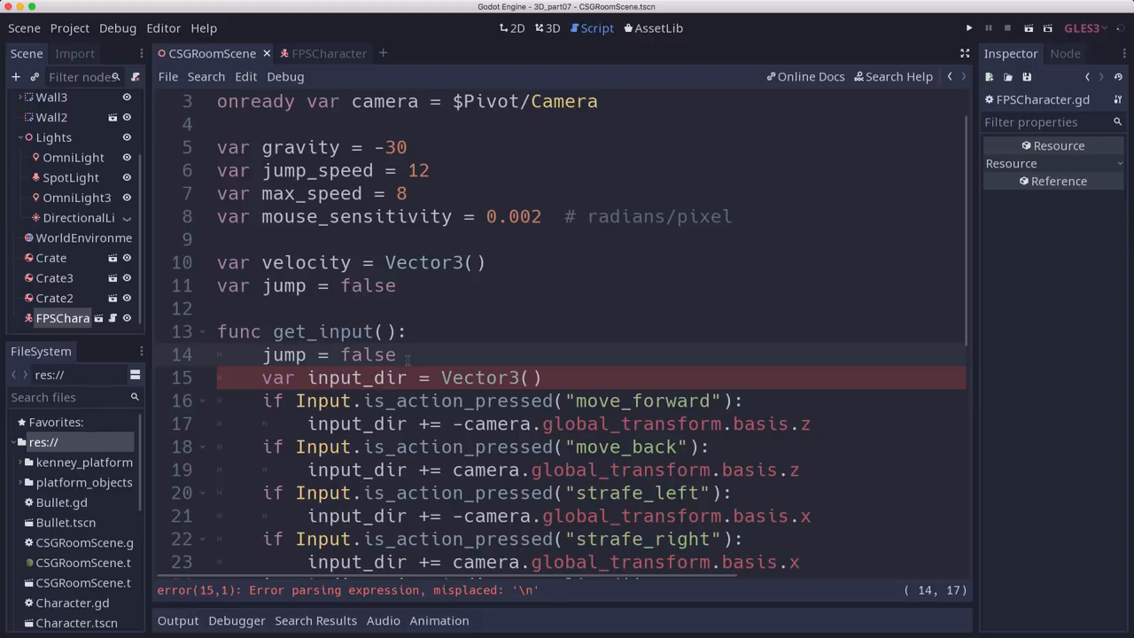
type("if")
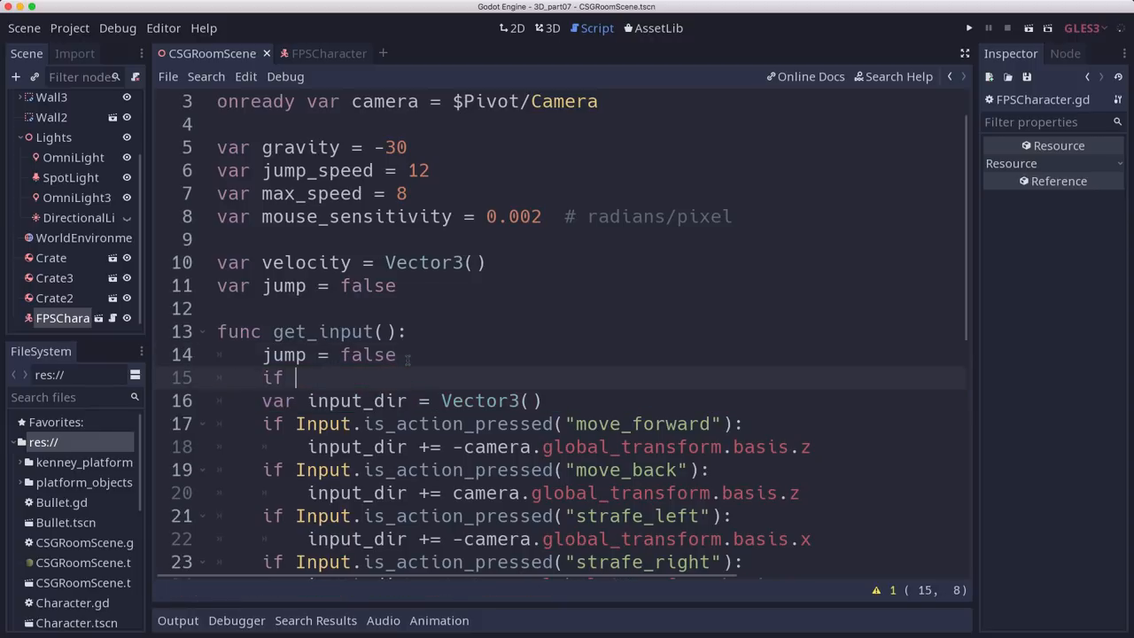
type("Input.")
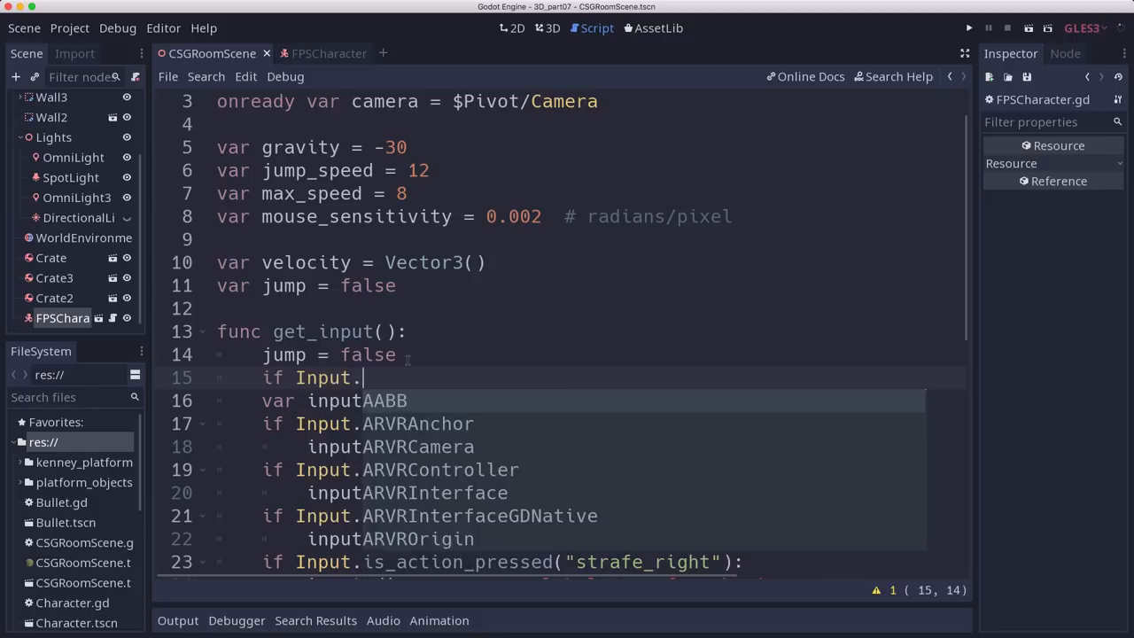
type("isacpr")
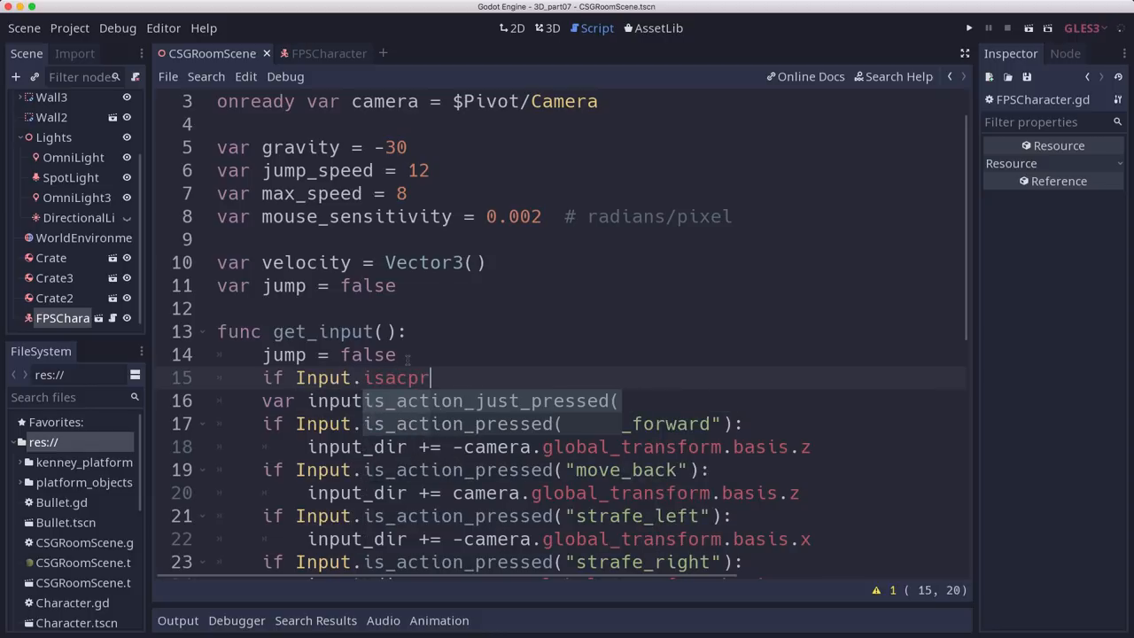
type("is_action_press")
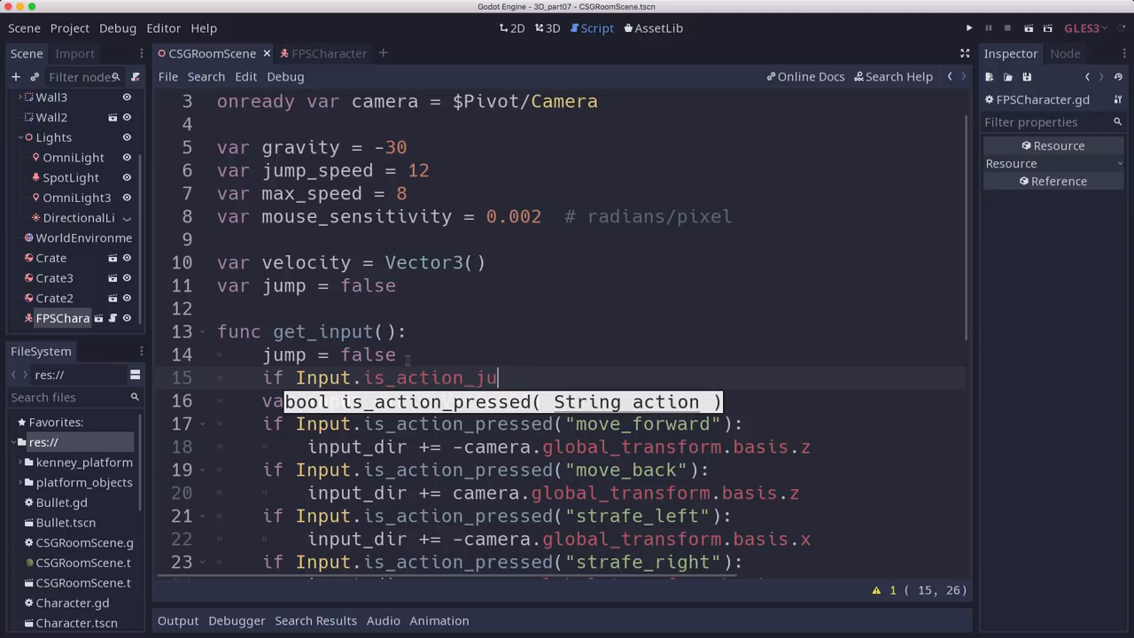
type("st_pressed(\"jump\"):")
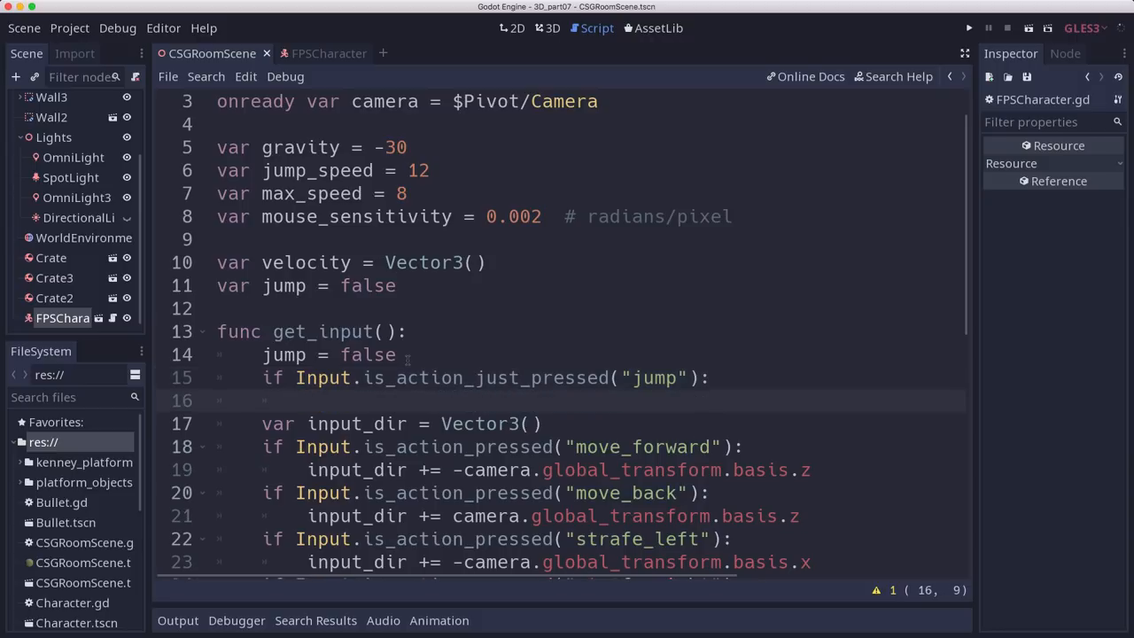
type("jump =-")
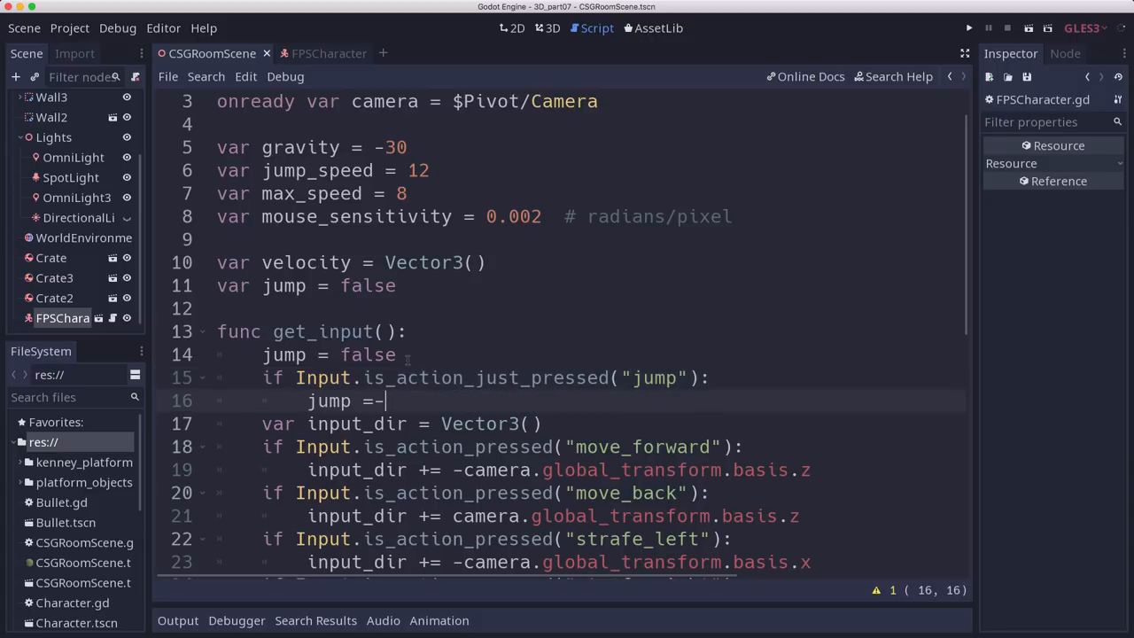
type("true")
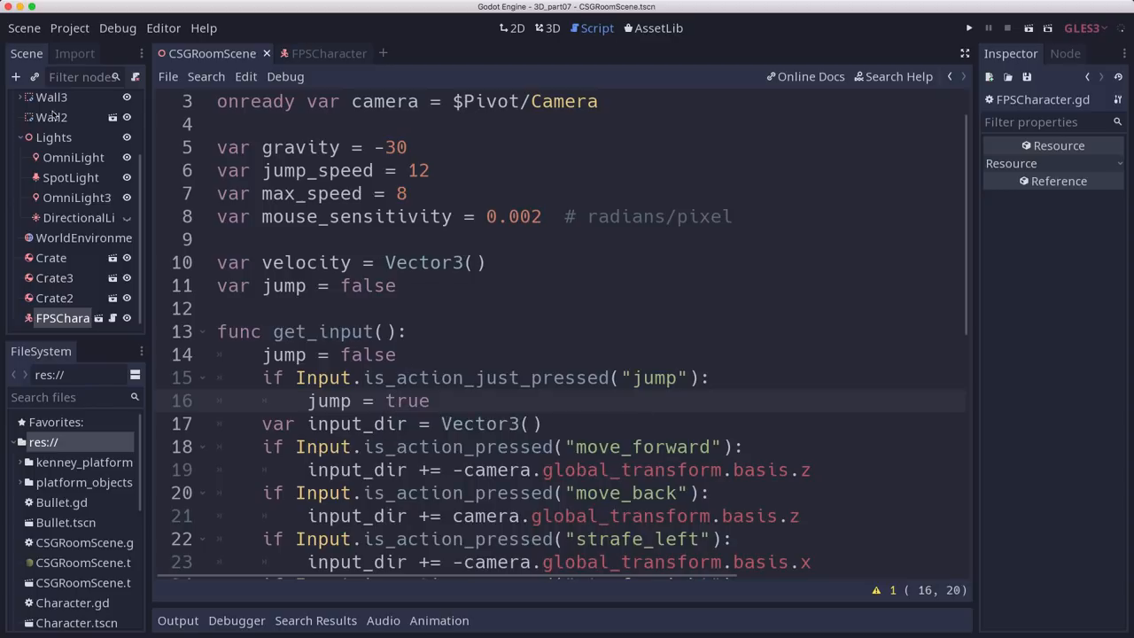
scroll("down", 3)
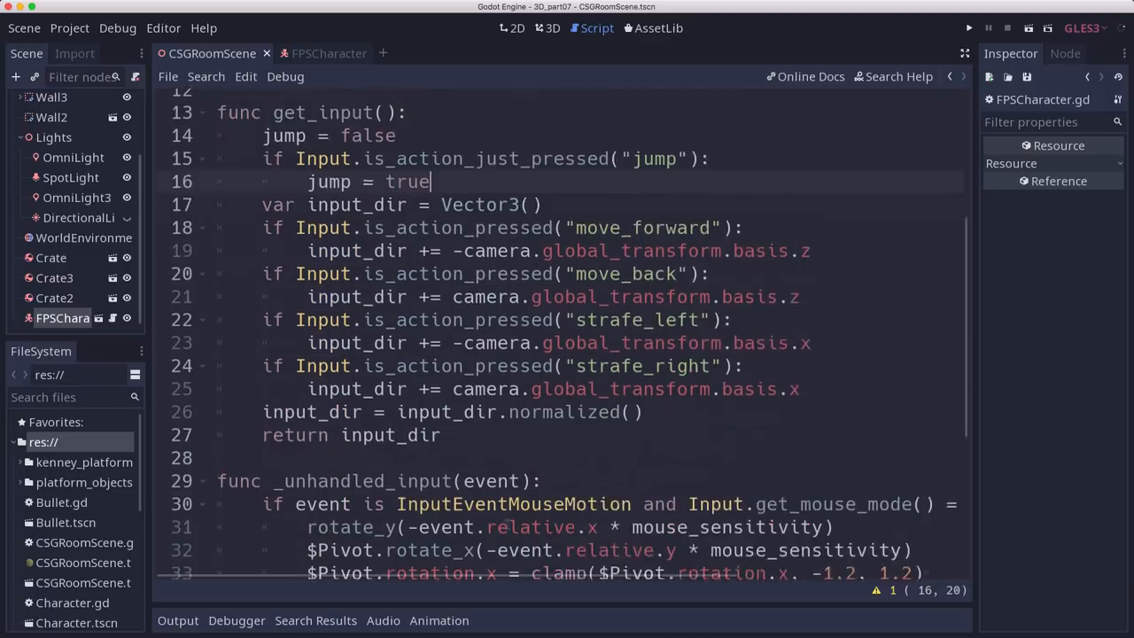
scroll("down", 3)
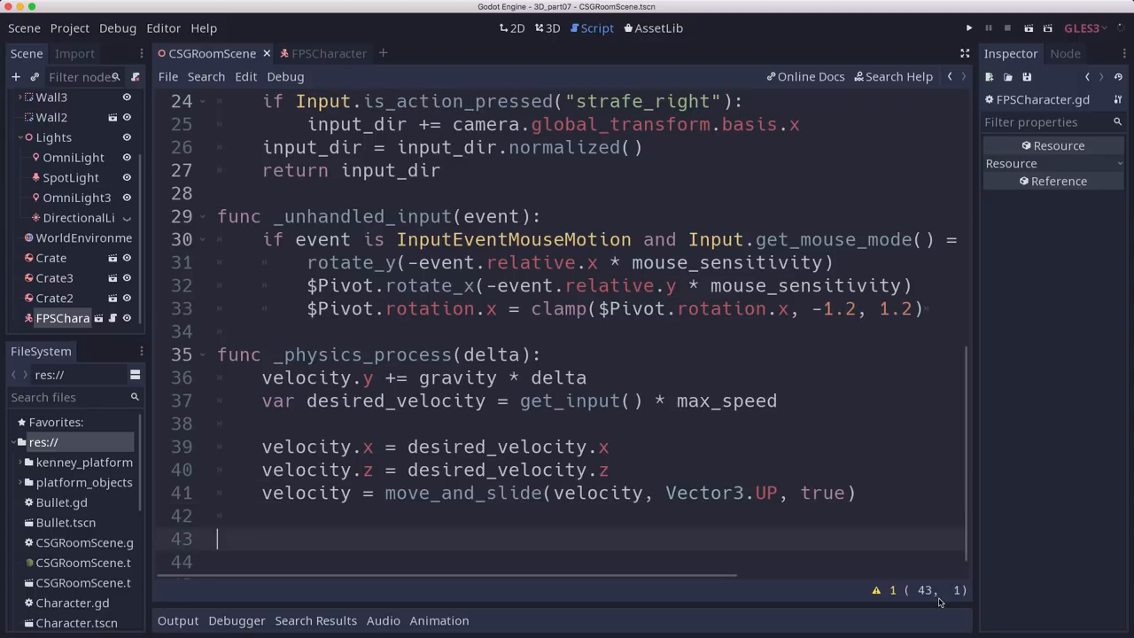
Step: Set velocity.y to jump_speed when jump and is_on_floor(), then relaunch the game
type("if jump a")
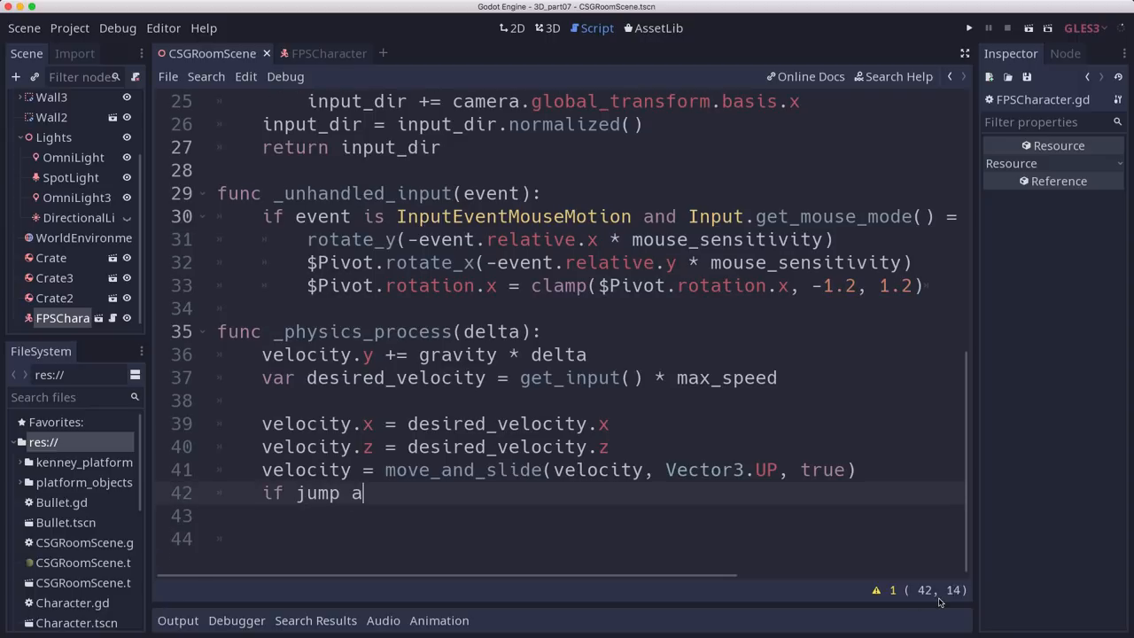
type("nd is_on_floor():")
left_click(563, 515)
type("velocity.y = jump_speed")
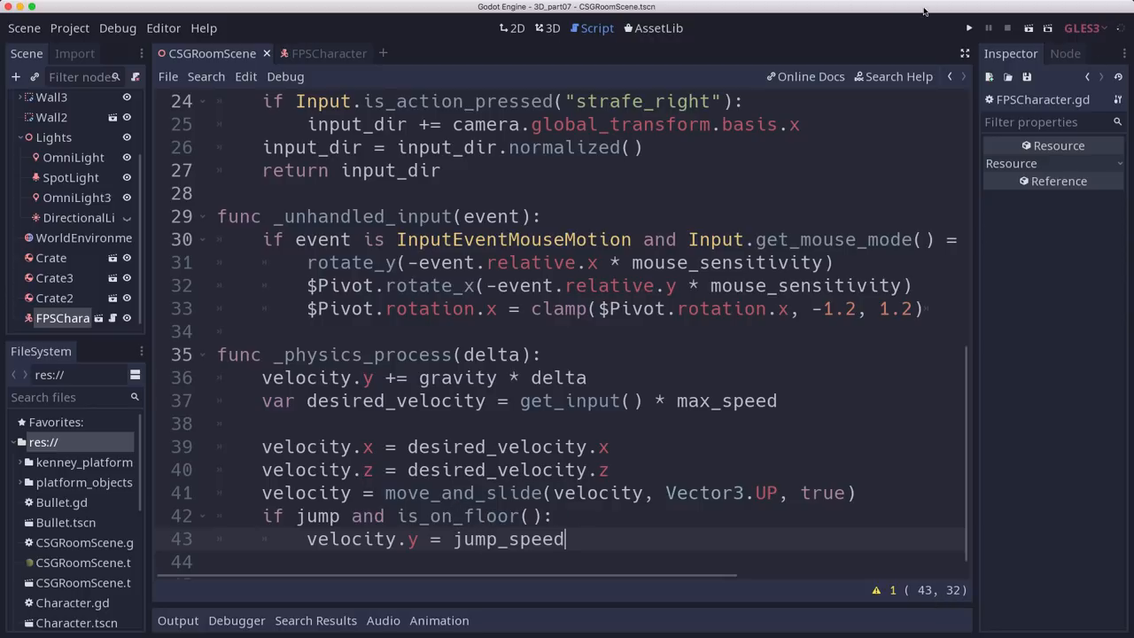
left_click(968, 28)
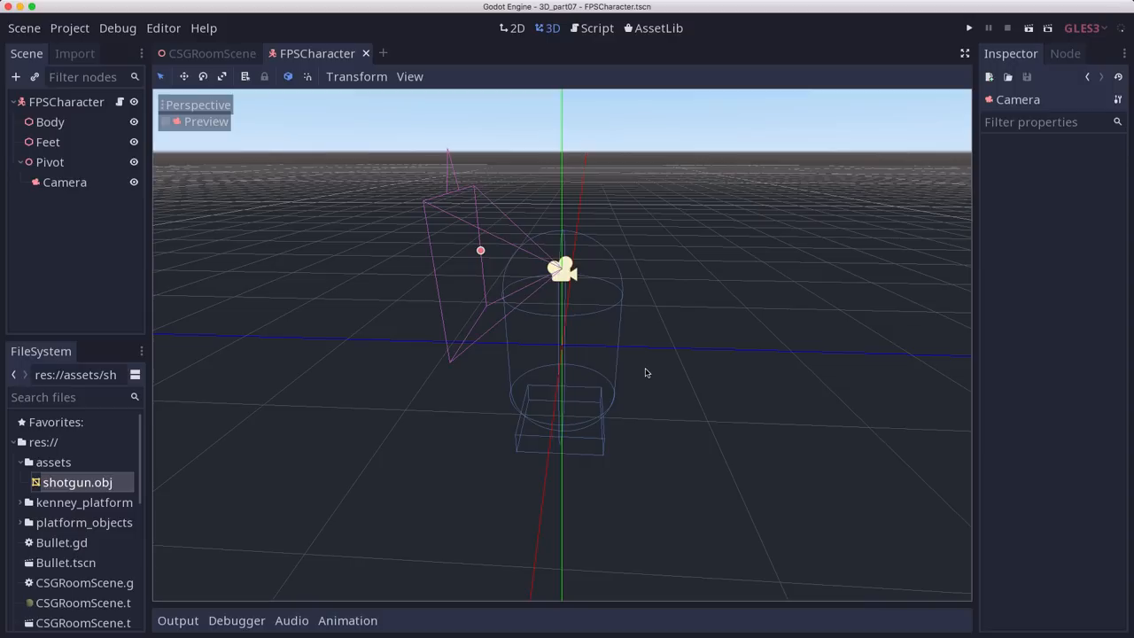
mouse_move(56, 511)
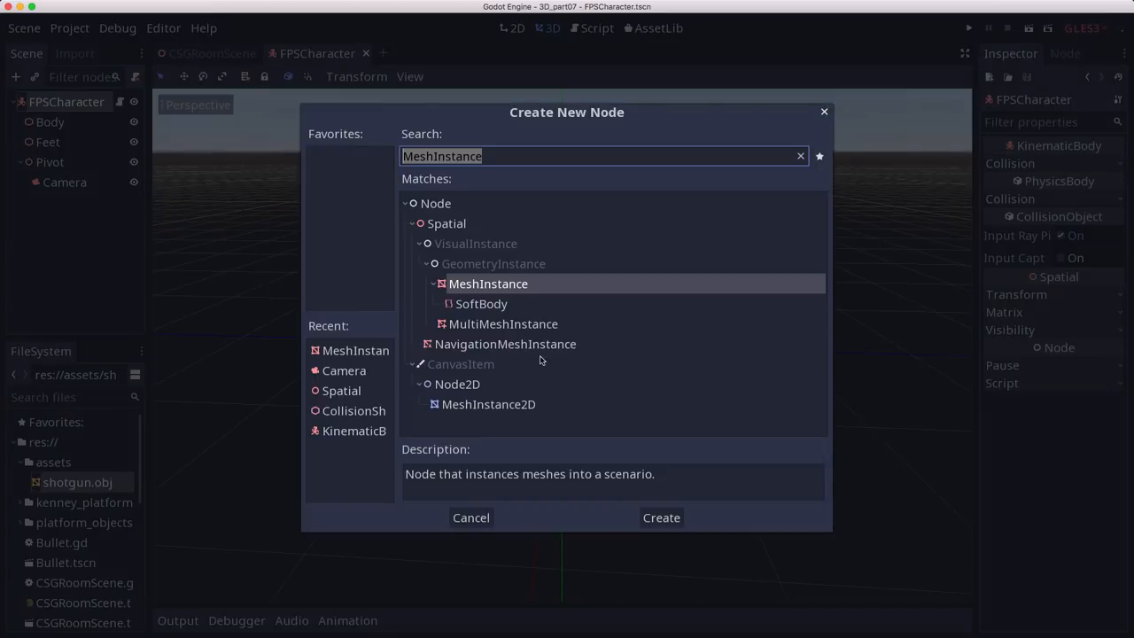
Step: Create a MeshInstance under Pivot and assign shotgun.obj as its mesh
left_click(660, 518)
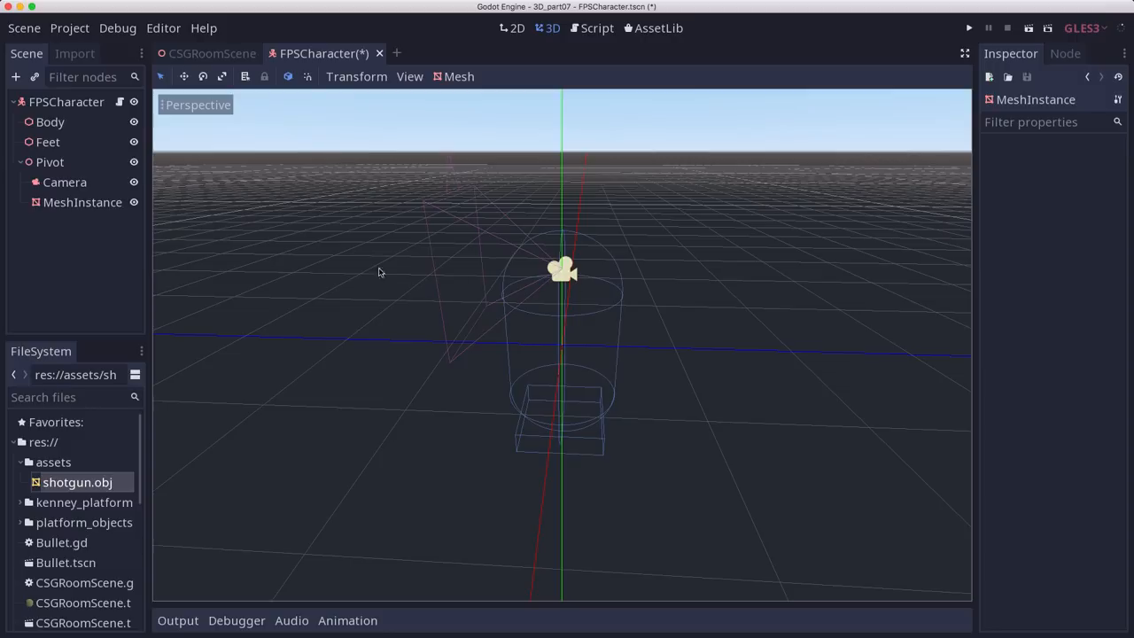
left_click(82, 202)
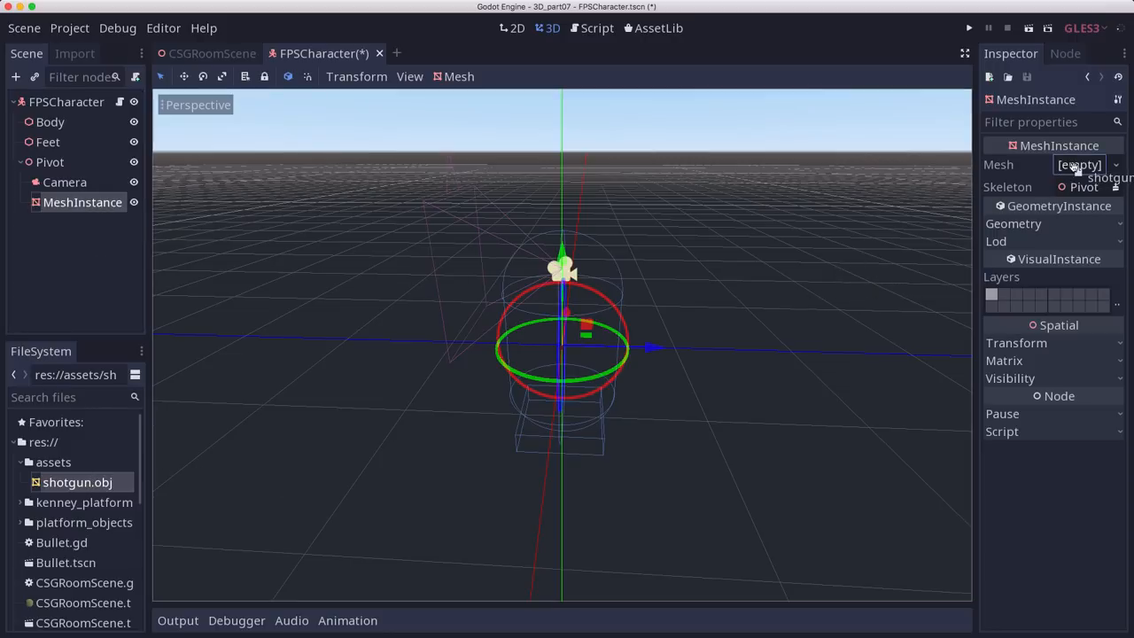
left_click(1110, 177)
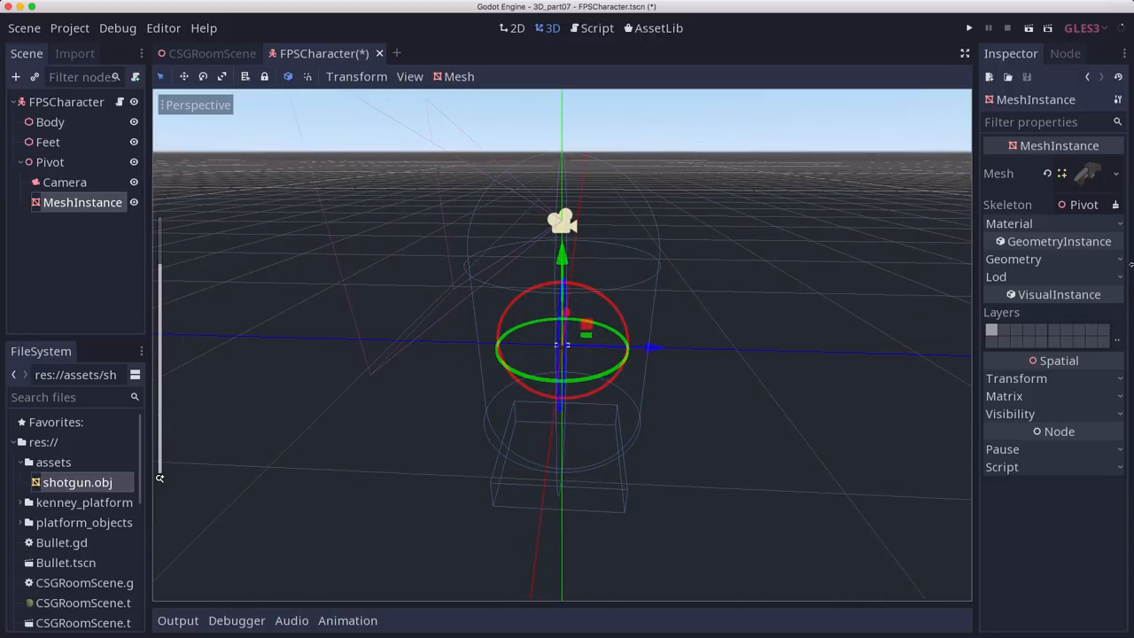
Step: Set the shotgun's scale to 8 and Y rotation to 180, then drag it vertically to -0.2
left_click(1090, 174)
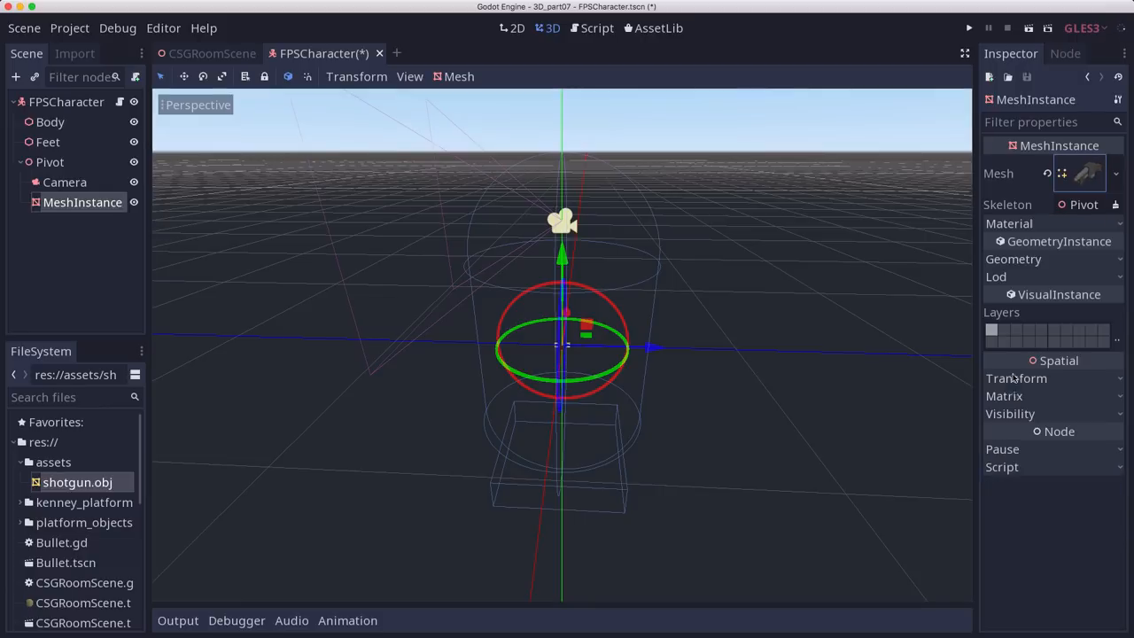
left_click(1016, 379)
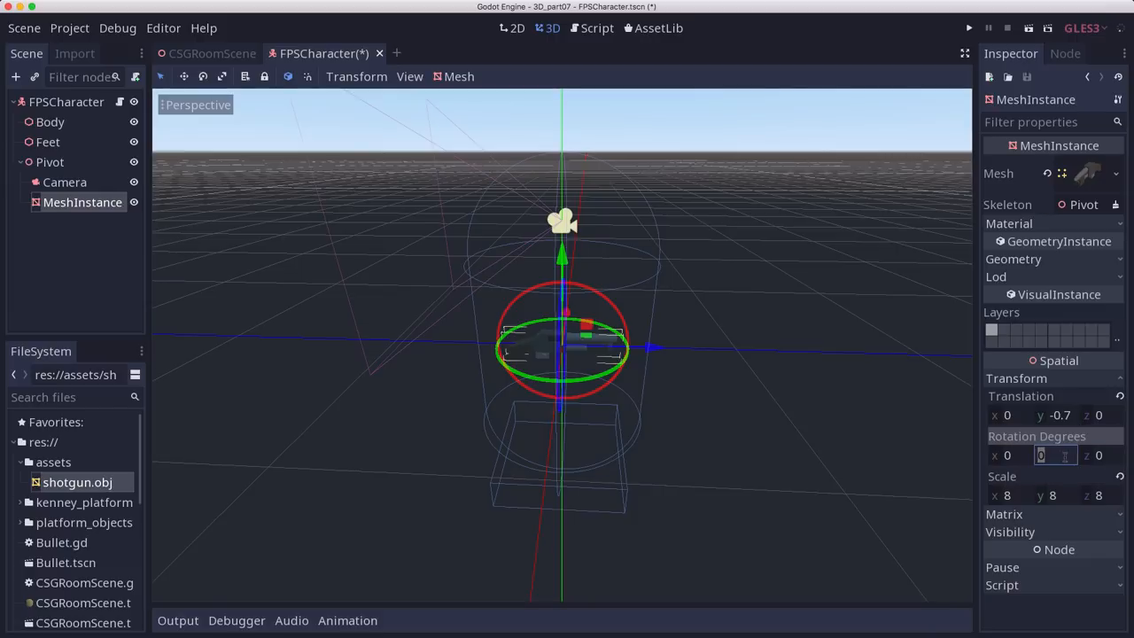
type("180")
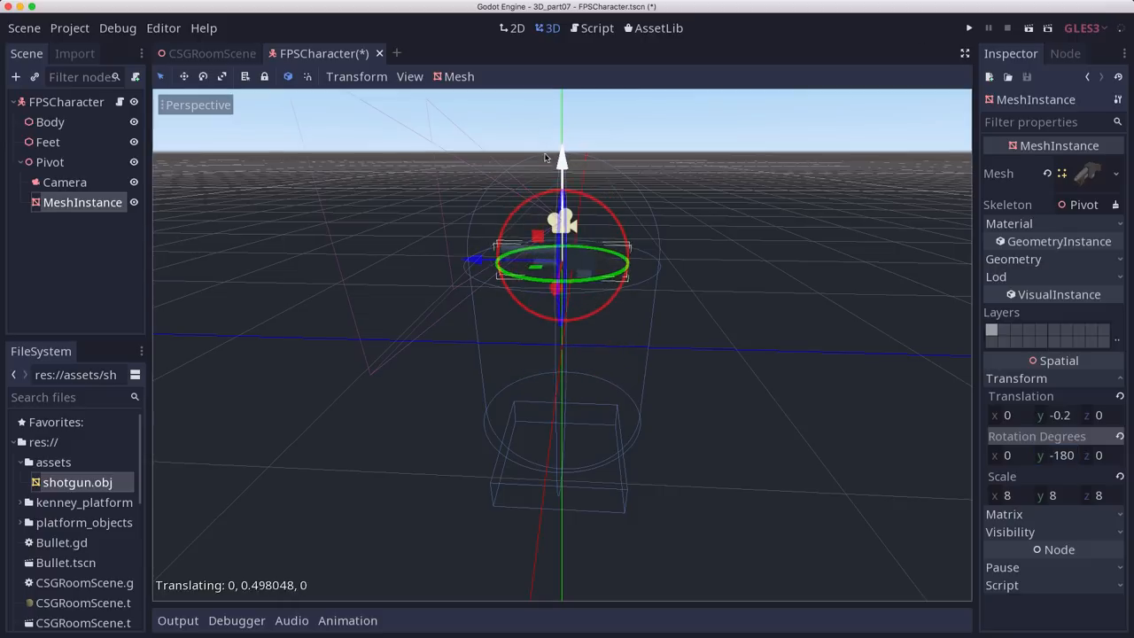
left_click_drag(562, 158, 561, 184)
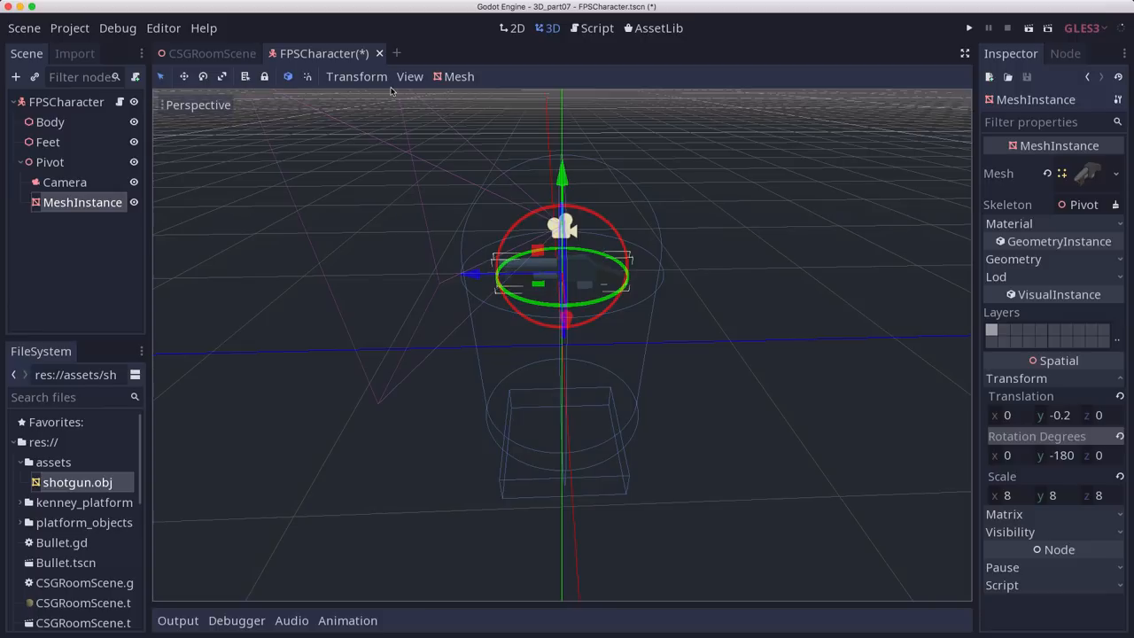
Step: Split the editor into 2 viewports and select the Camera for a preview
left_click(408, 76)
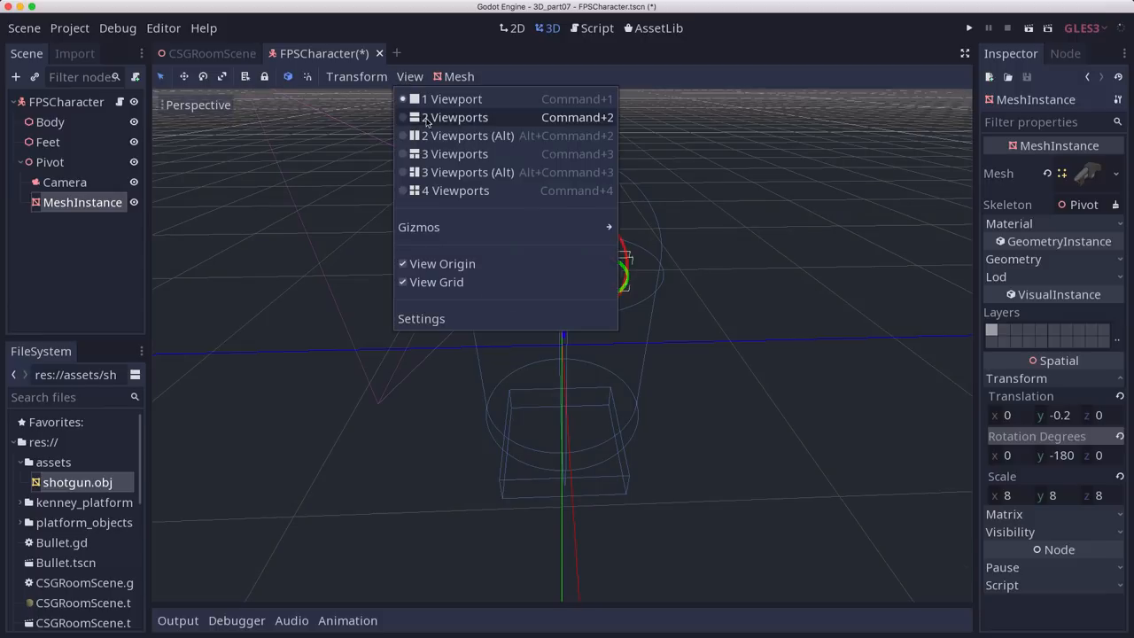
left_click(454, 117)
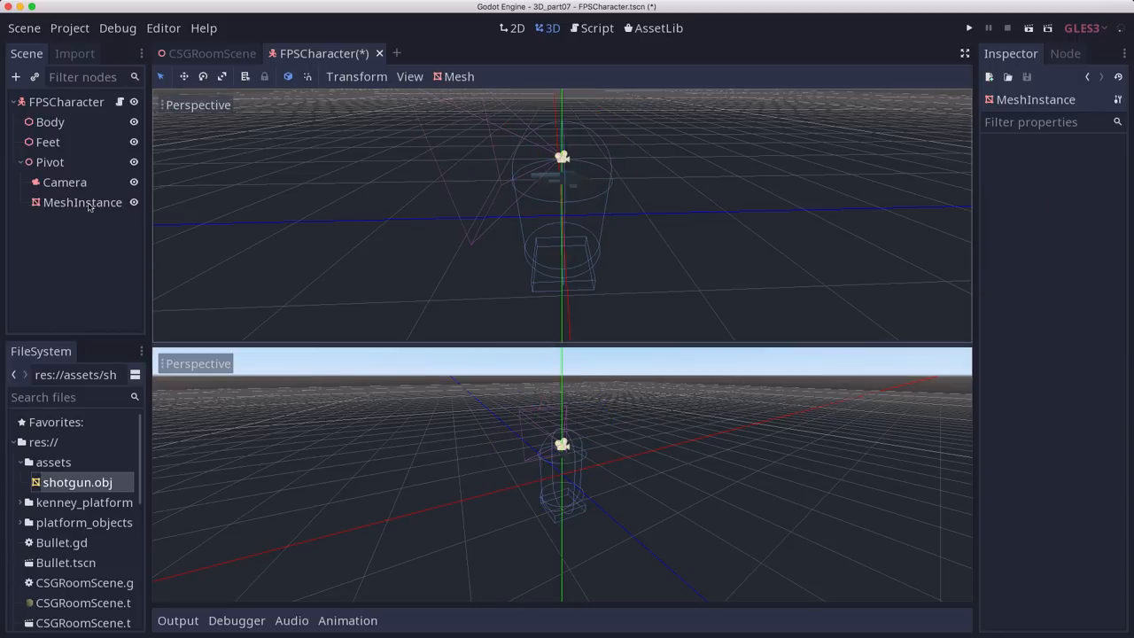
left_click(65, 182)
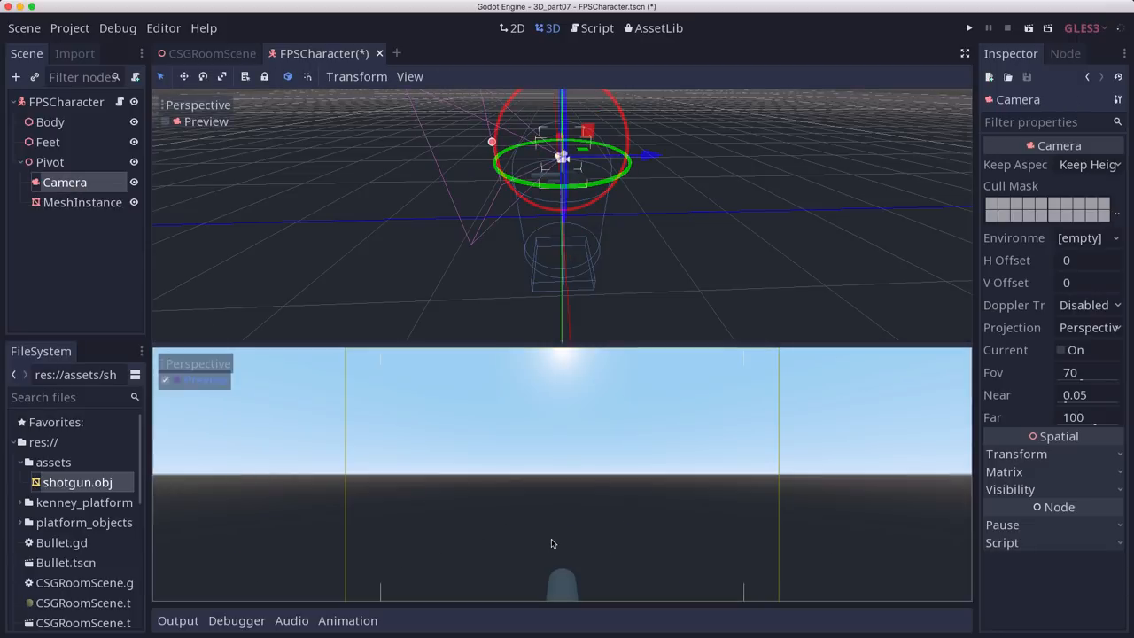
mouse_move(545, 525)
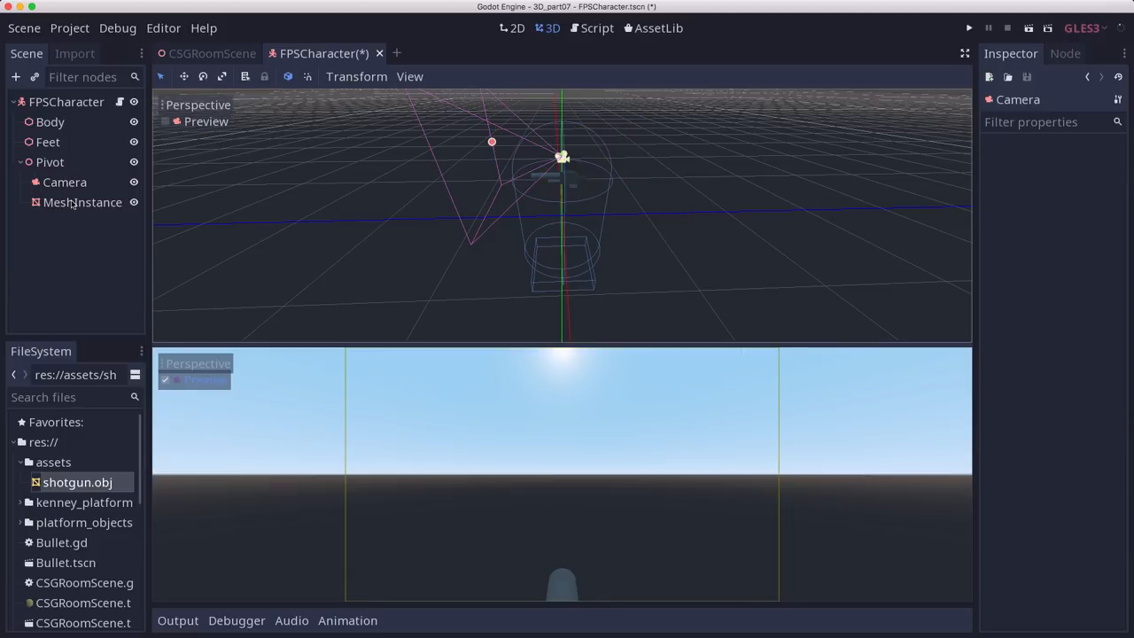
Step: Move the shotgun MeshInstance to translation x 0.22, z -0.4, then return to CSGRoomScene
left_click(82, 202)
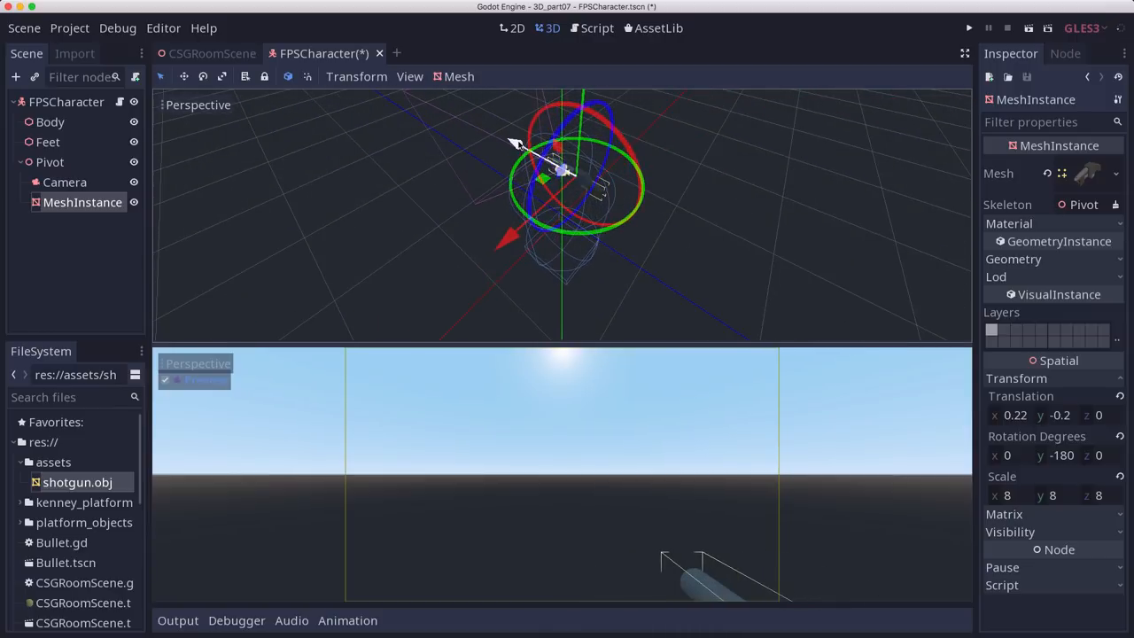
left_click_drag(566, 178, 550, 160)
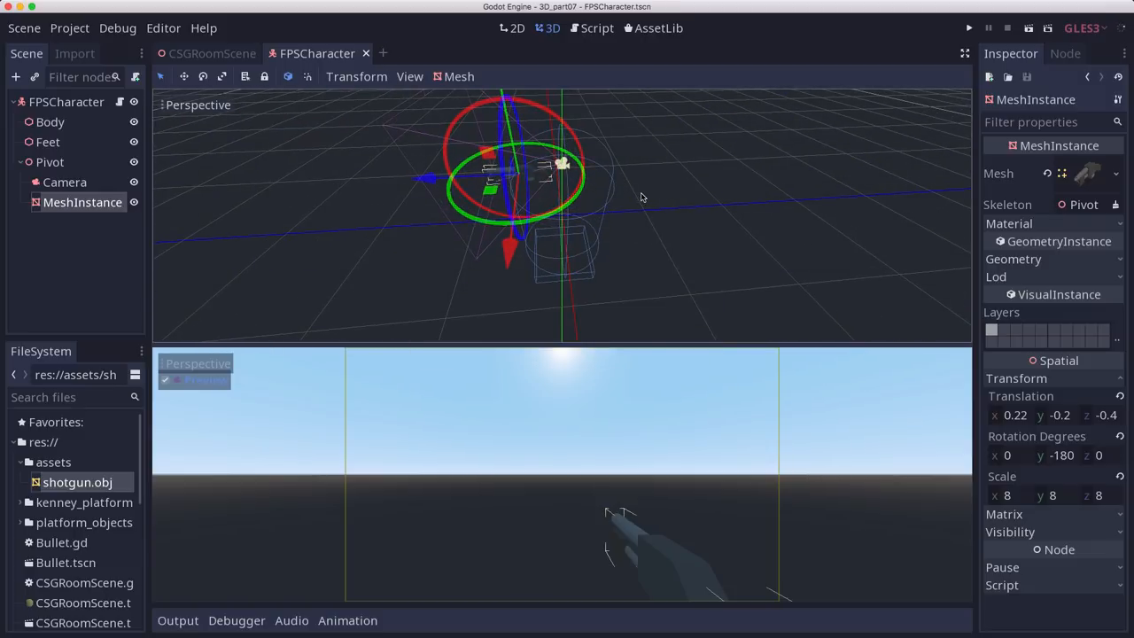
left_click(211, 53)
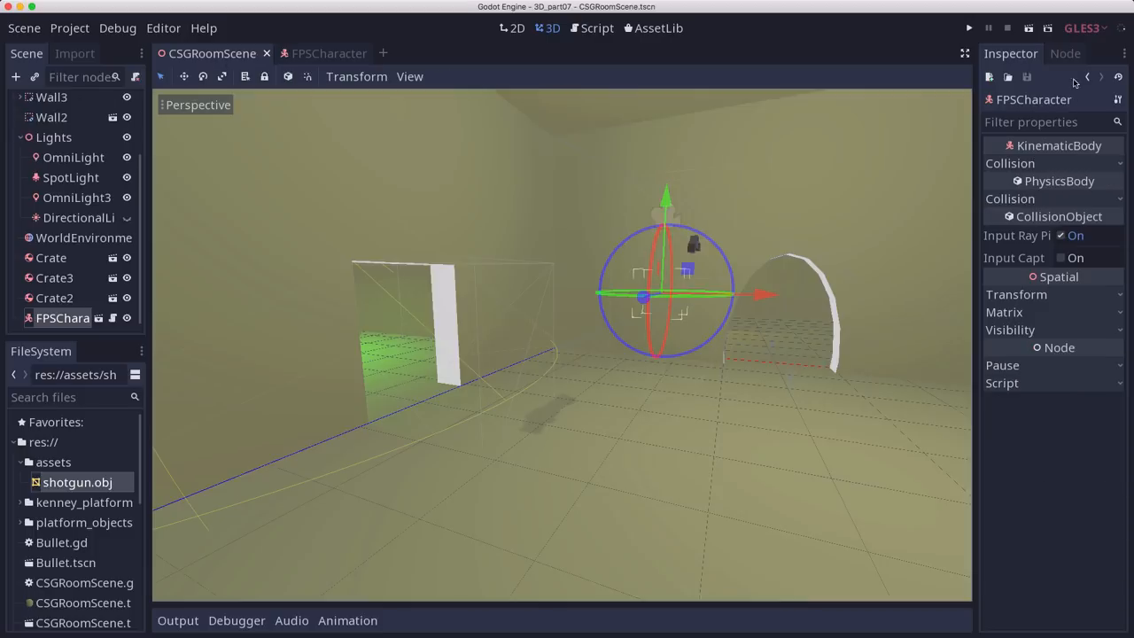
Step: Play the game to view the shotgun in first person, then go back to FPSCharacter
left_click(968, 28)
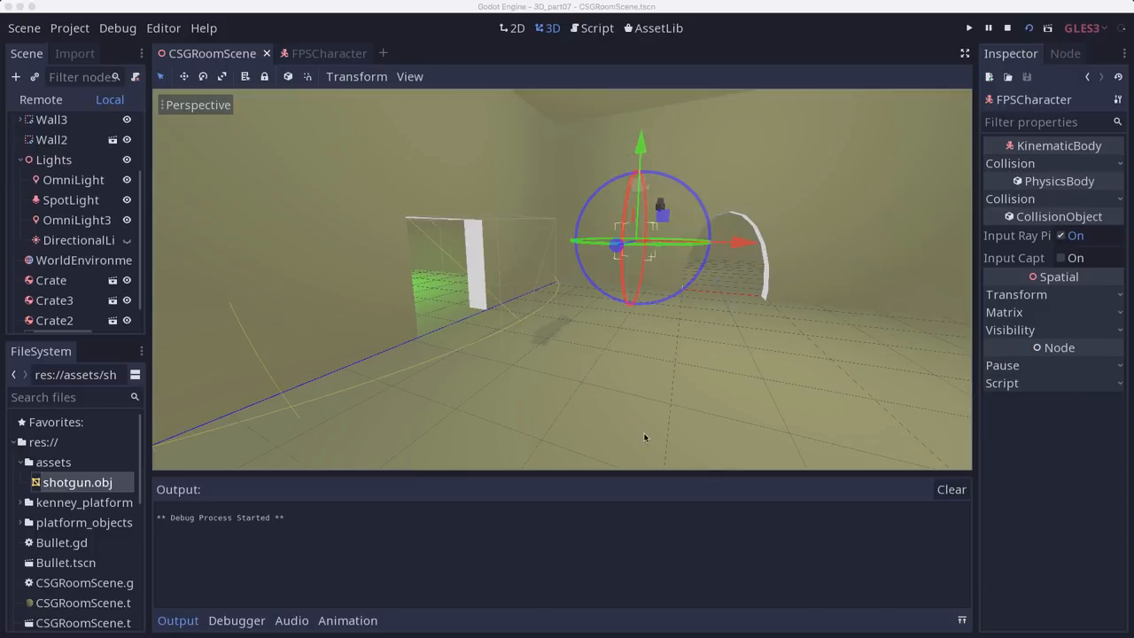
left_click(968, 27)
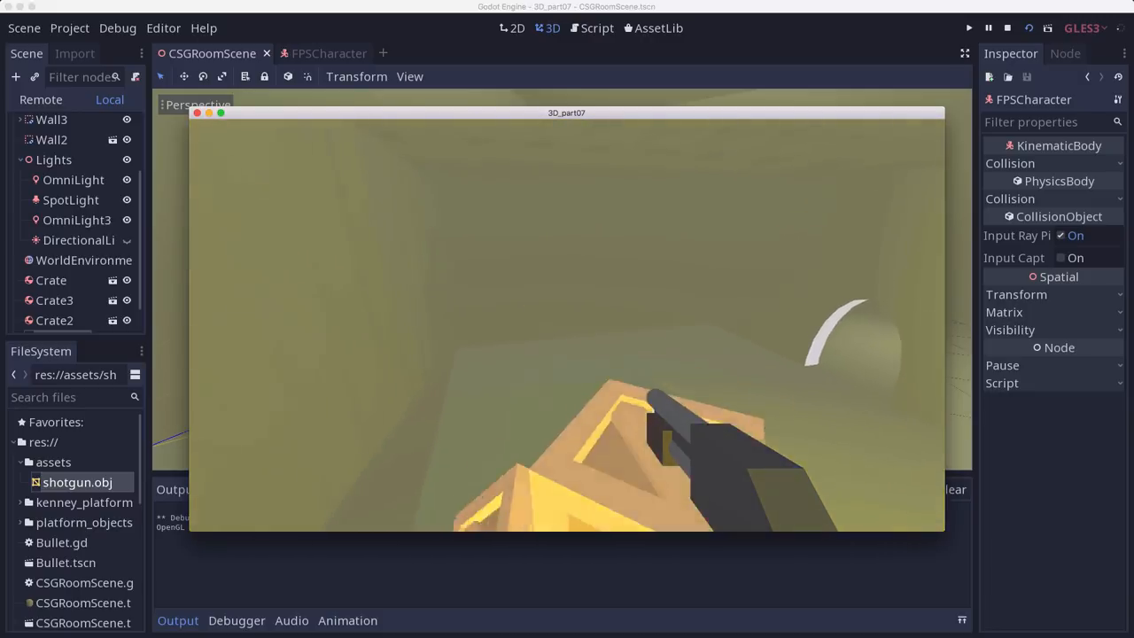
left_click(317, 53)
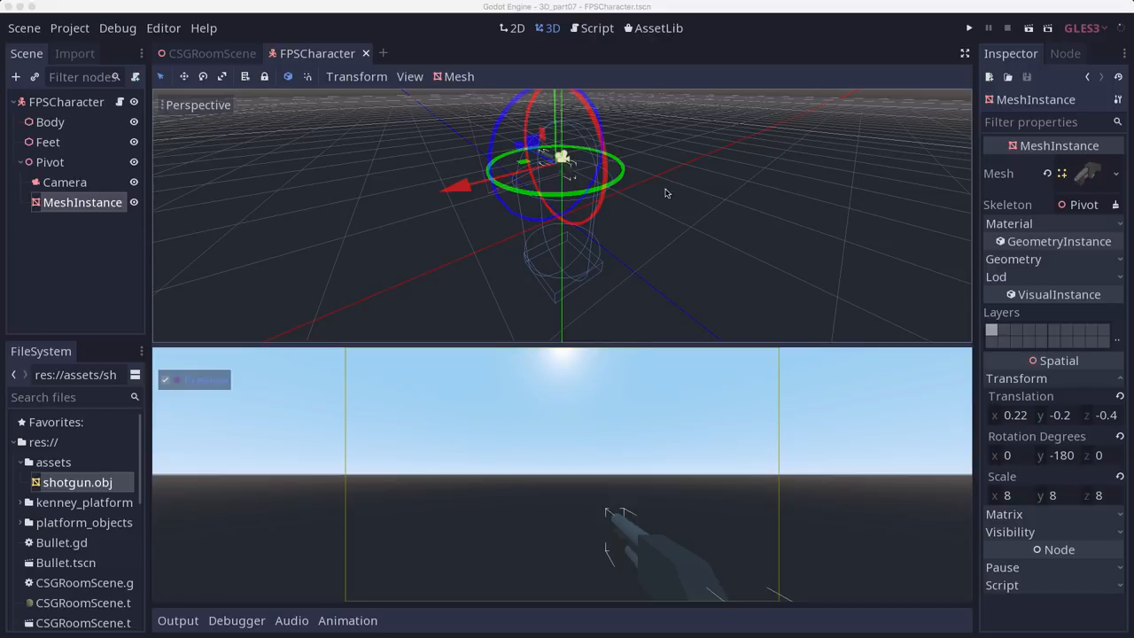
Step: Rotate the shotgun MeshInstance to -173 degrees around Y, angling it toward view centre
left_click_drag(667, 193, 626, 223)
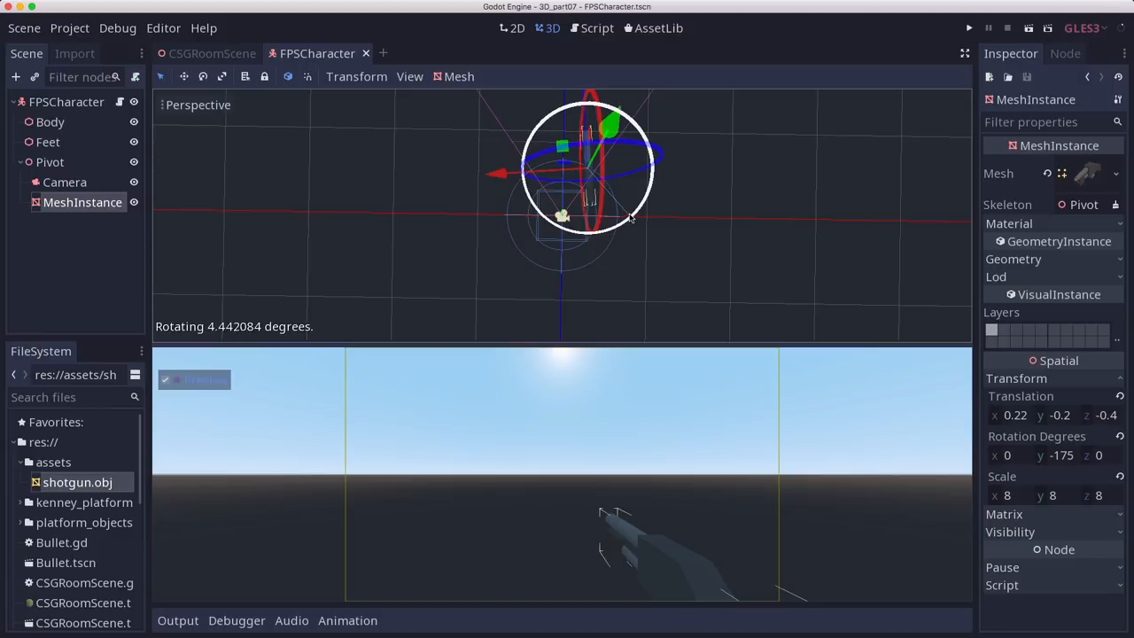
left_click_drag(633, 217, 633, 212)
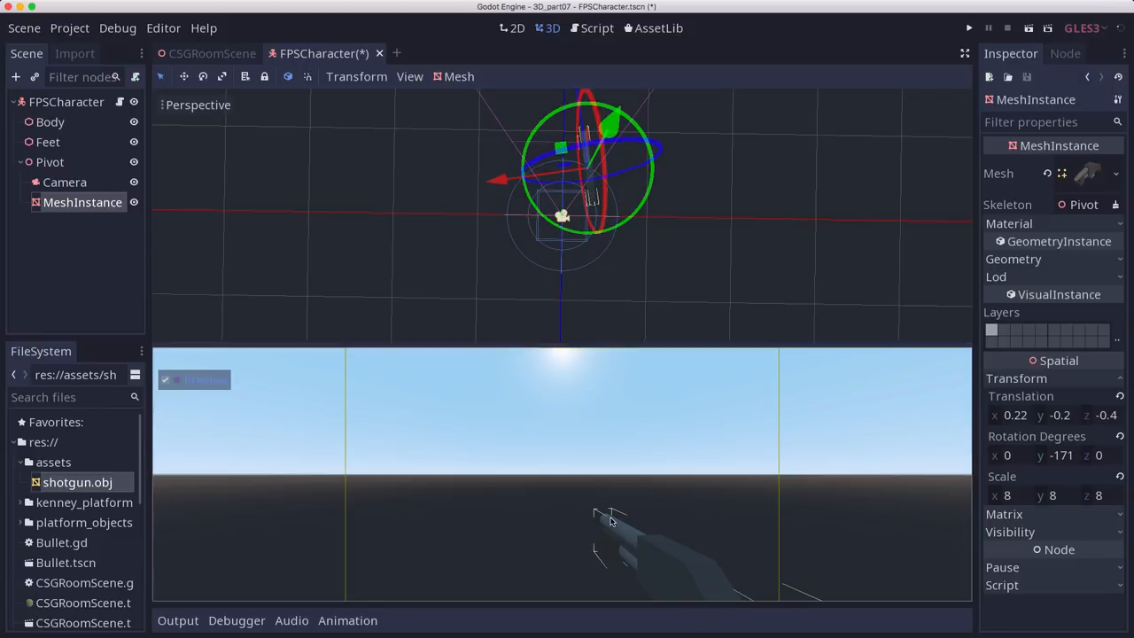
mouse_move(620, 545)
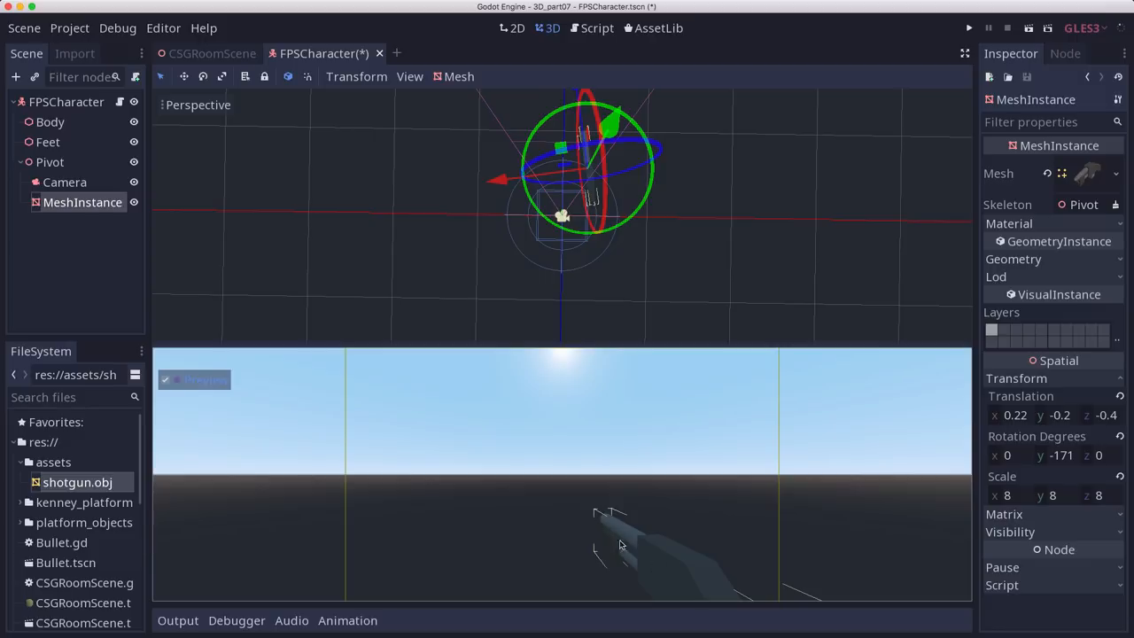
mouse_move(700, 583)
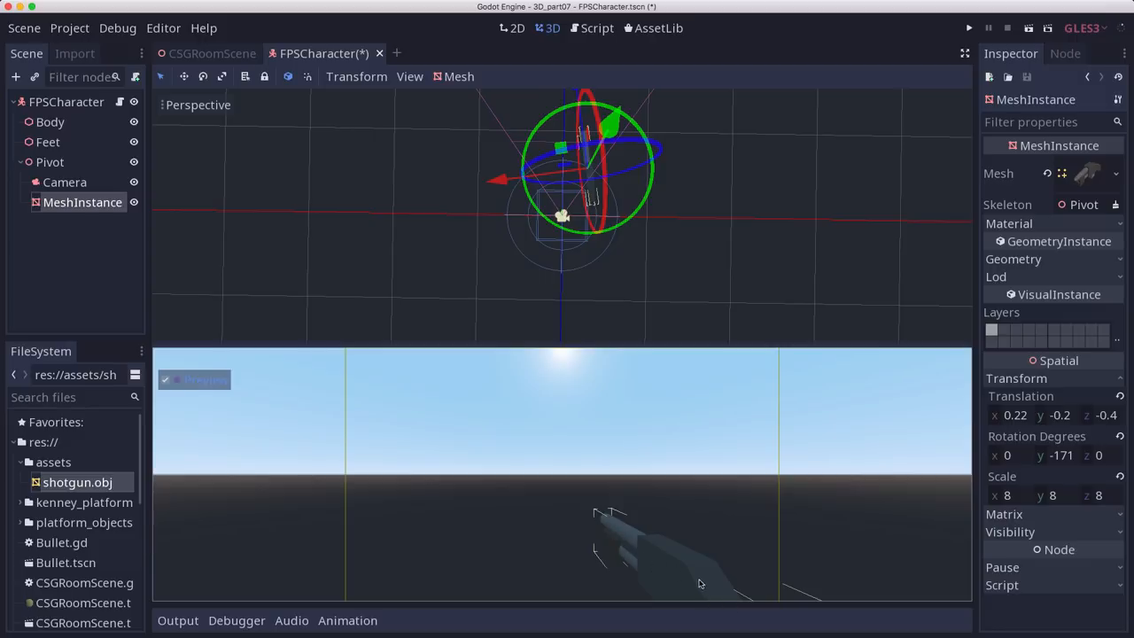
mouse_move(595, 538)
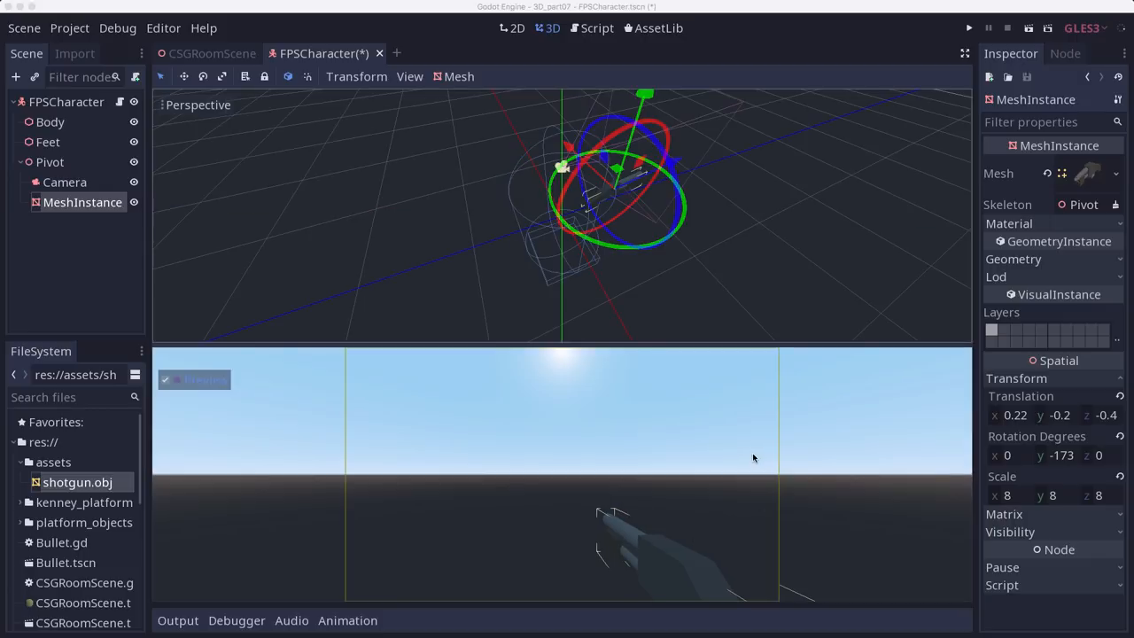
mouse_move(469, 596)
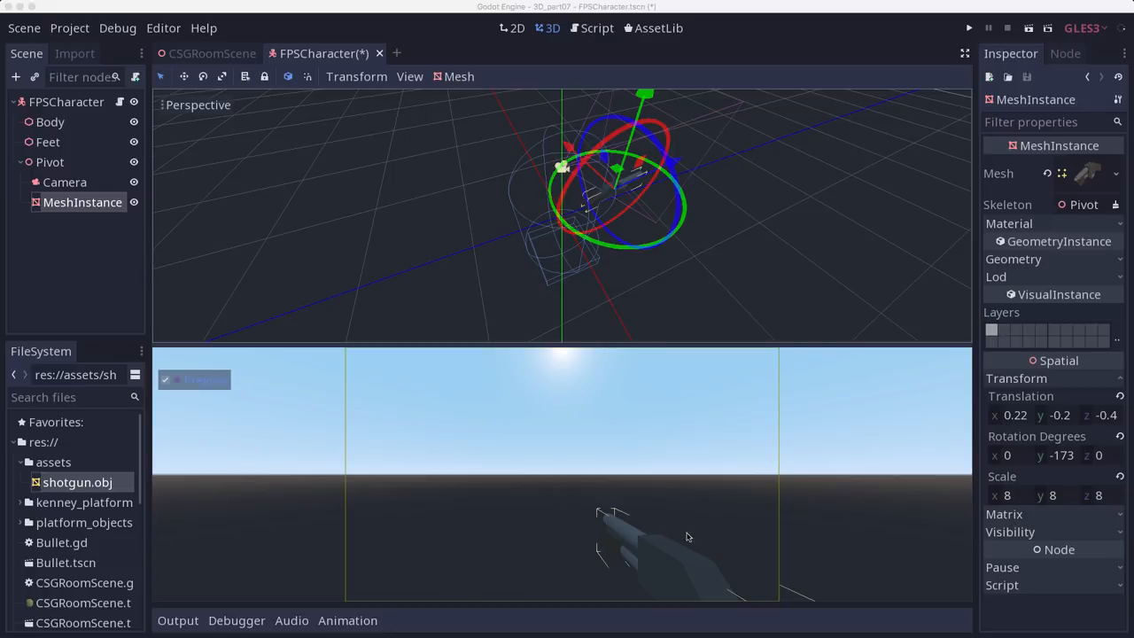
mouse_move(698, 290)
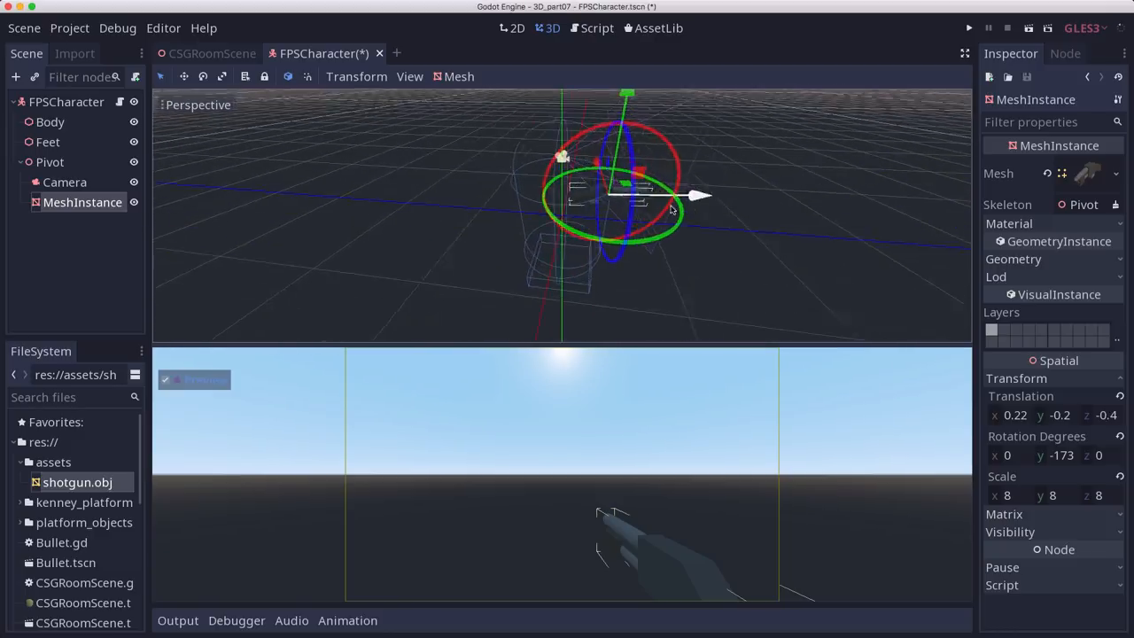
left_click_drag(670, 211, 757, 194)
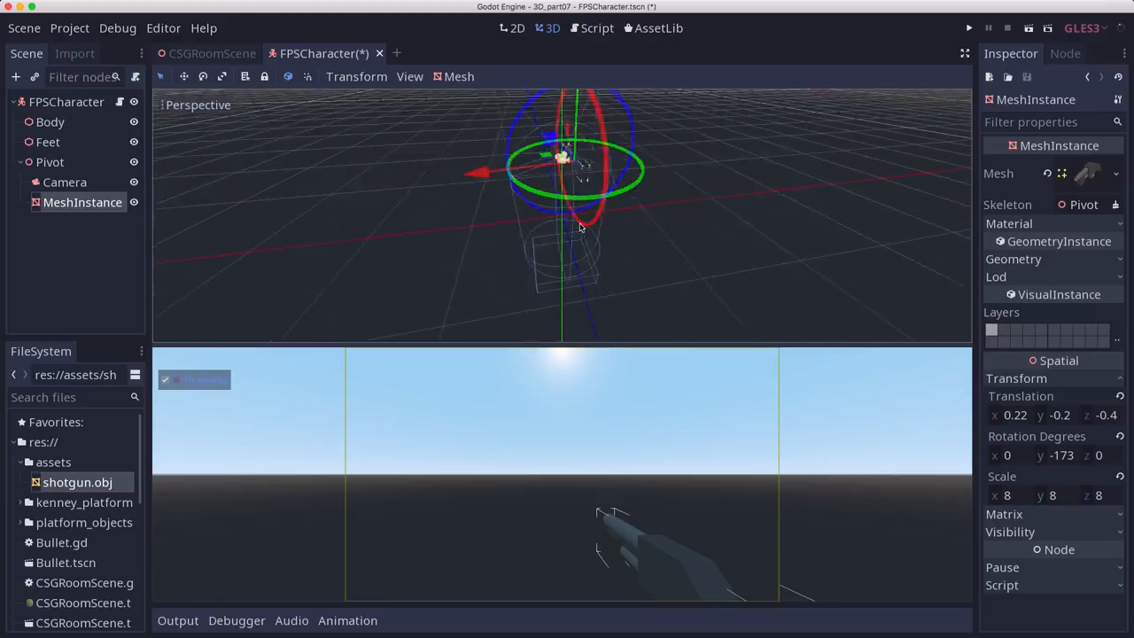
left_click_drag(580, 226, 731, 228)
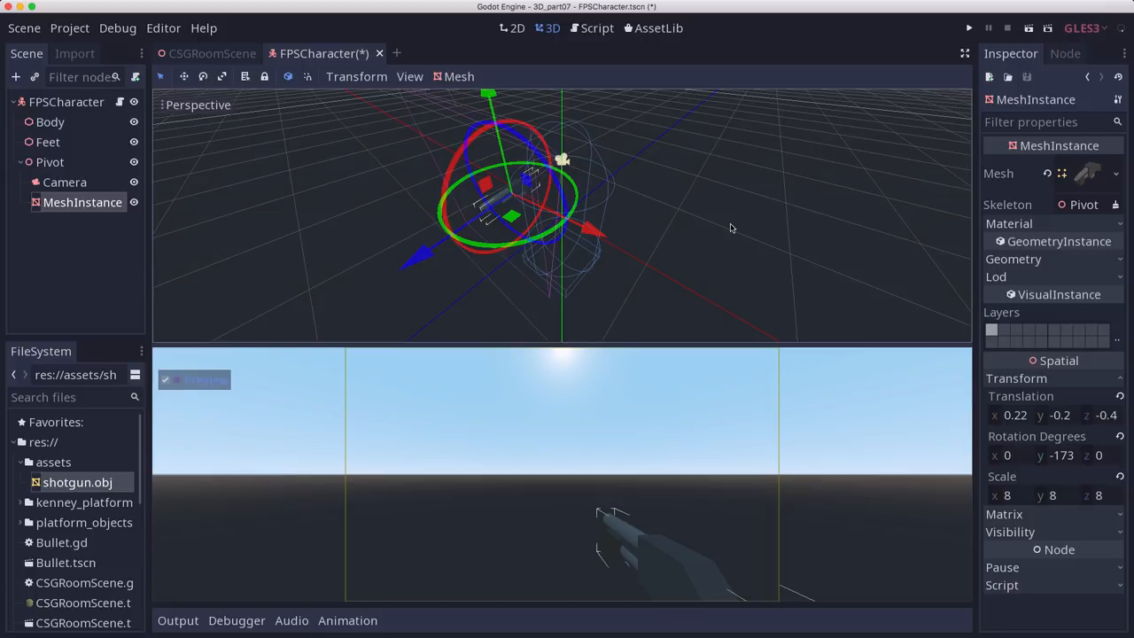